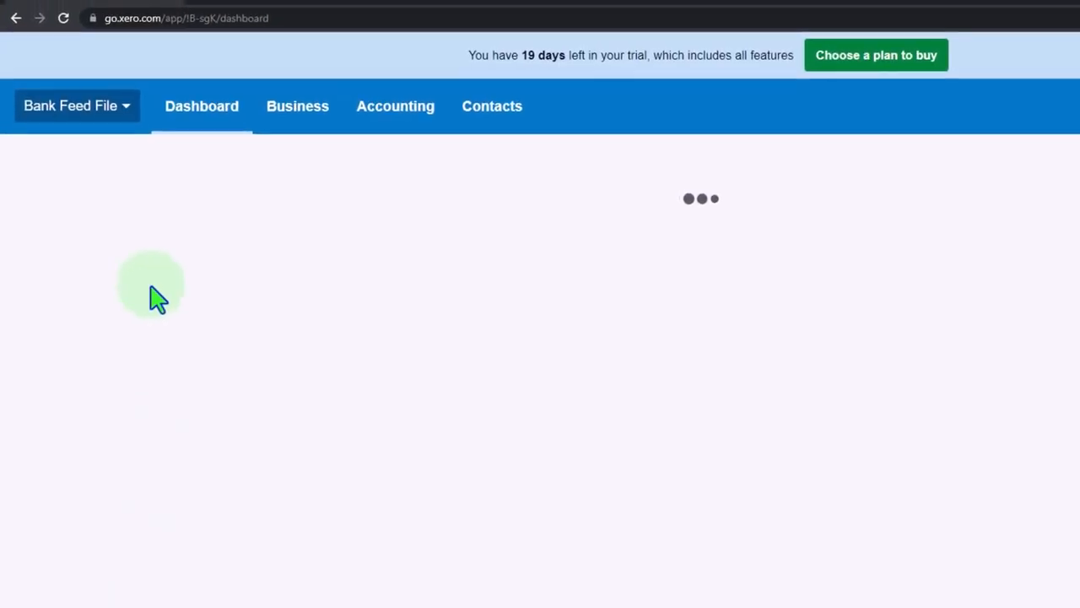
Open the Income Statement (Profit and Loss) from the Accounting menu's reports list.
{"action": "right_click", "coordinate": [76, 12]}
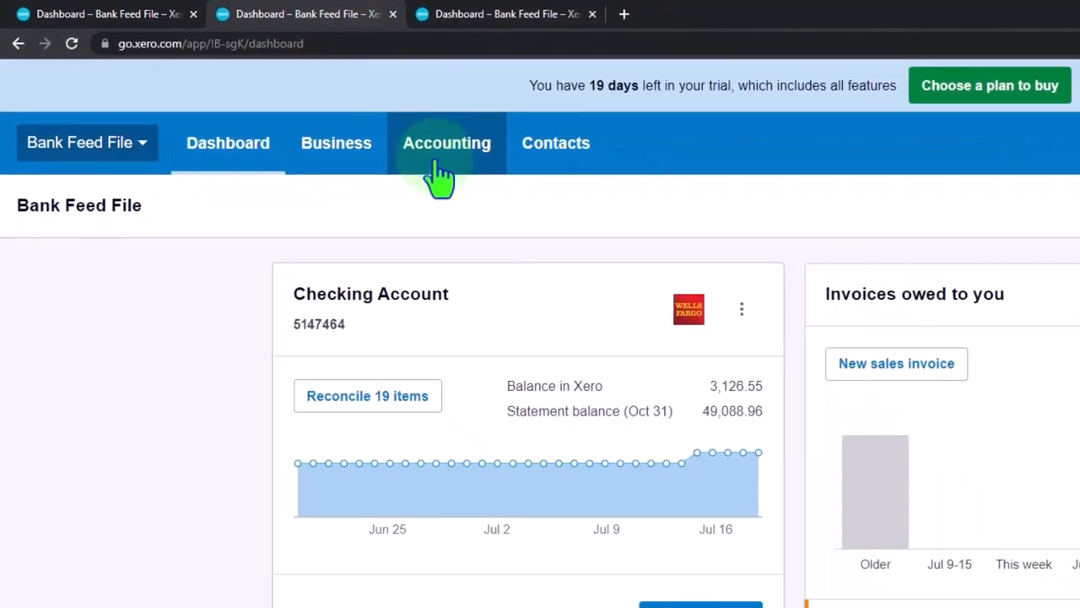
{"action": "left_click", "coordinate": [446, 143]}
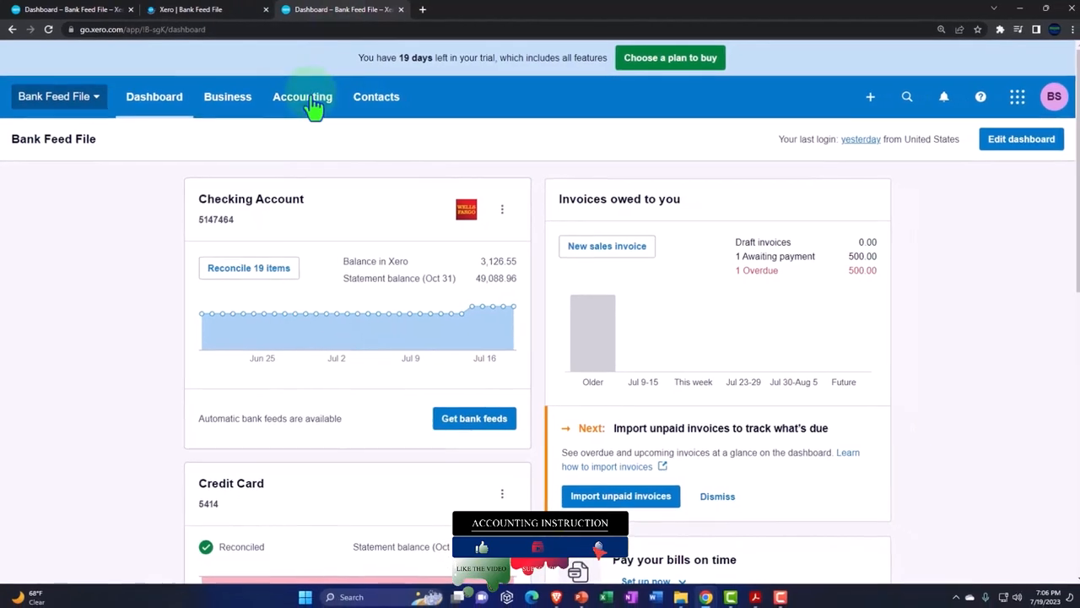
{"action": "left_click", "coordinate": [301, 96]}
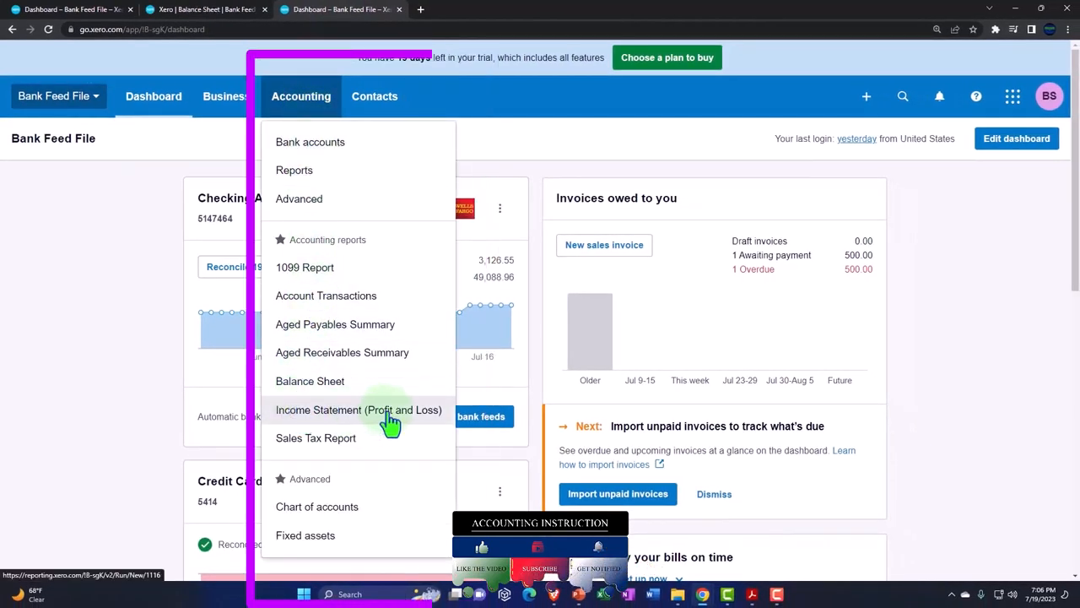
{"action": "left_click", "coordinate": [358, 409]}
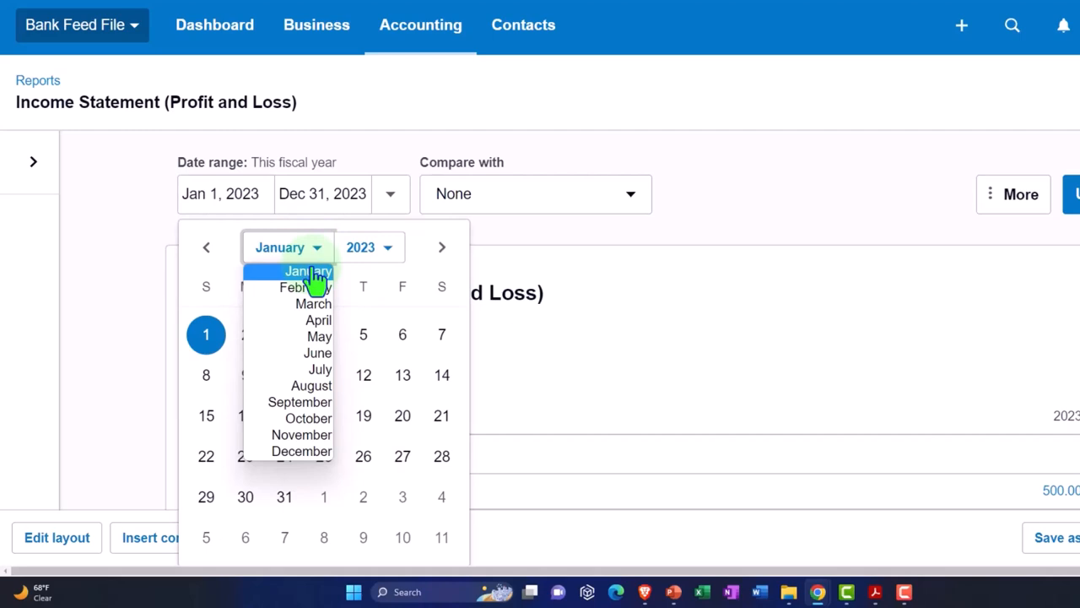
Set the Income Statement to Jan 1–Dec 31, 2022 and switch to the Balance Sheet tab.
{"action": "left_click", "coordinate": [360, 247]}
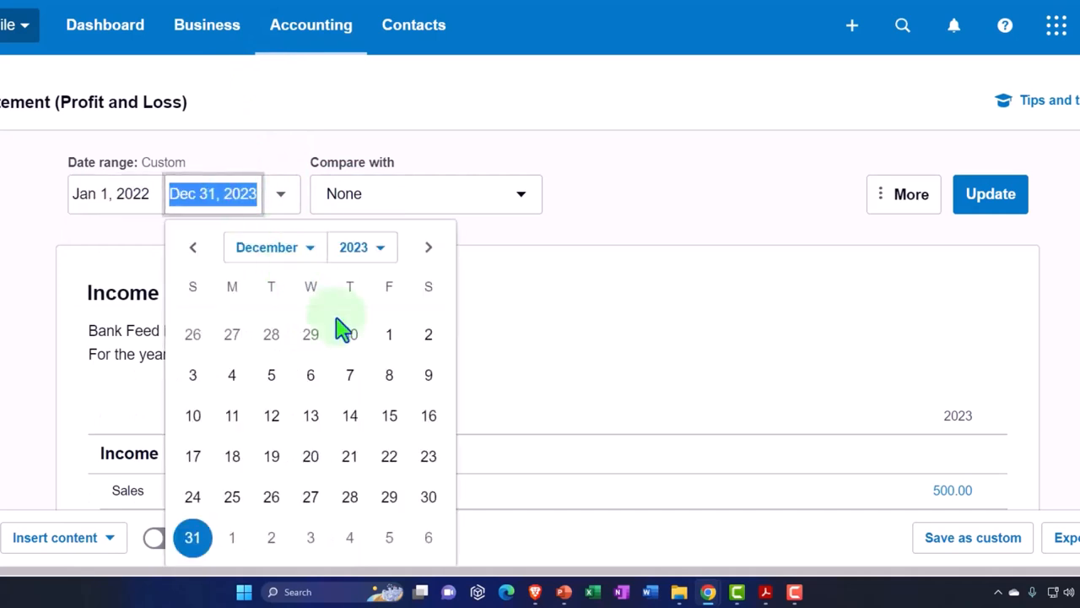
{"action": "left_click", "coordinate": [361, 247]}
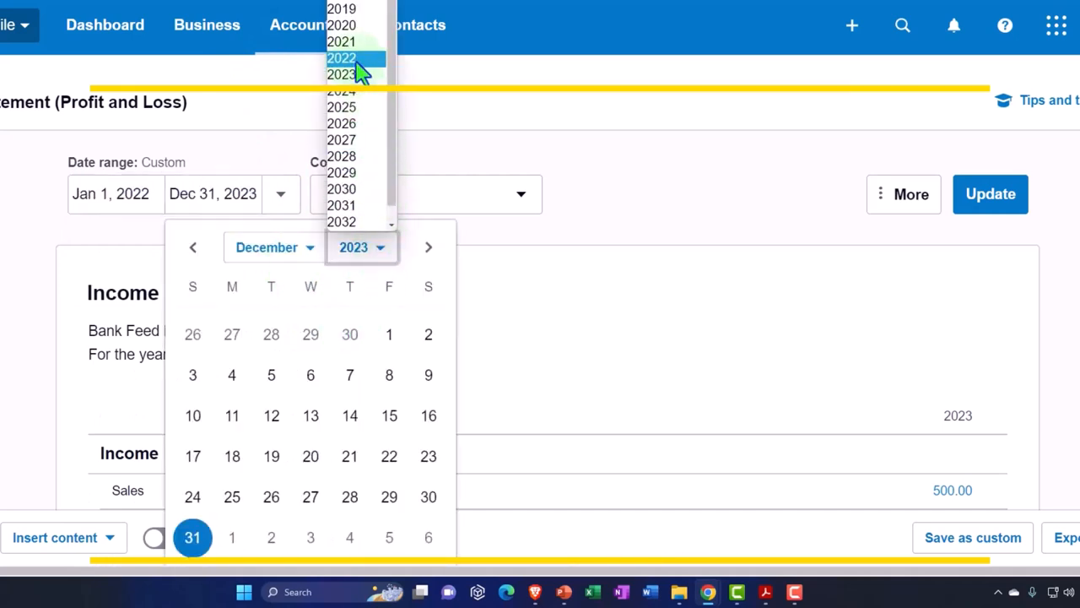
{"action": "left_click", "coordinate": [342, 57]}
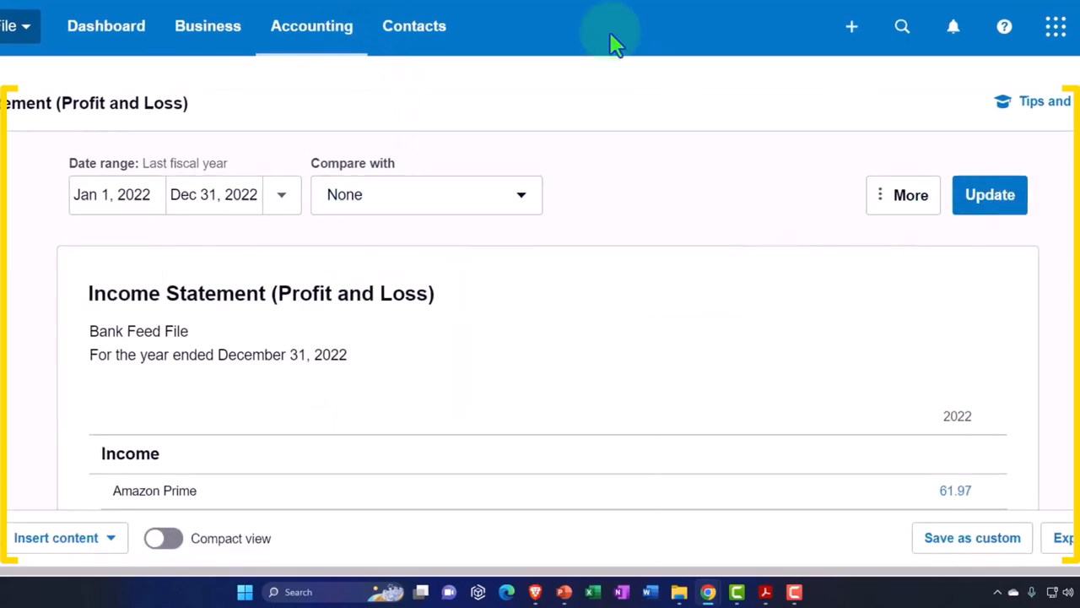
{"action": "left_click", "coordinate": [202, 9]}
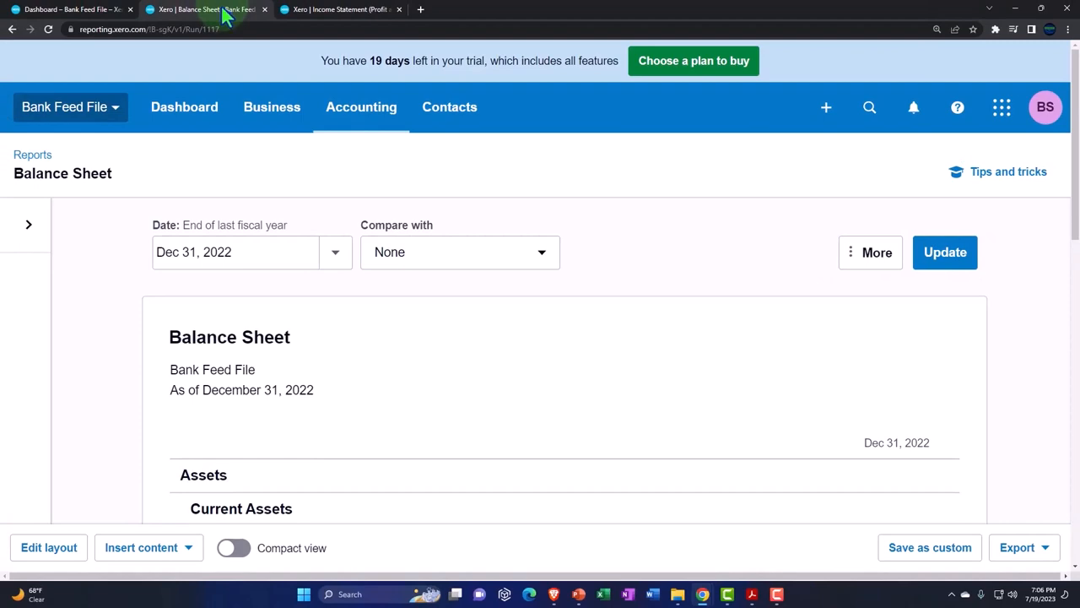
Set a custom Balance Sheet date of October 31, 2022 and update the report.
{"action": "left_click", "coordinate": [335, 251]}
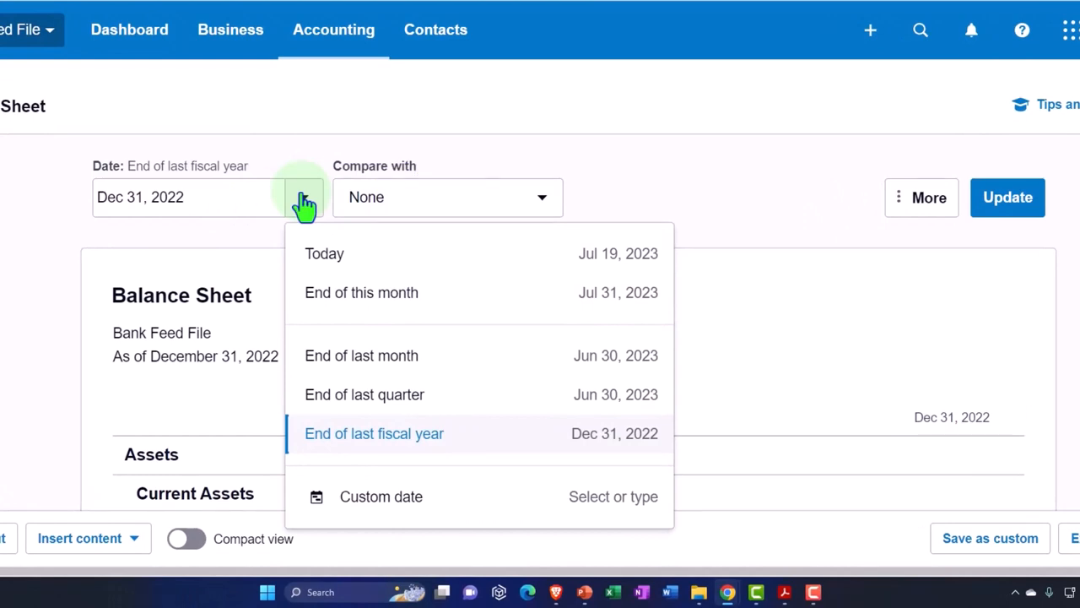
{"action": "mouse_move", "coordinate": [317, 232]}
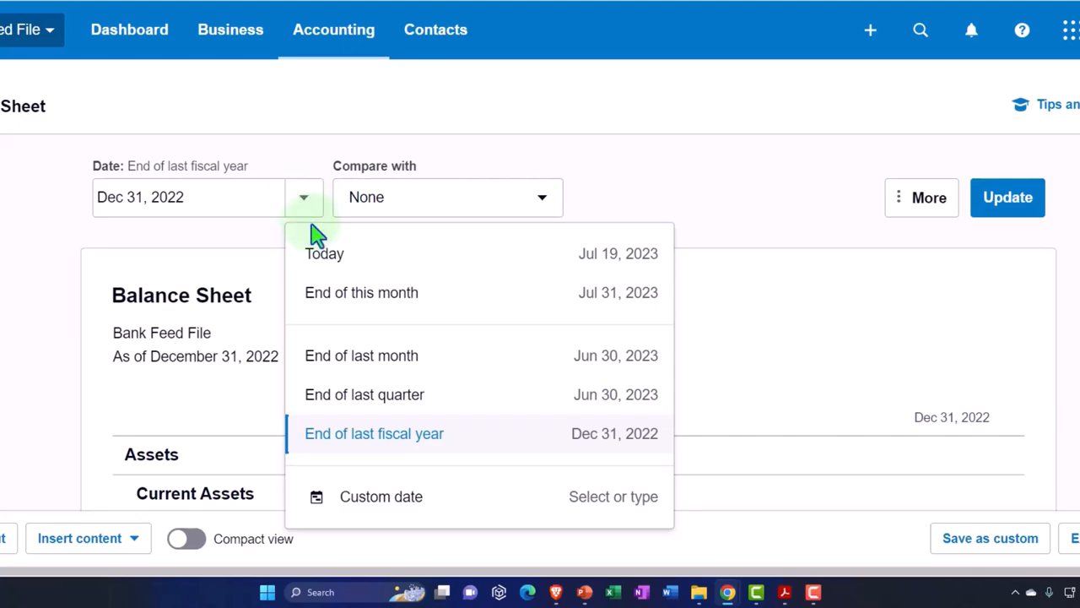
{"action": "left_click", "coordinate": [380, 496]}
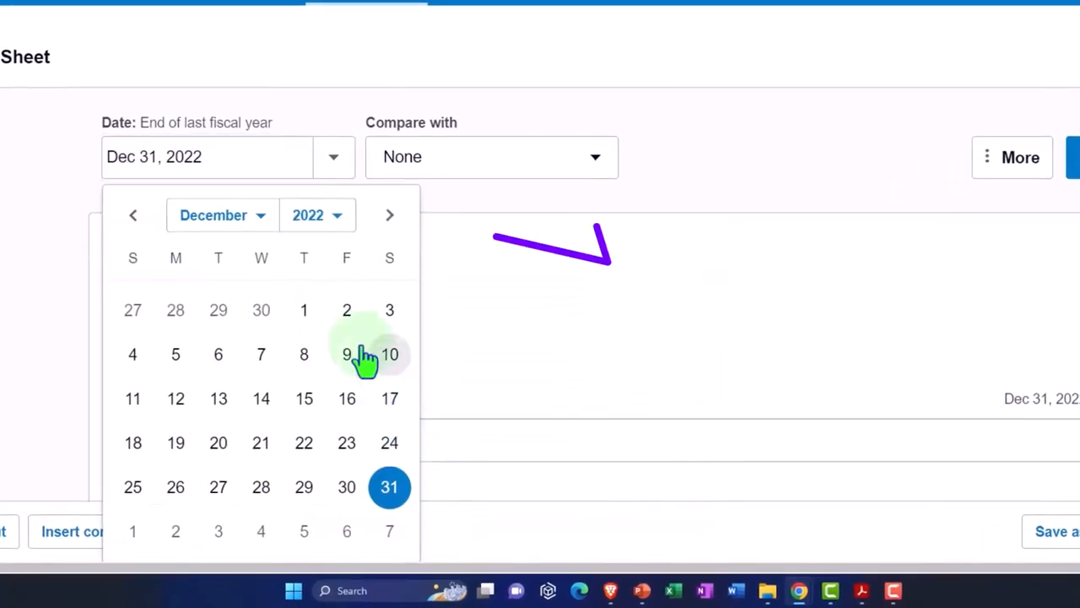
{"action": "left_click", "coordinate": [221, 214]}
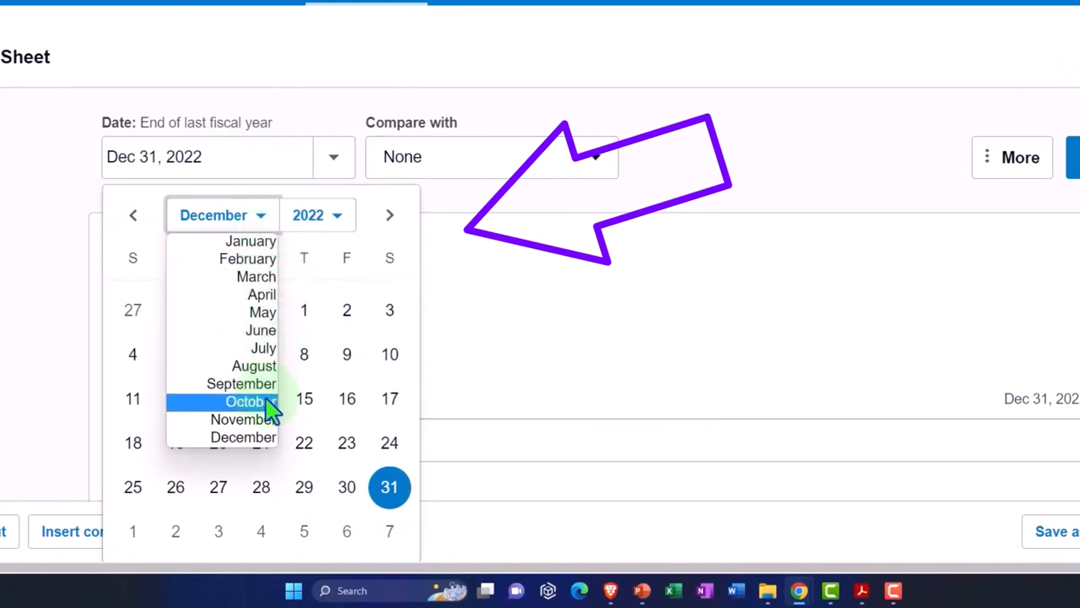
{"action": "left_click", "coordinate": [243, 401]}
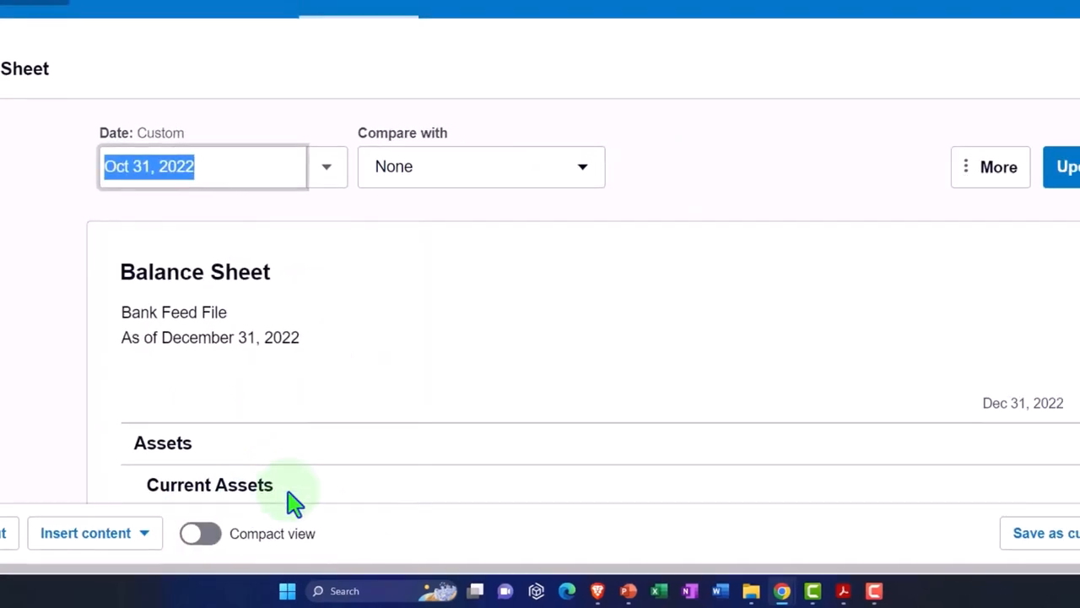
{"action": "left_click", "coordinate": [935, 226]}
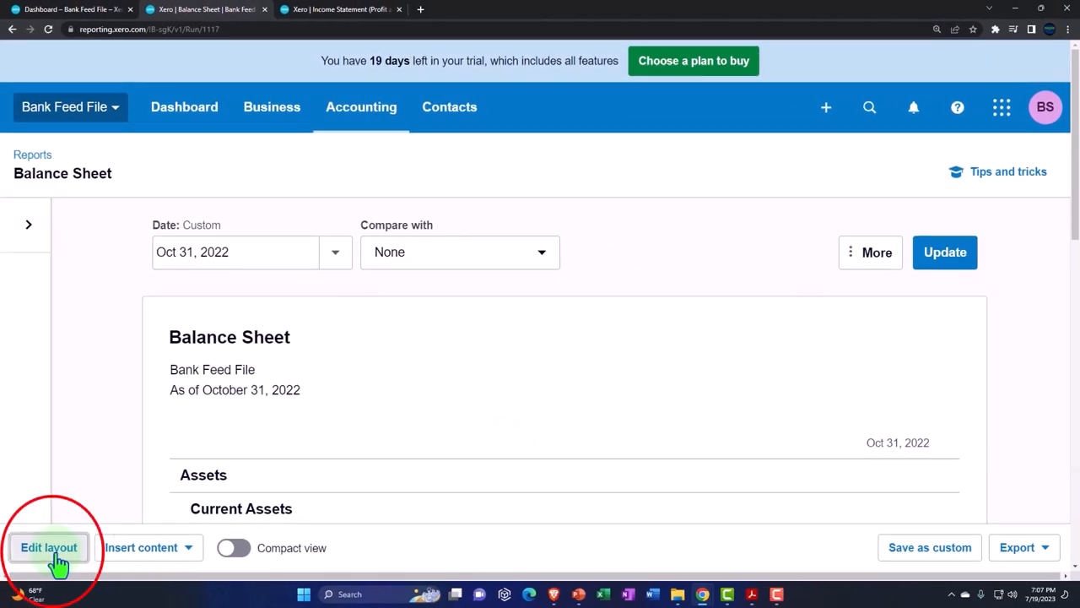
Add two date columns for 30 Sep 2022 and 31 Aug 2022, then update the layout.
{"action": "left_click", "coordinate": [48, 547]}
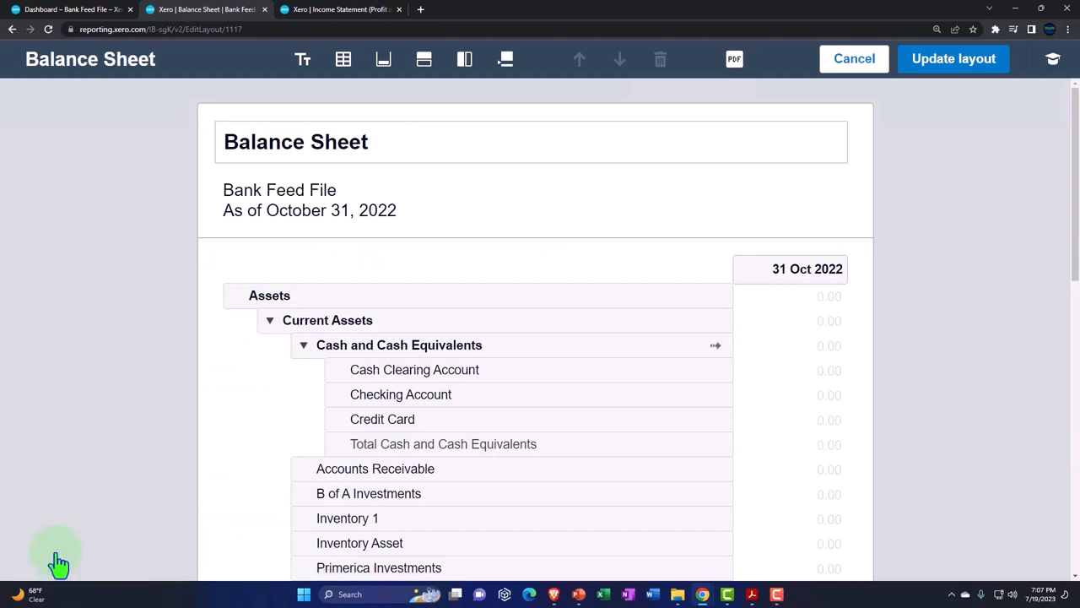
{"action": "left_click", "coordinate": [465, 59]}
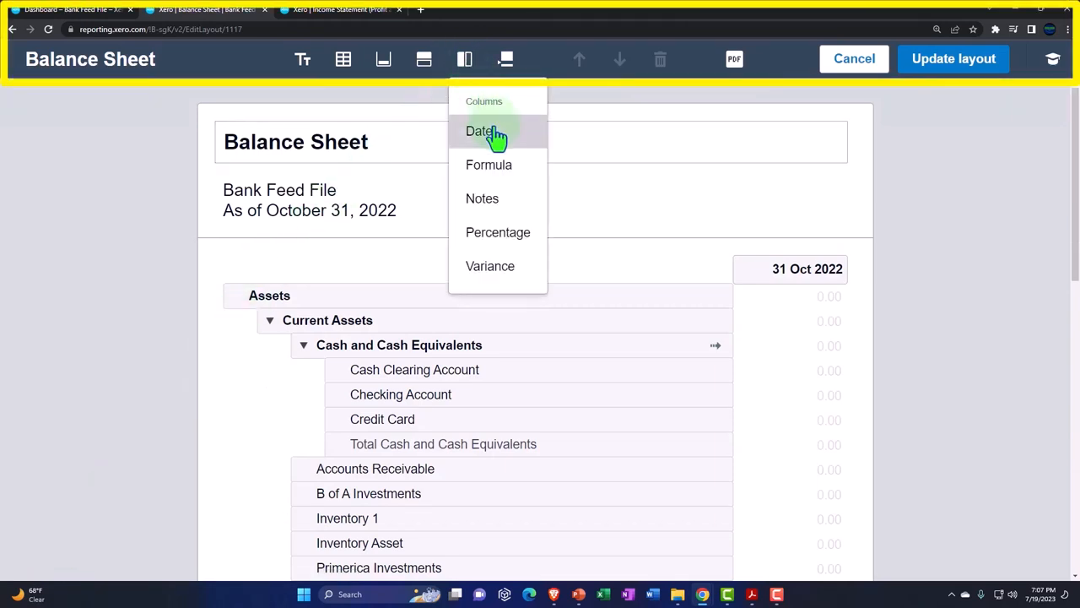
{"action": "left_click", "coordinate": [480, 131]}
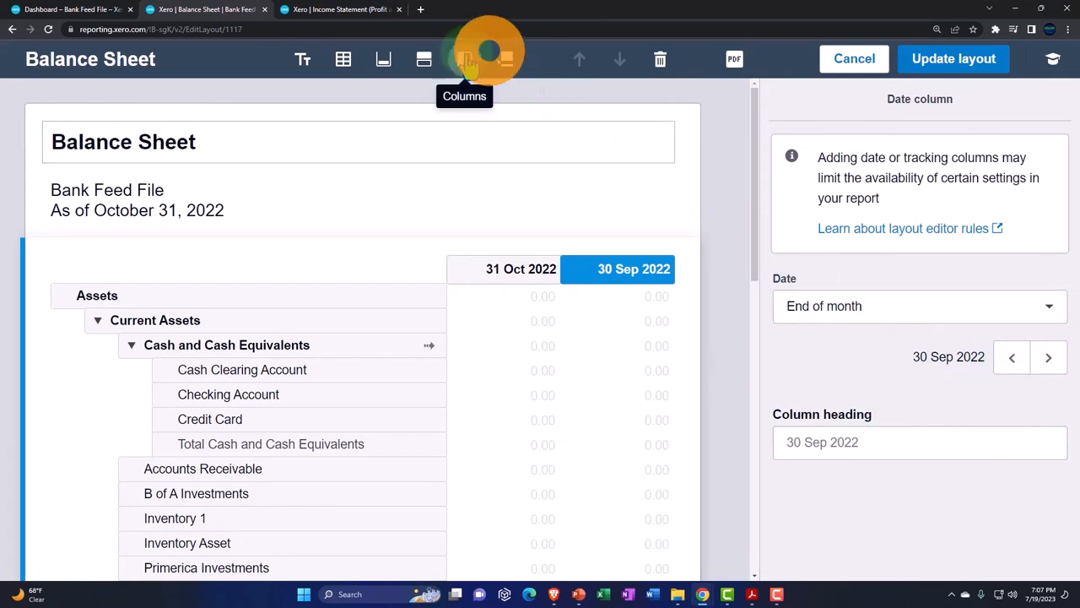
{"action": "left_click", "coordinate": [464, 59]}
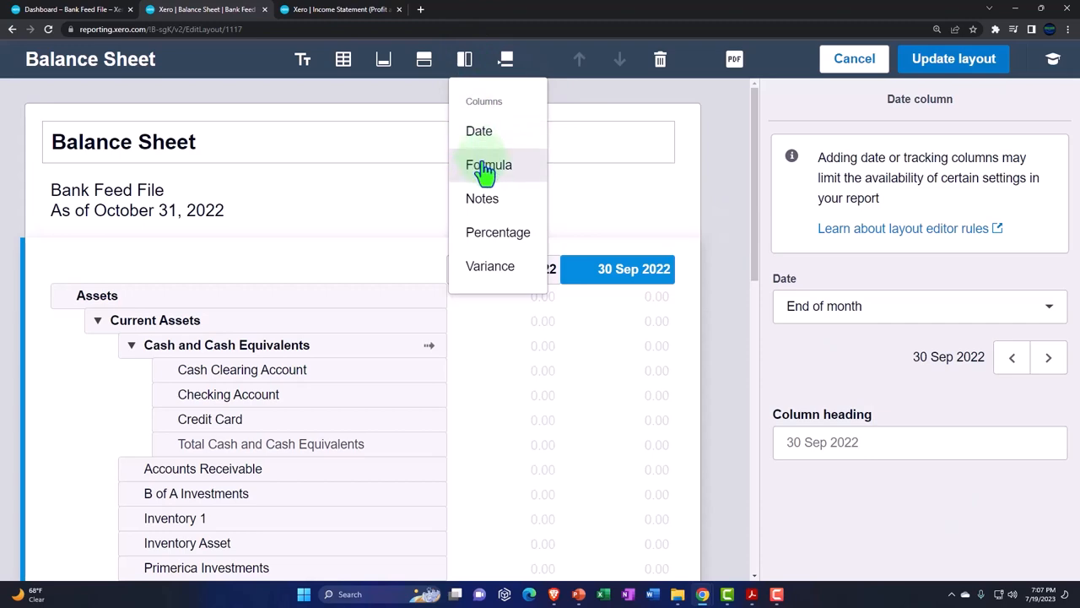
{"action": "mouse_move", "coordinate": [479, 130]}
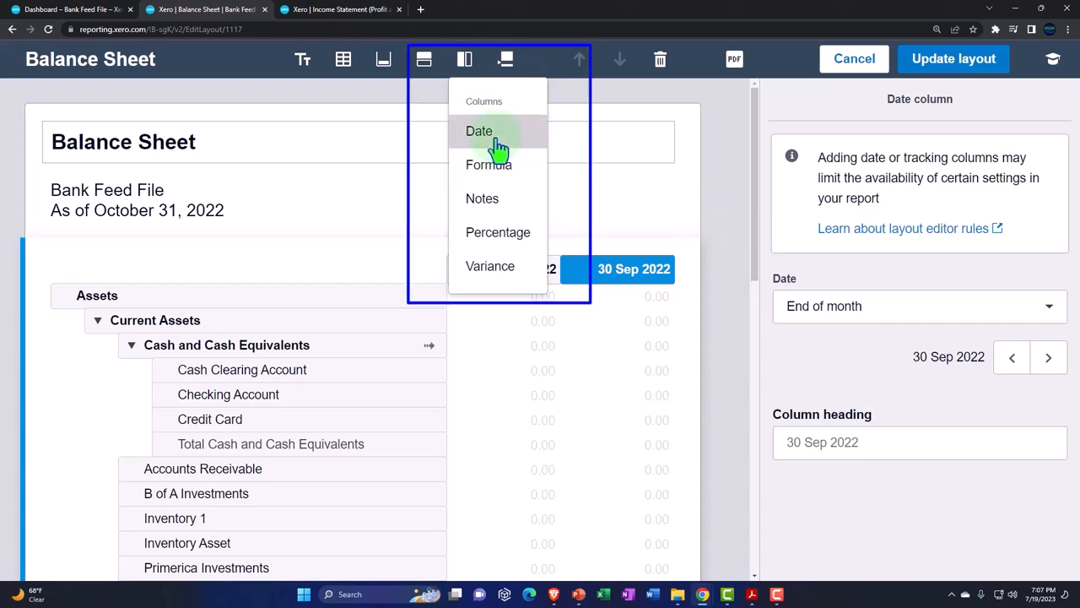
{"action": "left_click", "coordinate": [478, 131]}
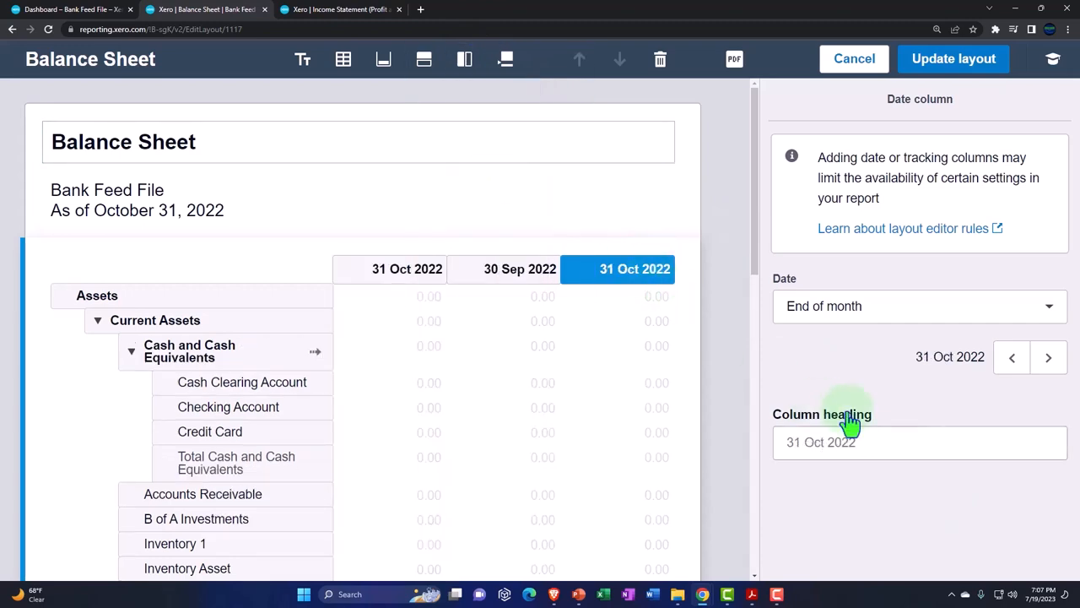
{"action": "left_click", "coordinate": [1011, 357]}
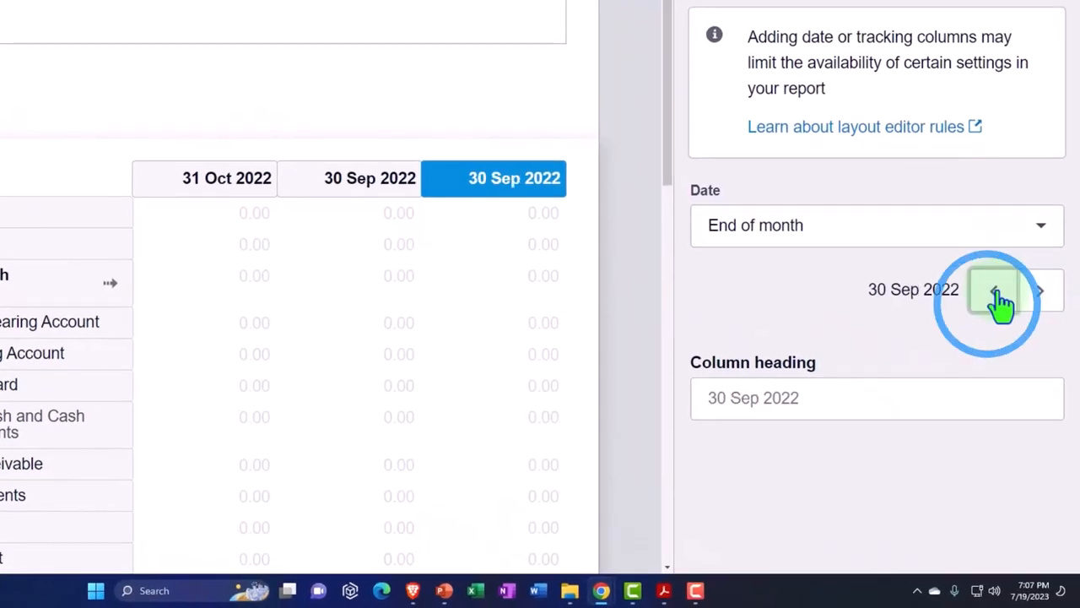
{"action": "left_click", "coordinate": [996, 289]}
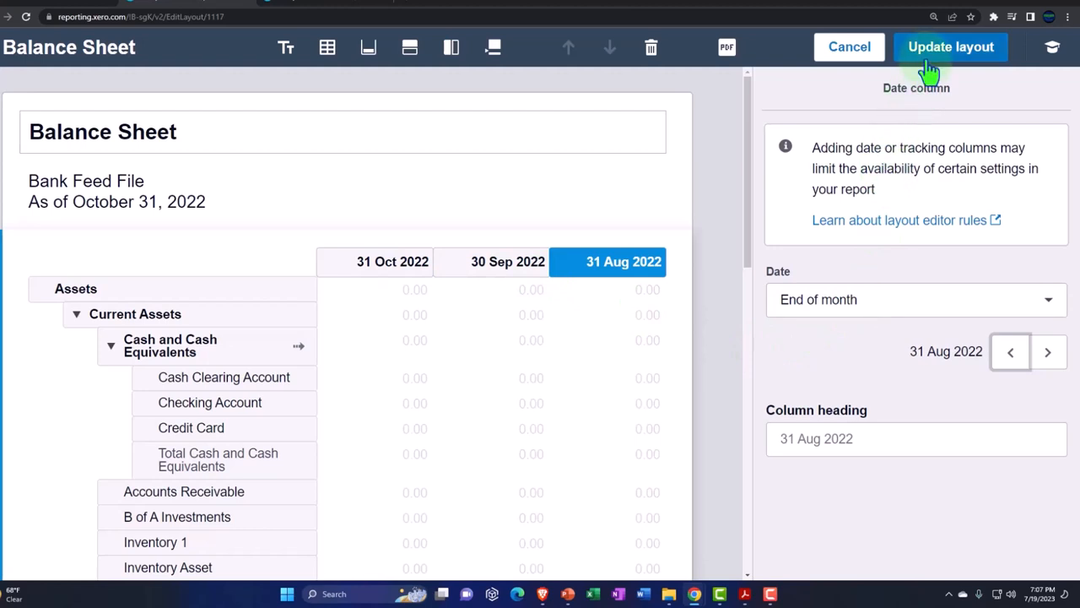
{"action": "left_click", "coordinate": [950, 47]}
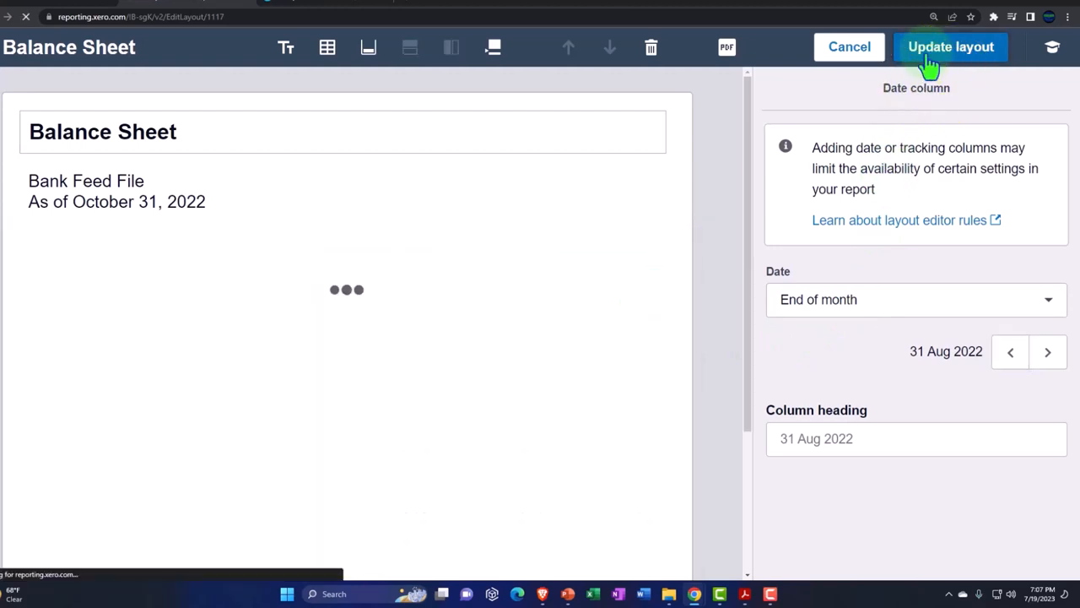
{"action": "left_click", "coordinate": [951, 46]}
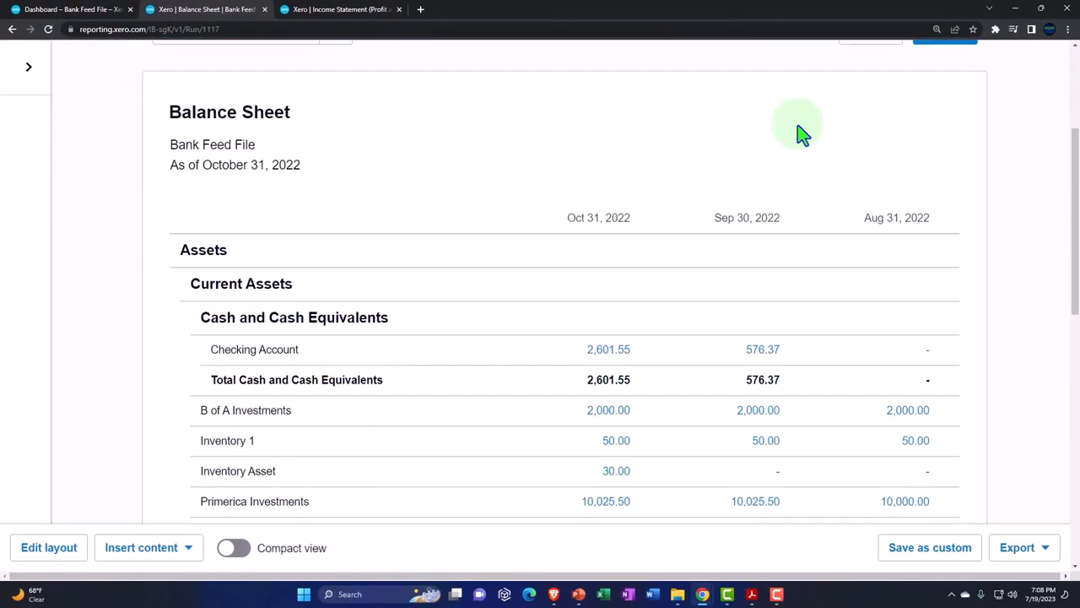
{"action": "scroll", "scroll_direction": "down", "scroll_amount": 3}
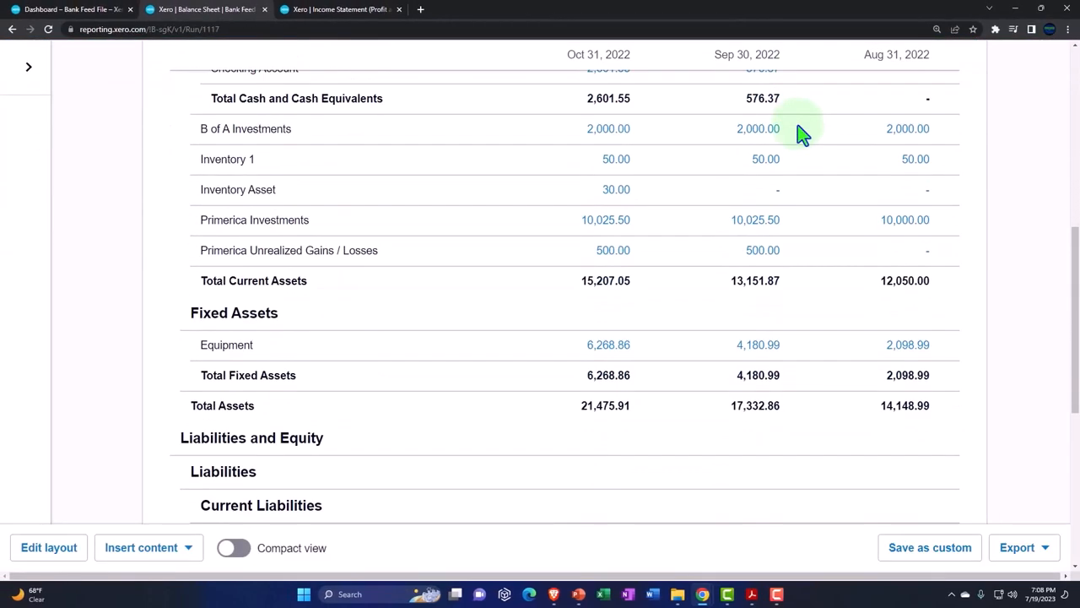
{"action": "scroll", "scroll_direction": "down", "scroll_amount": 3}
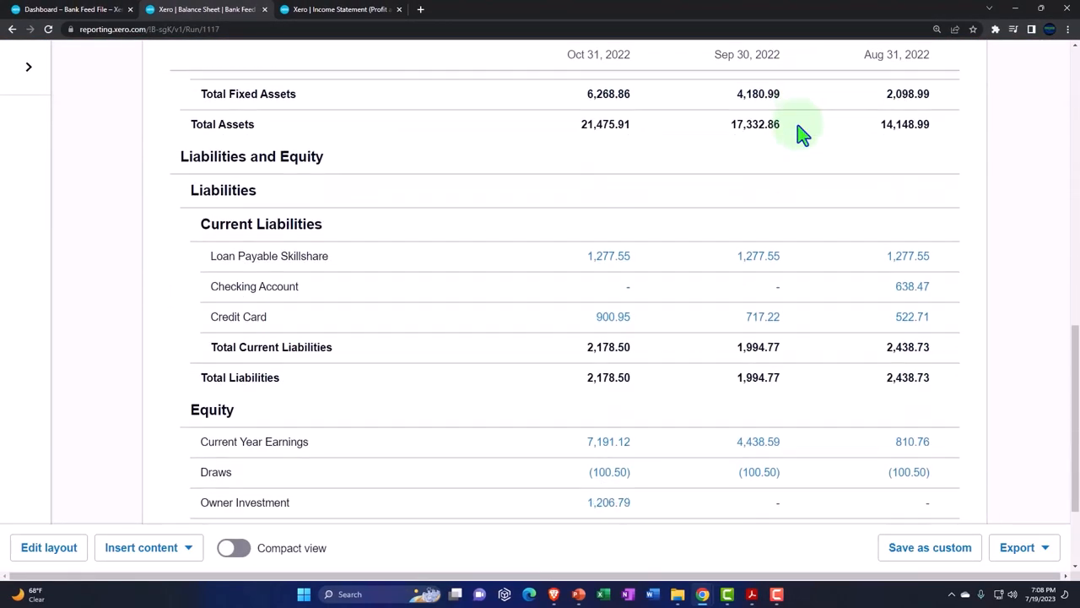
{"action": "scroll", "scroll_direction": "down", "scroll_amount": 3}
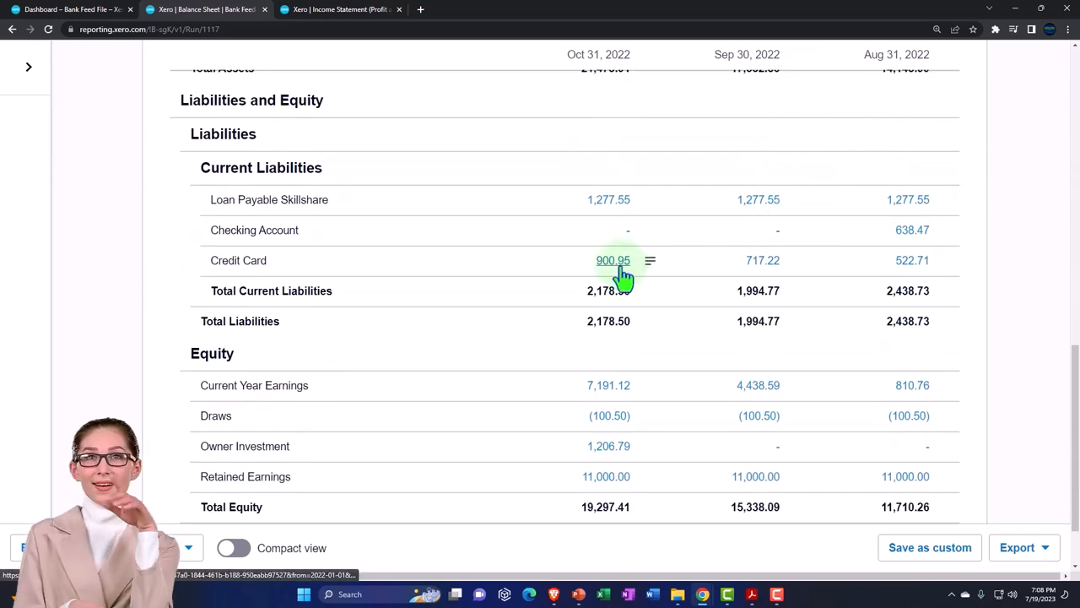
{"action": "mouse_move", "coordinate": [913, 260]}
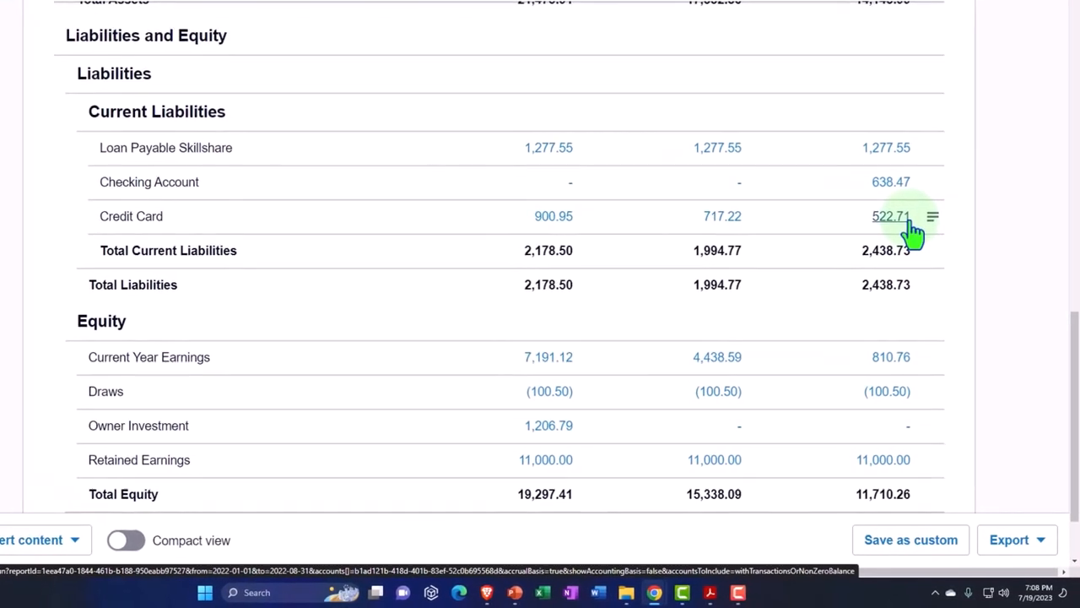
{"action": "mouse_move", "coordinate": [761, 459]}
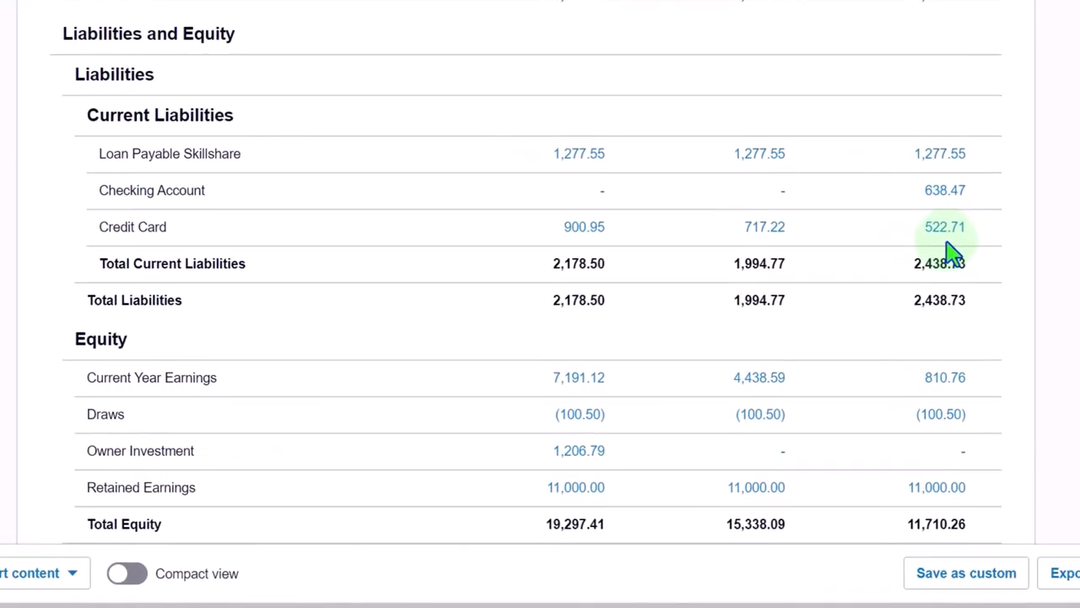
{"action": "scroll", "scroll_direction": "down", "scroll_amount": 3}
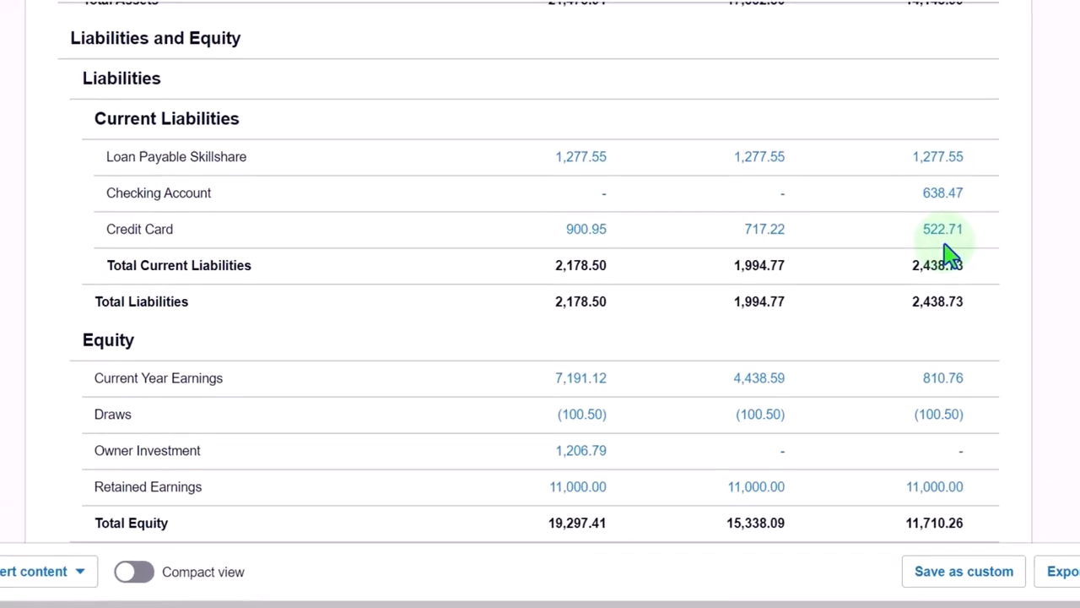
Duplicate the Income Statement tab and open Bank Reconciliation from a Reports search.
{"action": "left_click", "coordinate": [342, 9]}
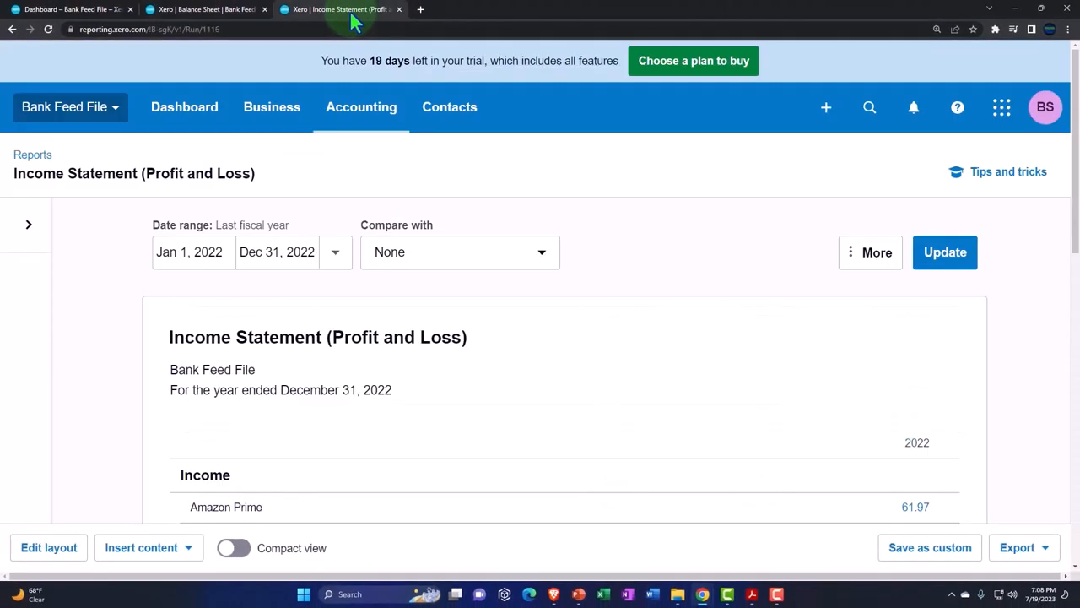
{"action": "right_click", "coordinate": [341, 9]}
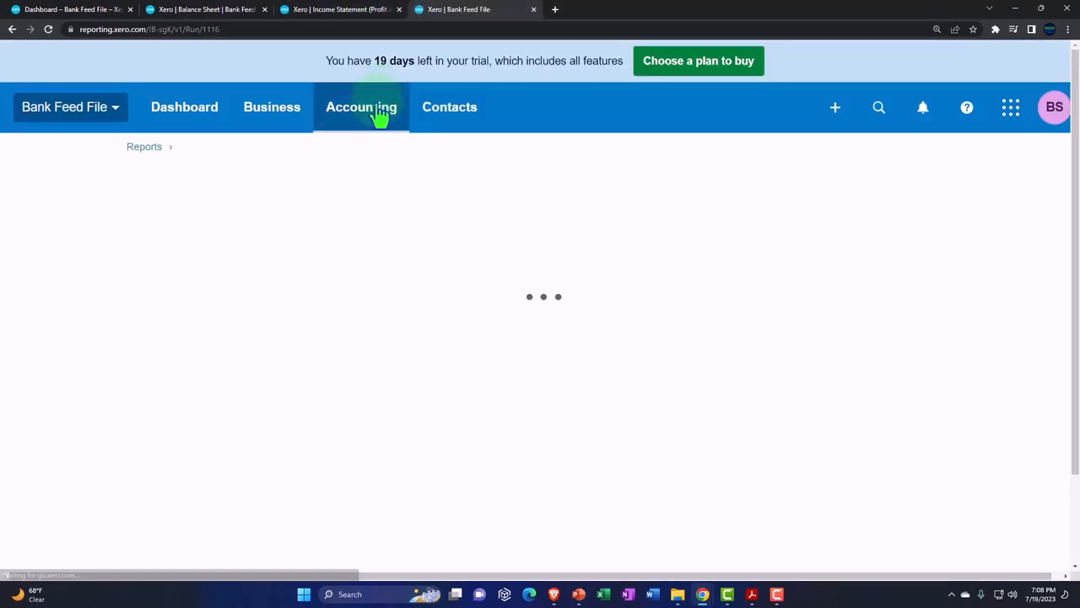
{"action": "left_click", "coordinate": [361, 106]}
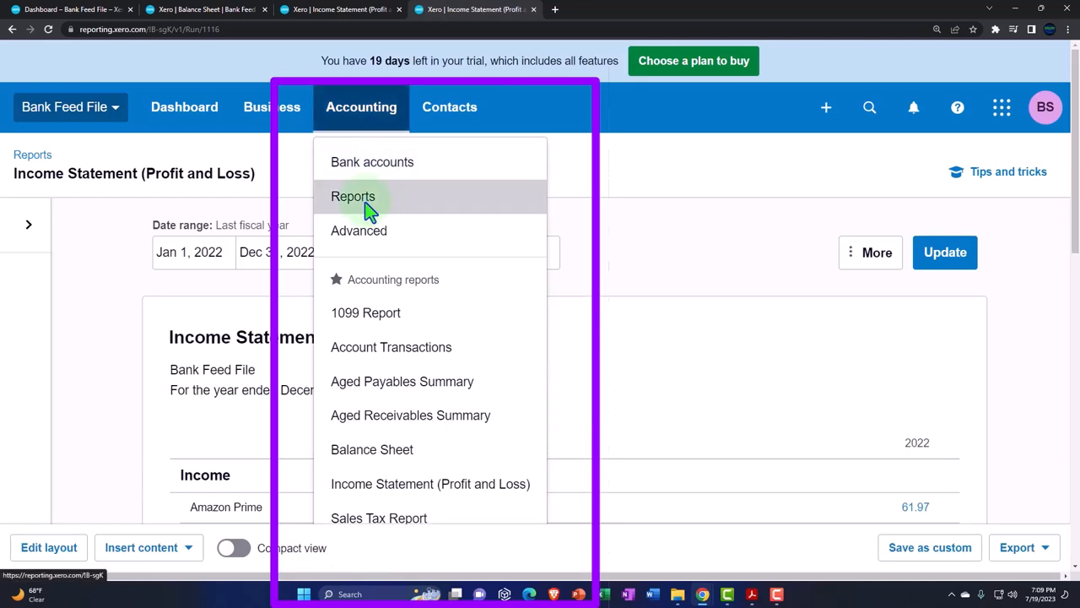
{"action": "left_click", "coordinate": [353, 196]}
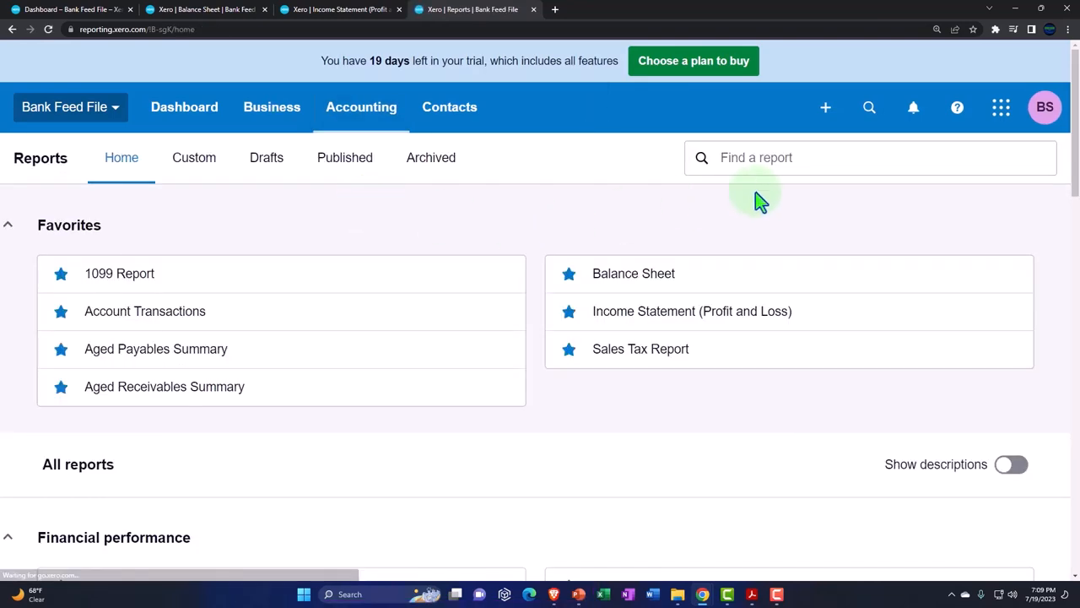
{"action": "type", "text": "bank re"}
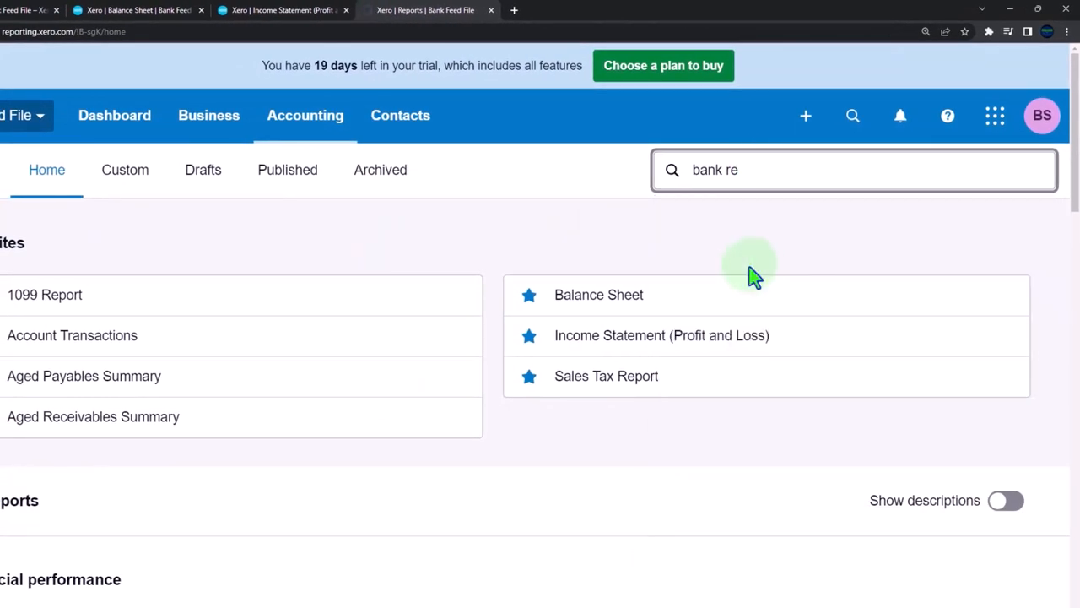
{"action": "left_click", "coordinate": [599, 294]}
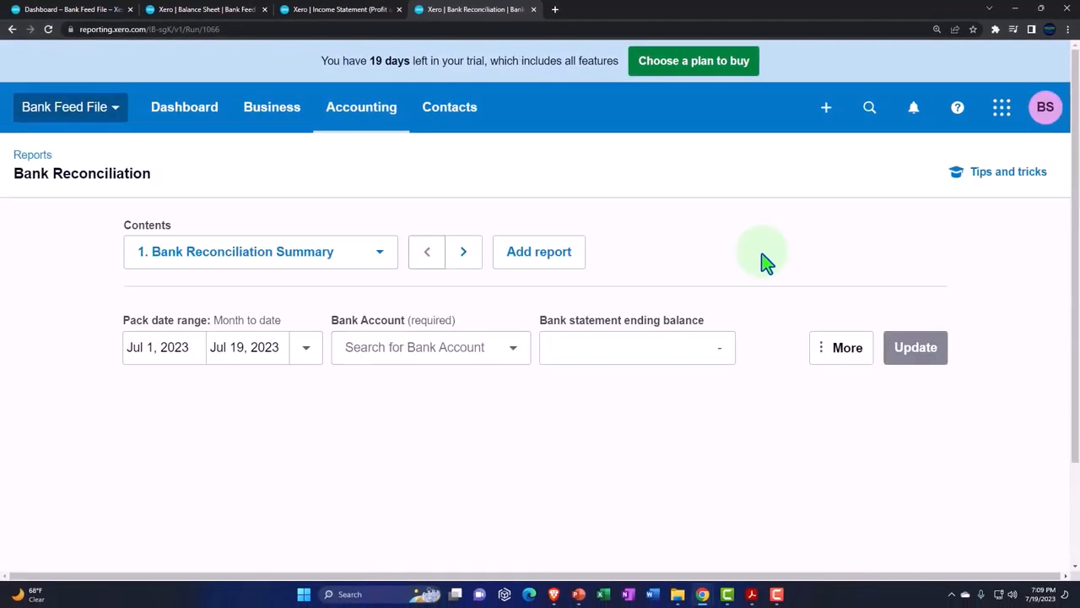
Set Aug 1–31, 2022, account 2010 - Credit Card, and -522.71 ending balance.
{"action": "left_click", "coordinate": [157, 347]}
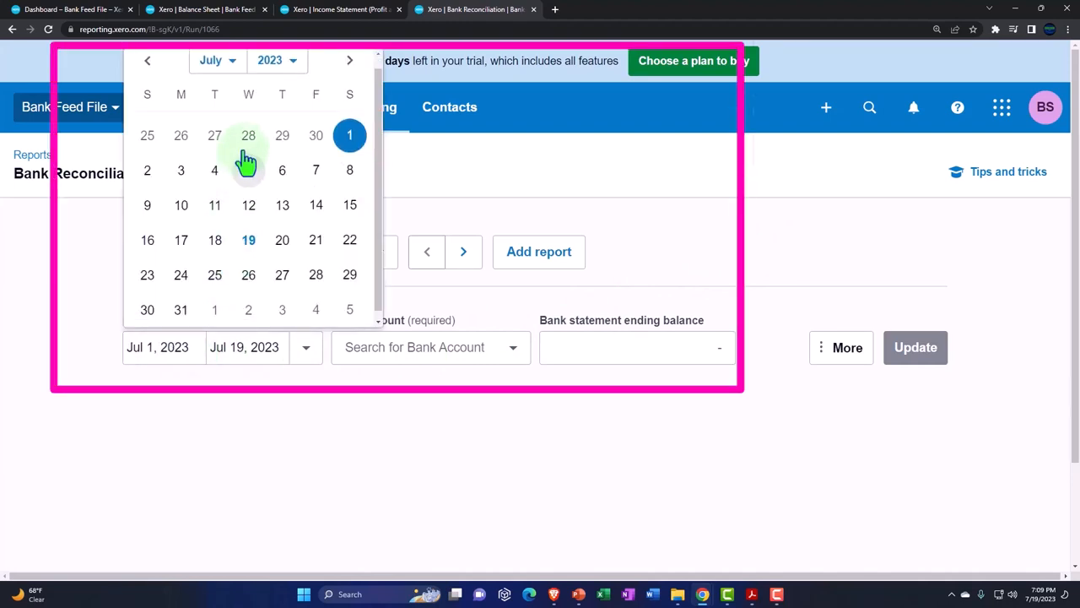
{"action": "left_click", "coordinate": [277, 60]}
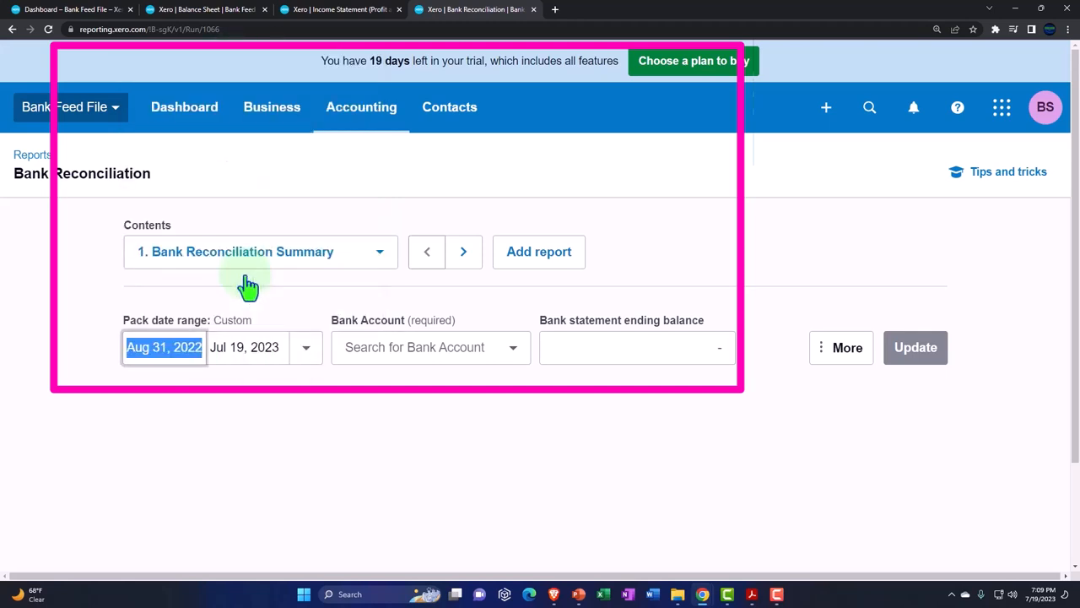
{"action": "left_click", "coordinate": [244, 347]}
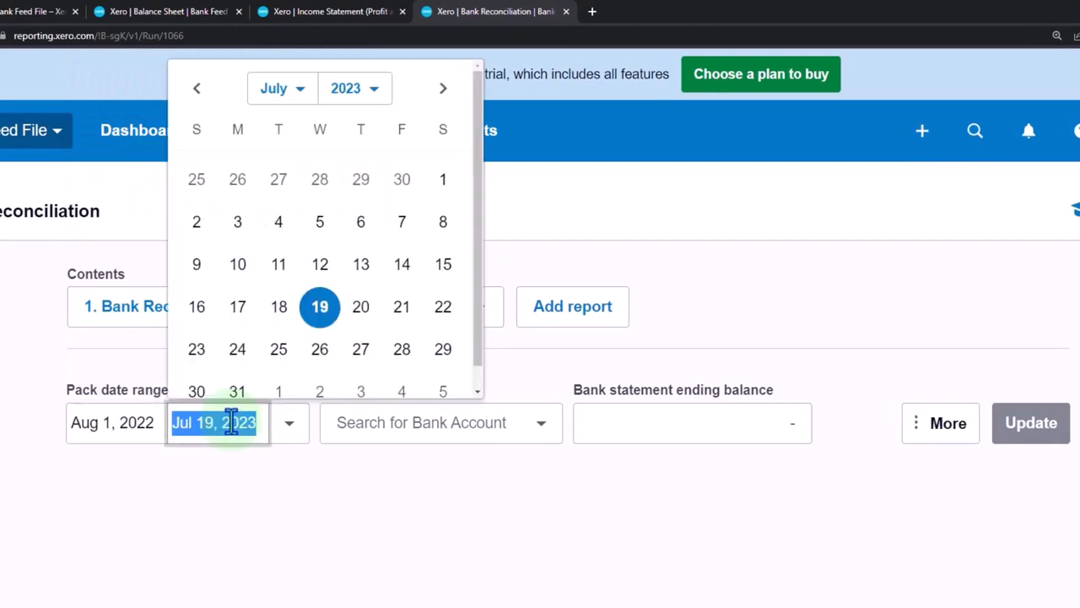
{"action": "left_click", "coordinate": [281, 88]}
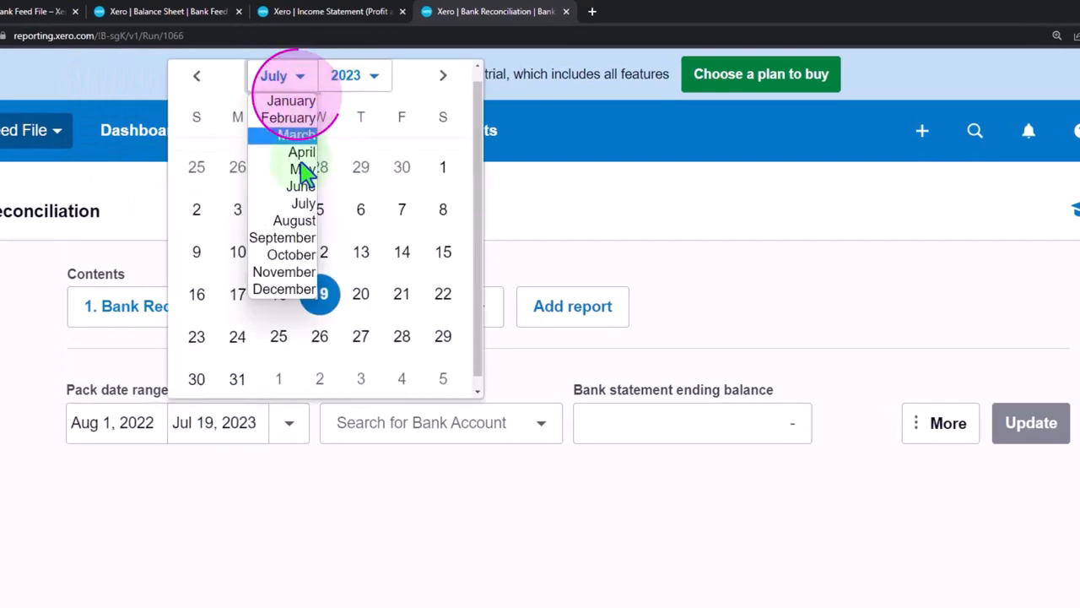
{"action": "left_click", "coordinate": [355, 75]}
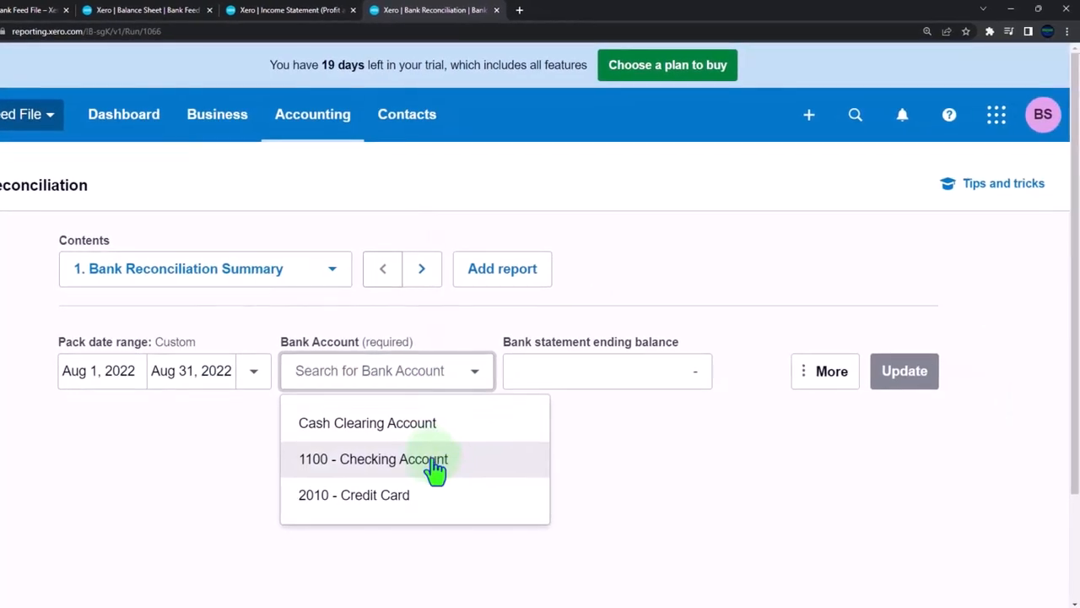
{"action": "left_click", "coordinate": [354, 494]}
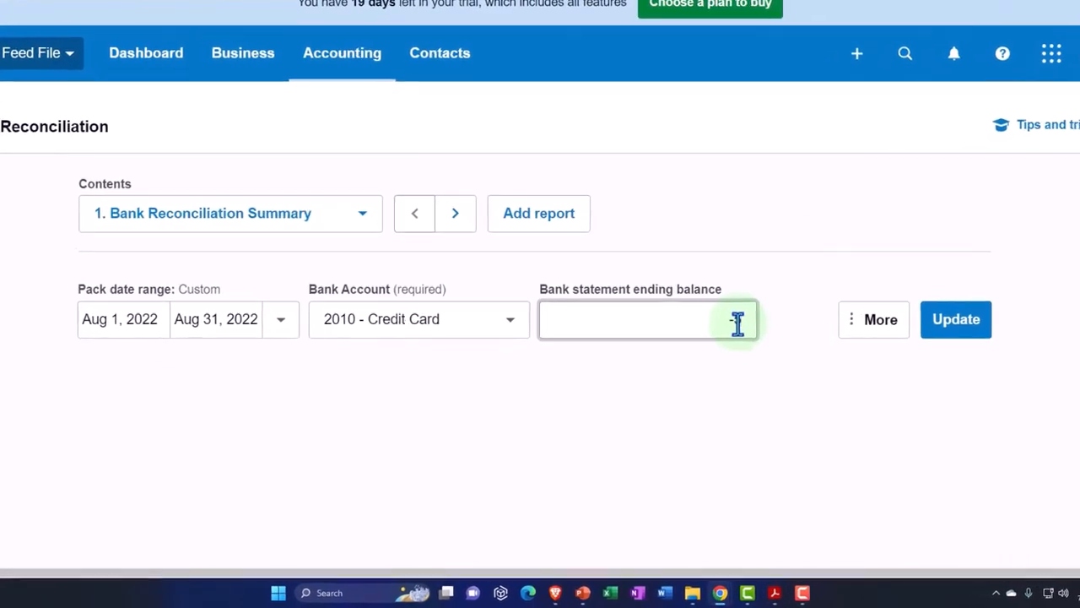
{"action": "type", "text": "-522.71"}
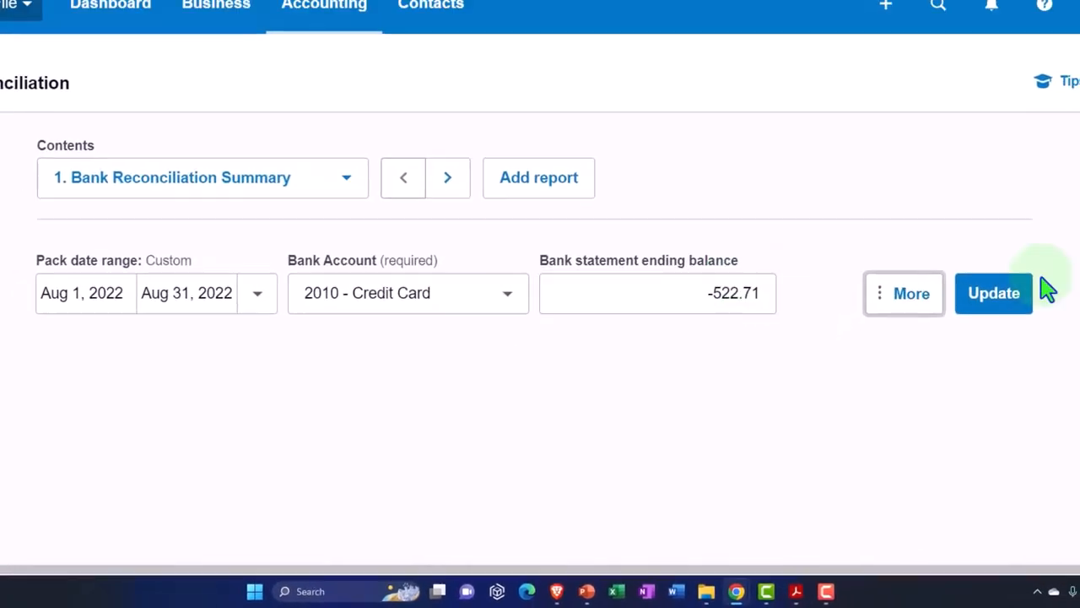
Update the August report and review the summary showing (522.71) with nothing out of balance.
{"action": "left_click", "coordinate": [993, 292]}
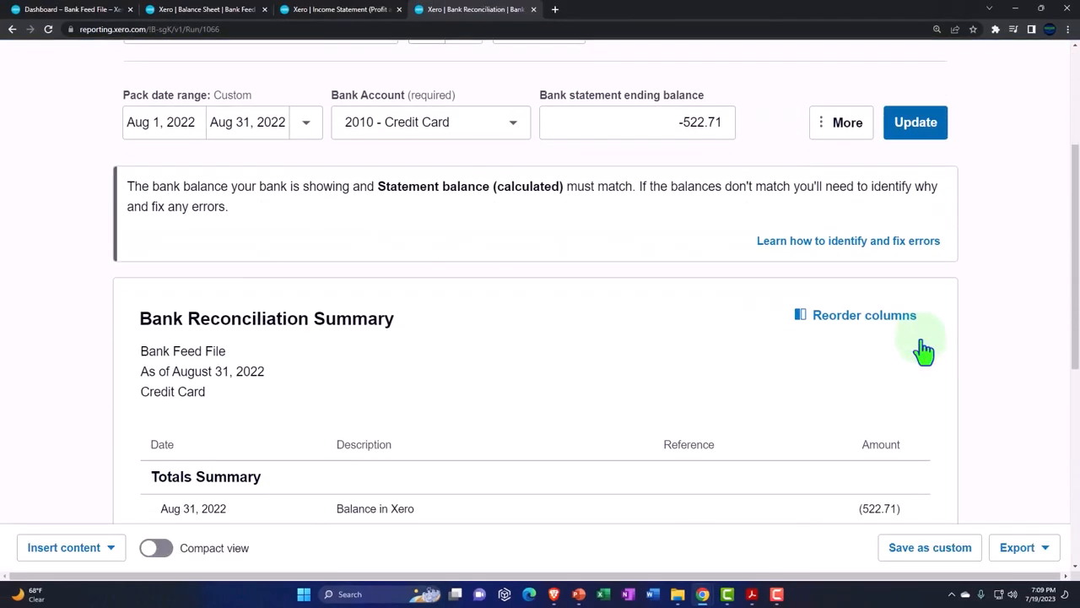
{"action": "scroll", "scroll_direction": "down", "scroll_amount": 3}
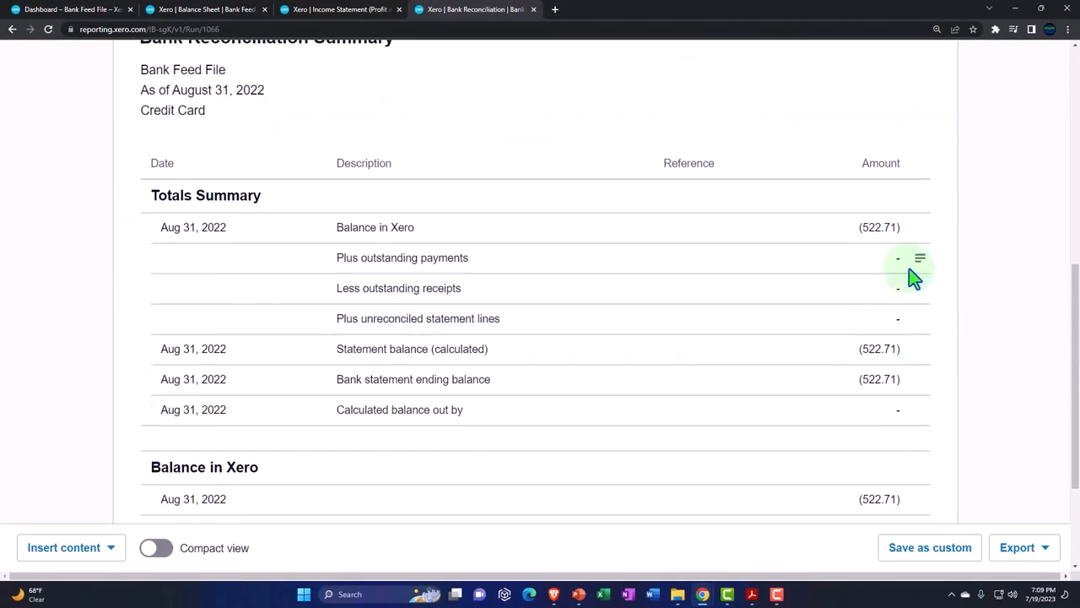
{"action": "scroll", "scroll_direction": "down", "scroll_amount": 3}
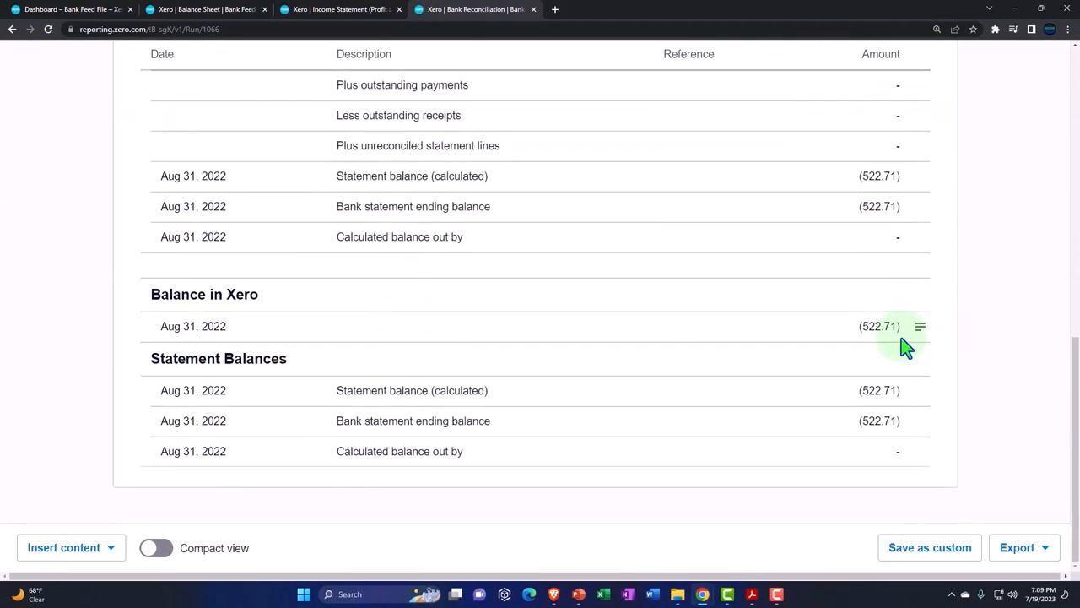
{"action": "scroll", "scroll_direction": "up", "scroll_amount": 3}
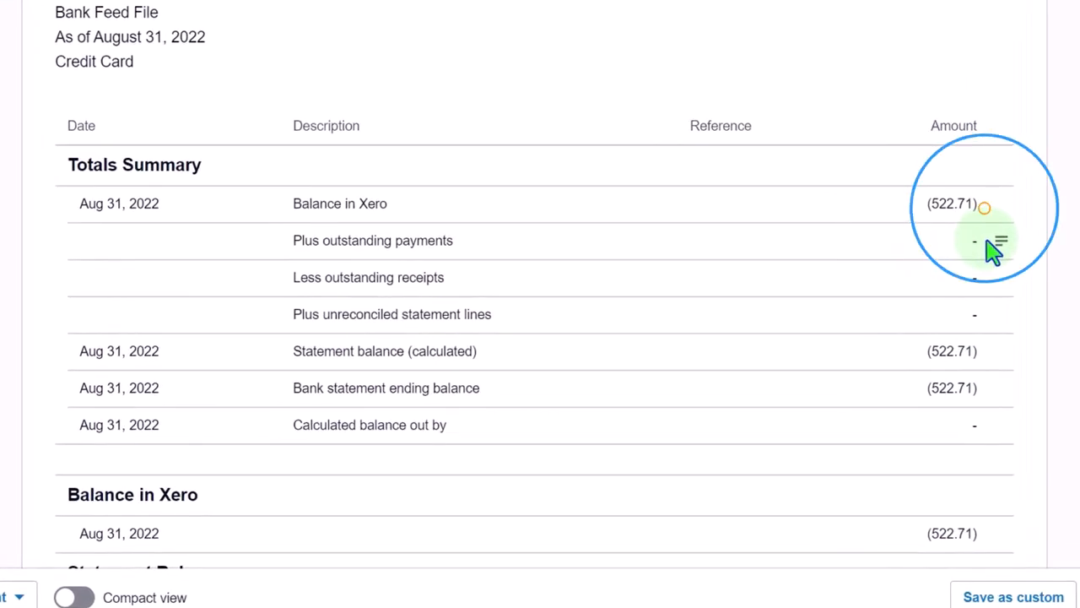
{"action": "mouse_move", "coordinate": [756, 232]}
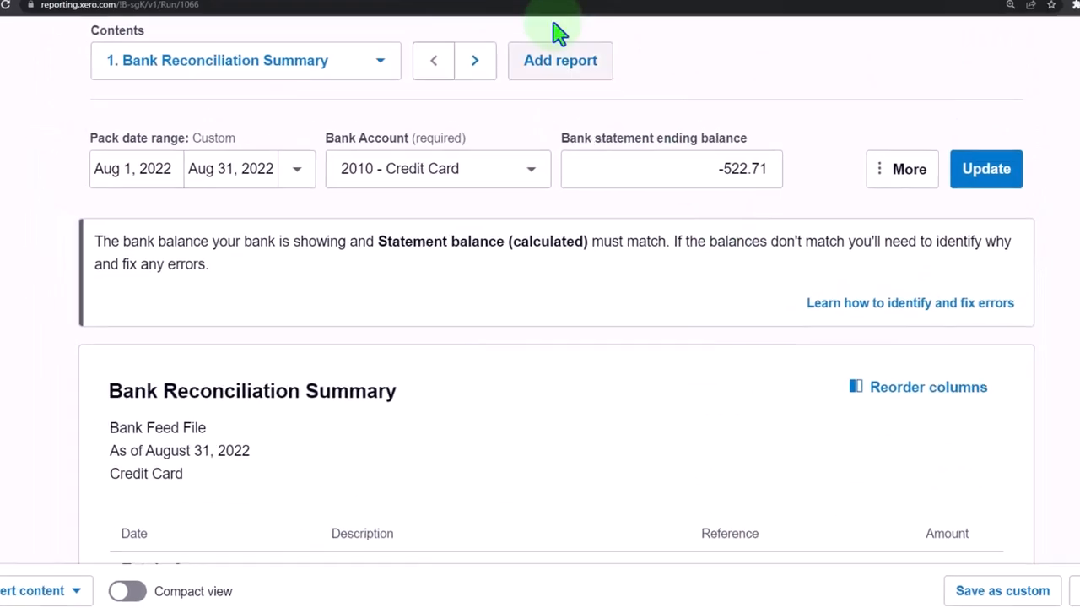
Duplicate the reconciliation tab, set the start date to September 1, 2022, and edit the end date.
{"action": "right_click", "coordinate": [498, 10]}
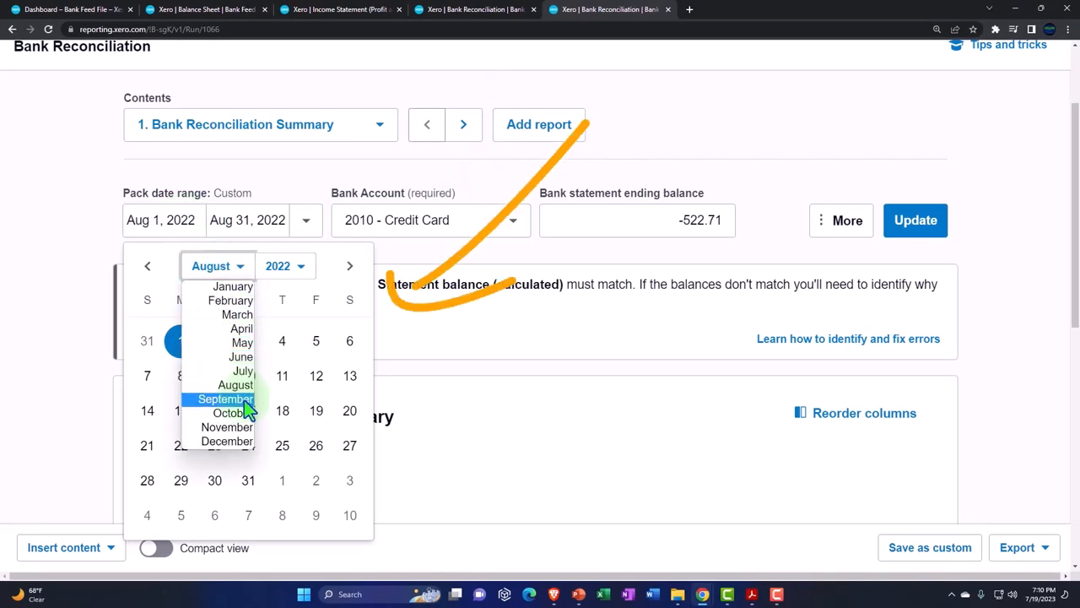
{"action": "left_click", "coordinate": [225, 398]}
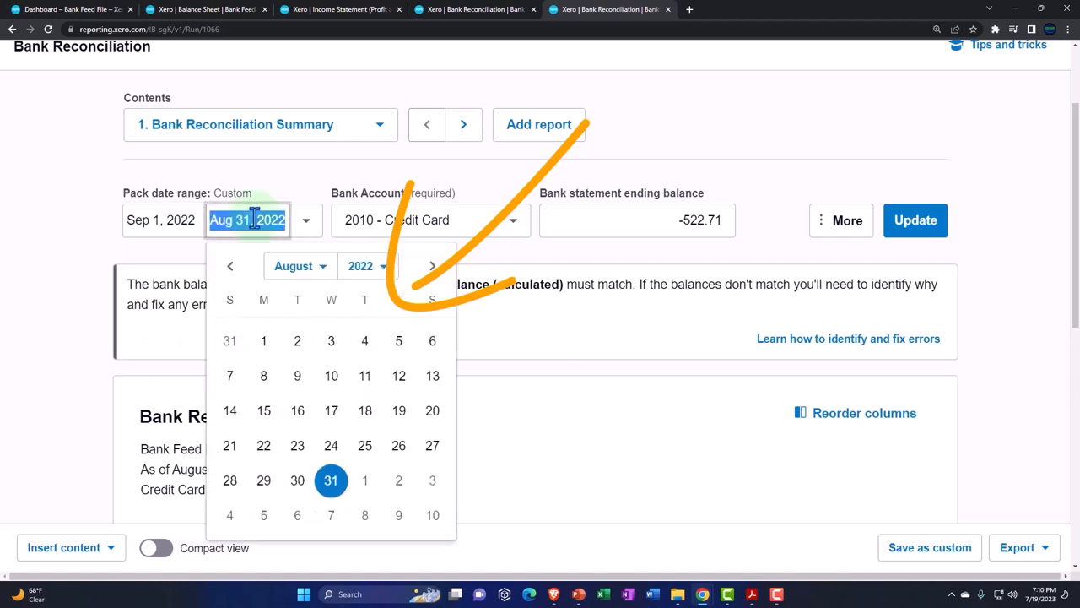
{"action": "left_click", "coordinate": [432, 266]}
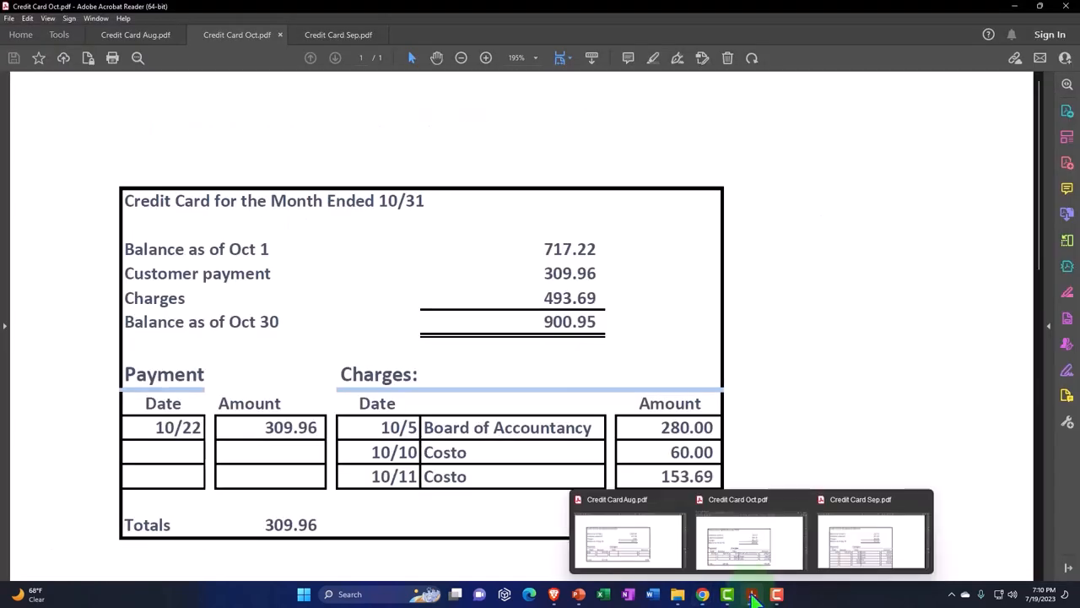
Bring up the credit card statement PDF to read the October 1 balance of 717.22.
{"action": "left_click", "coordinate": [872, 540]}
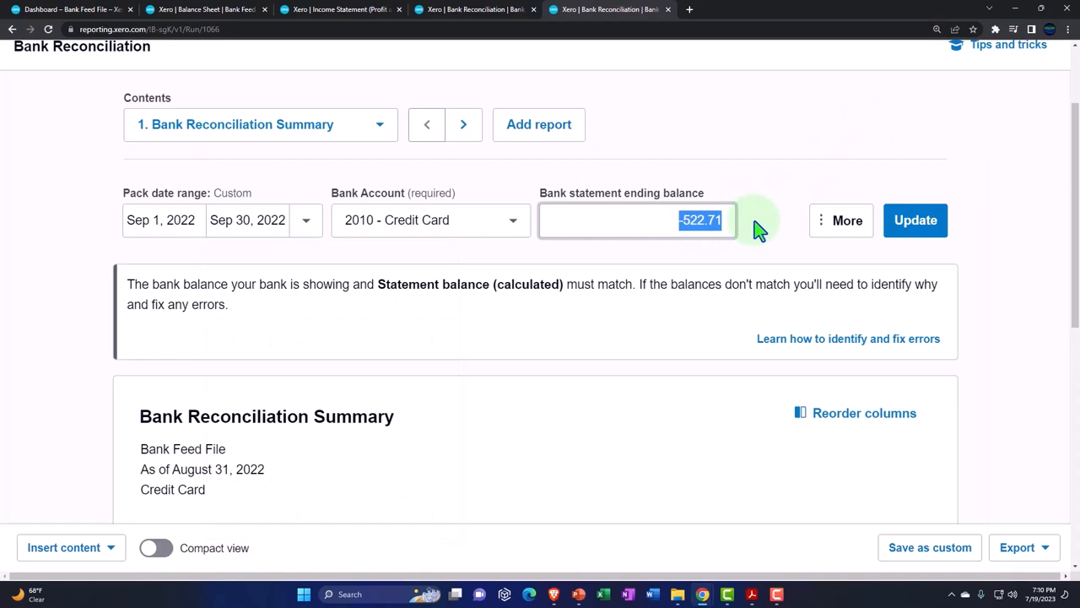
Enter -717.22 as the September ending balance and scroll to review the summary.
{"action": "type", "text": "-717.22"}
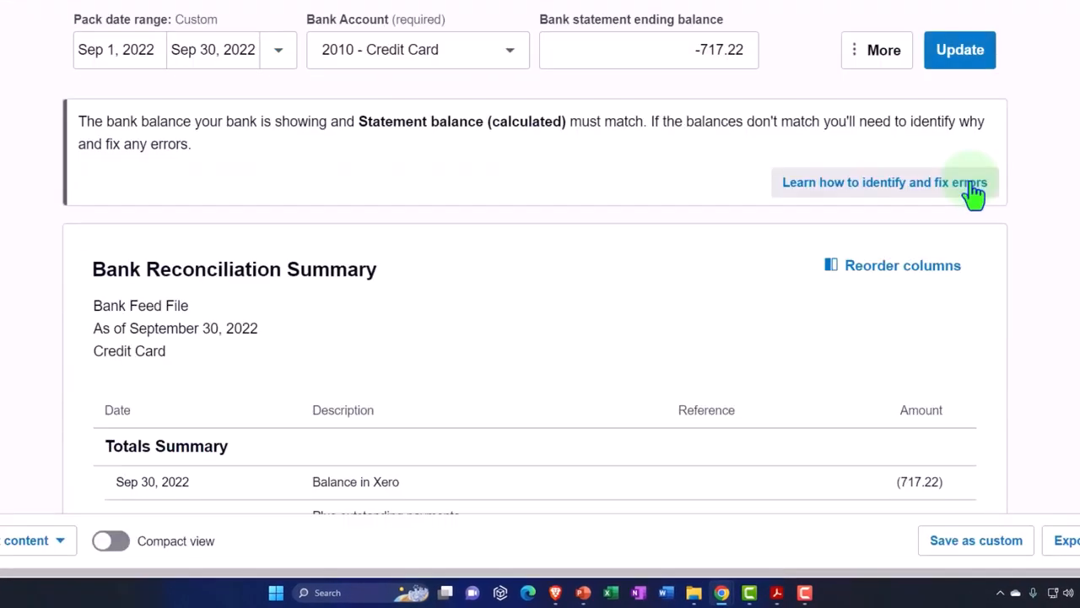
{"action": "scroll", "scroll_direction": "down", "scroll_amount": 3}
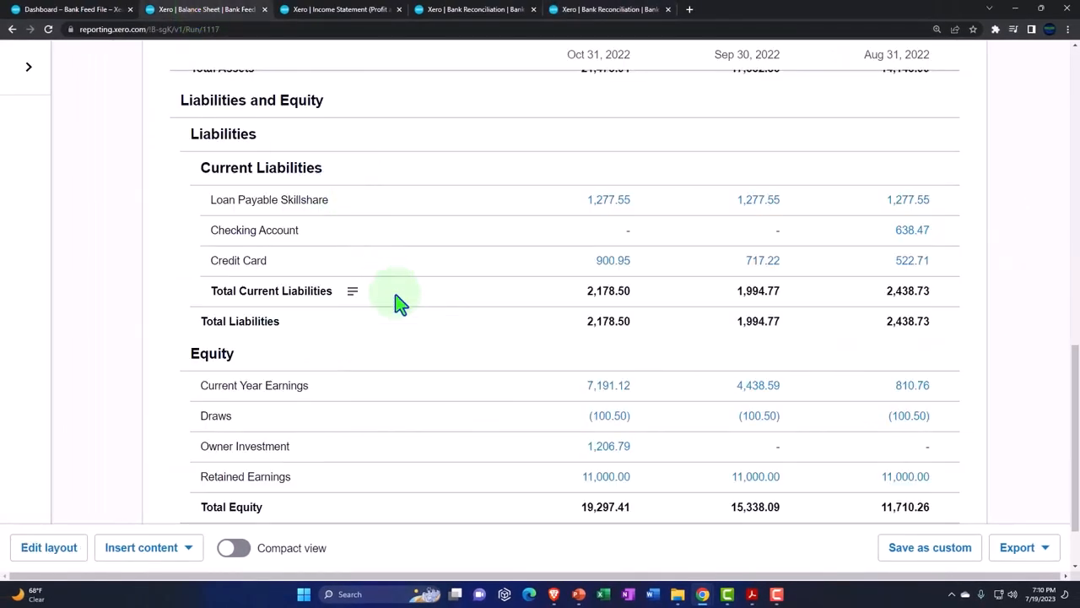
Check Credit Card Oct.pdf's 900.95 balance against the balance sheet, then go to the dashboard.
{"action": "scroll", "scroll_direction": "down", "scroll_amount": 3}
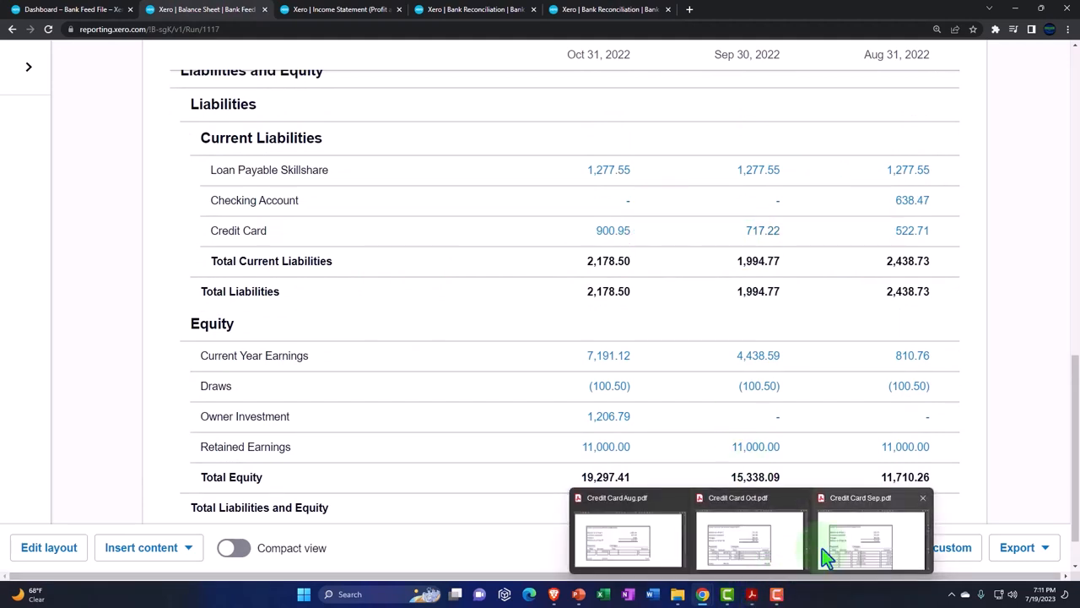
{"action": "left_click", "coordinate": [749, 540]}
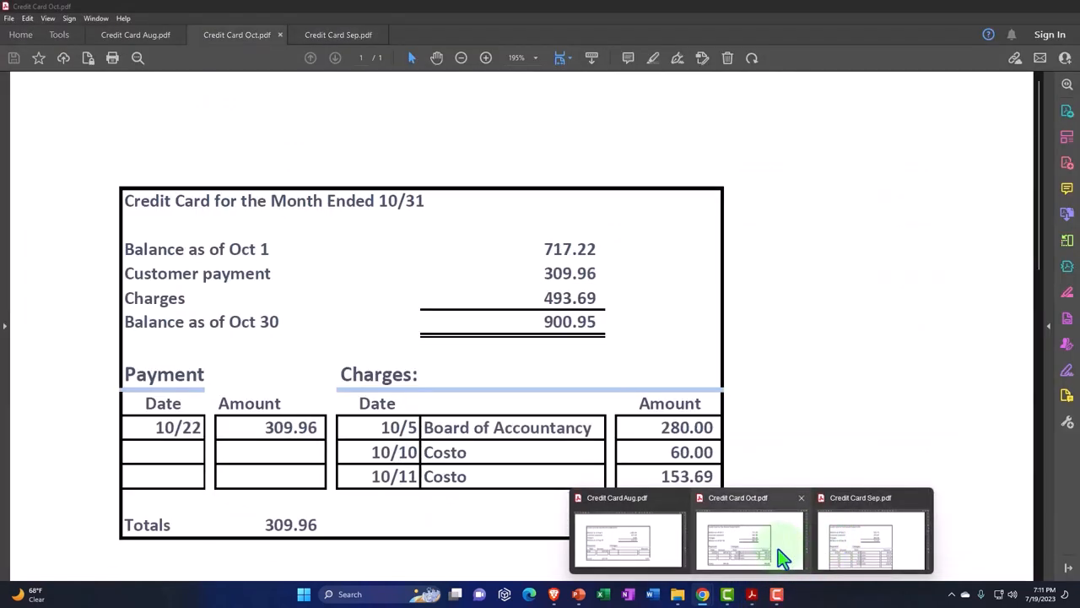
{"action": "left_click", "coordinate": [871, 538]}
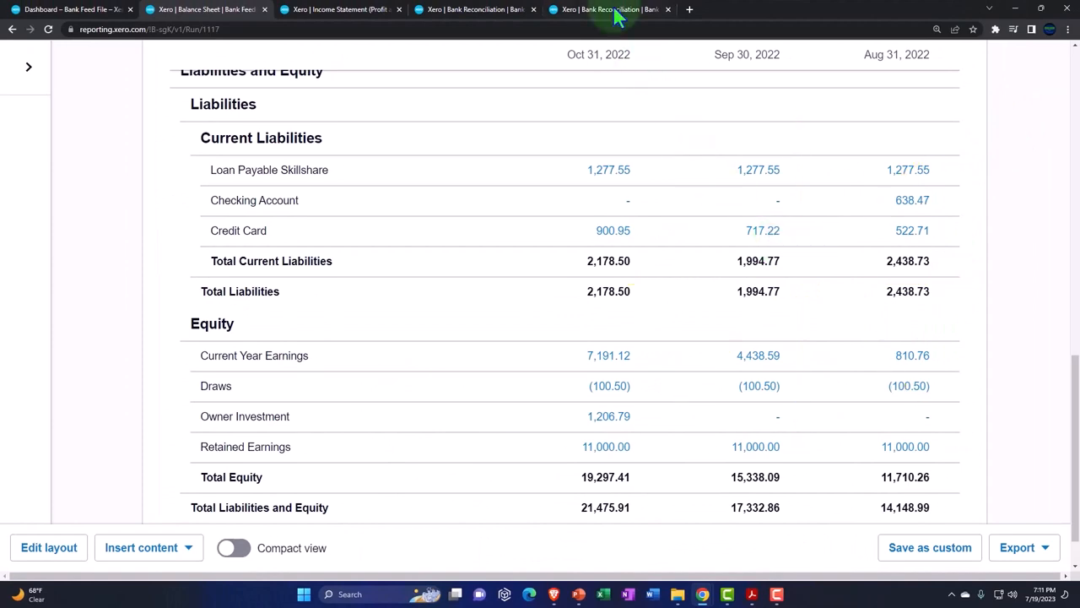
{"action": "left_click", "coordinate": [609, 9]}
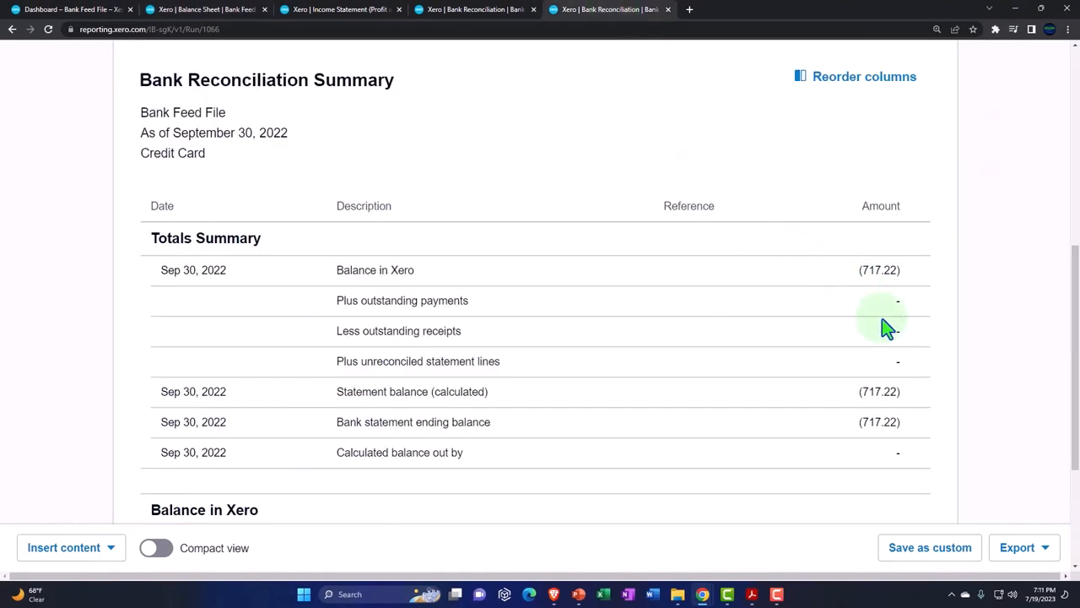
{"action": "left_click", "coordinate": [72, 9]}
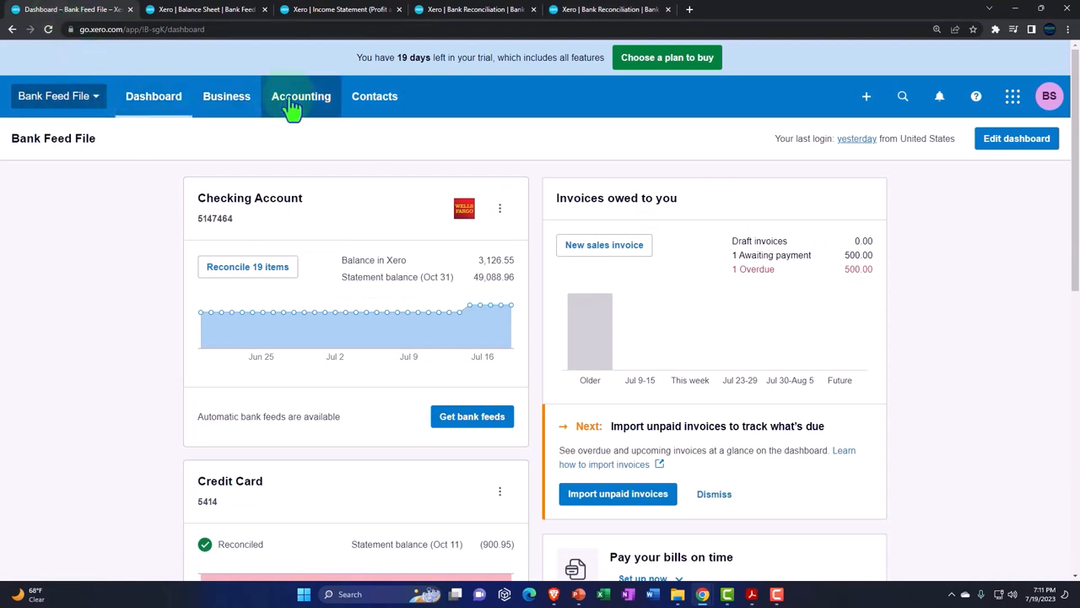
Open the Credit Card account from Bank accounts and confirm every transaction's status is reconciled.
{"action": "left_click", "coordinate": [301, 95]}
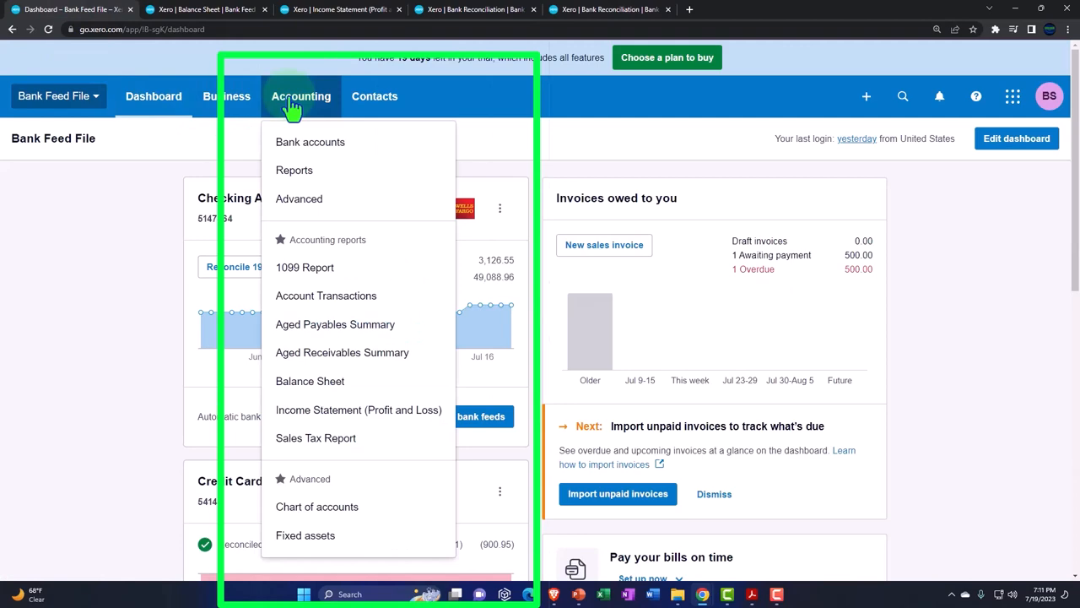
{"action": "left_click", "coordinate": [309, 142]}
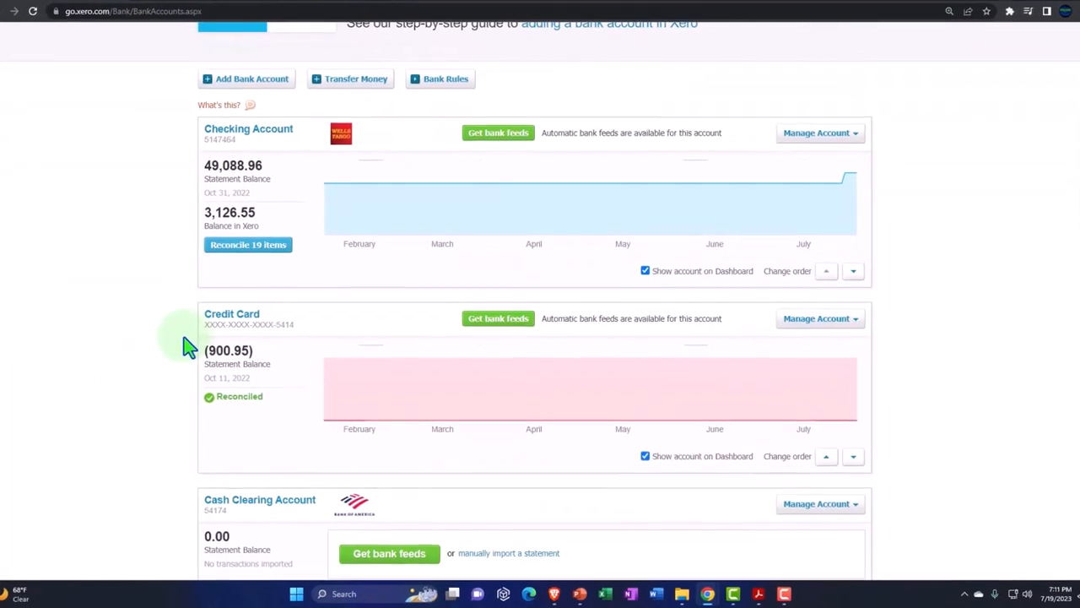
{"action": "left_click", "coordinate": [231, 313]}
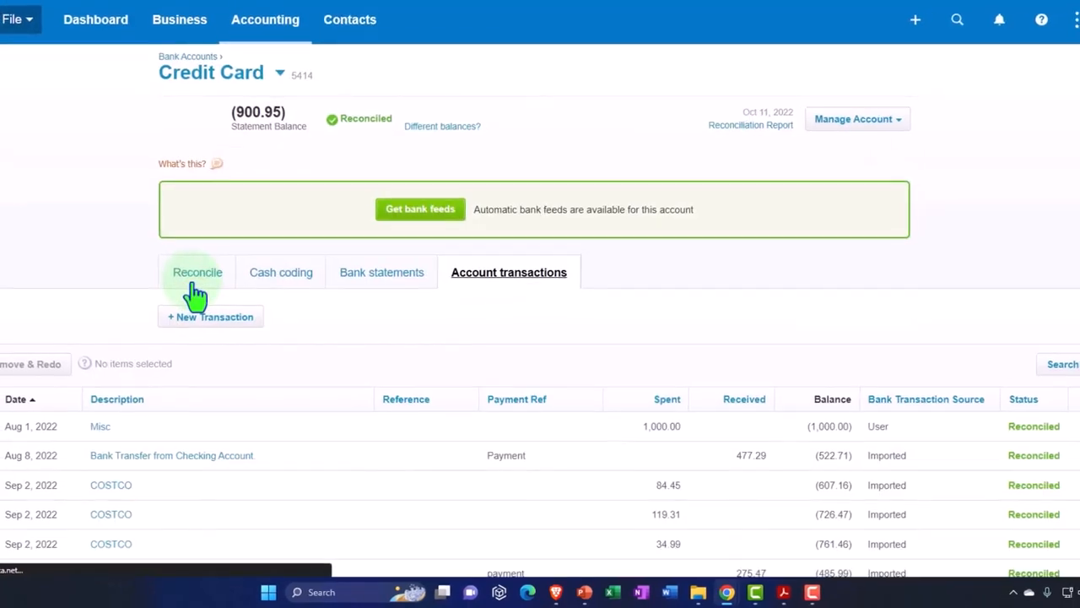
{"action": "scroll", "scroll_direction": "down", "scroll_amount": 3}
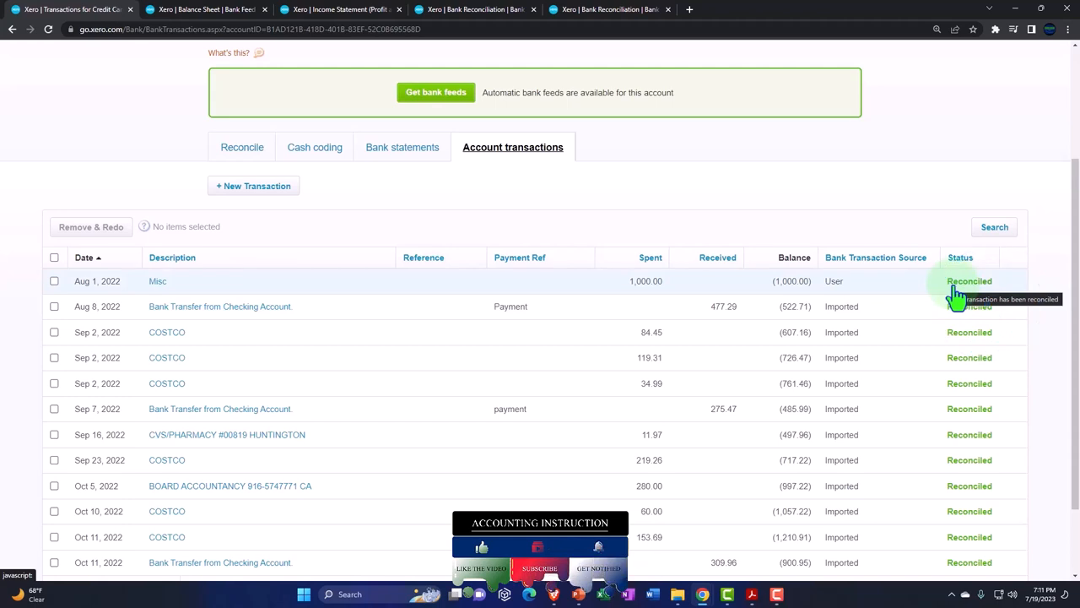
{"action": "scroll", "scroll_direction": "down", "scroll_amount": 3}
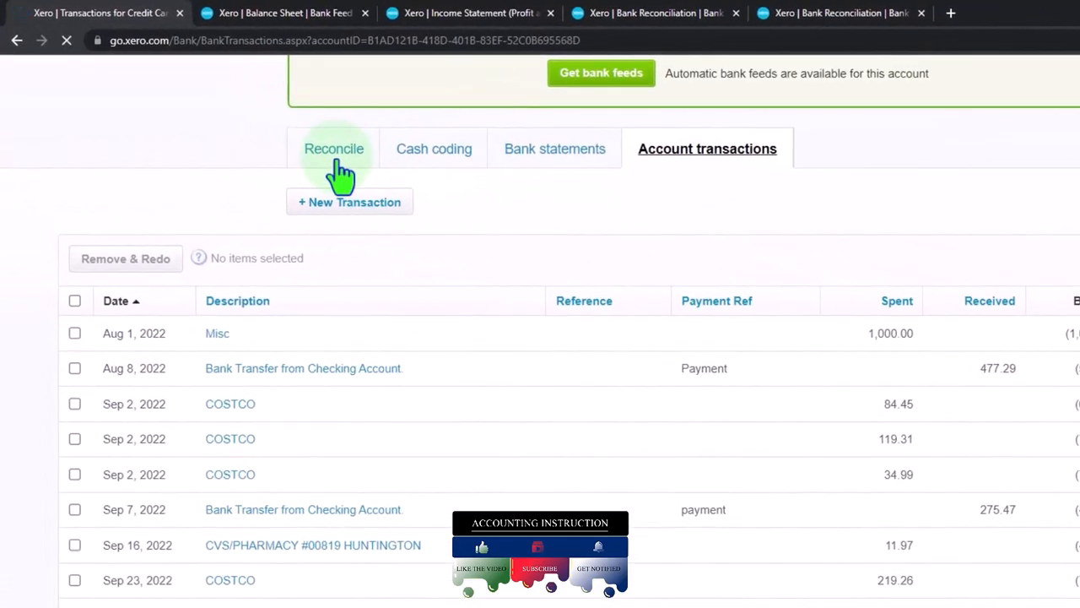
View the Credit Card Reconcile tab's Great job message and (900.95) statement balance.
{"action": "left_click", "coordinate": [334, 149]}
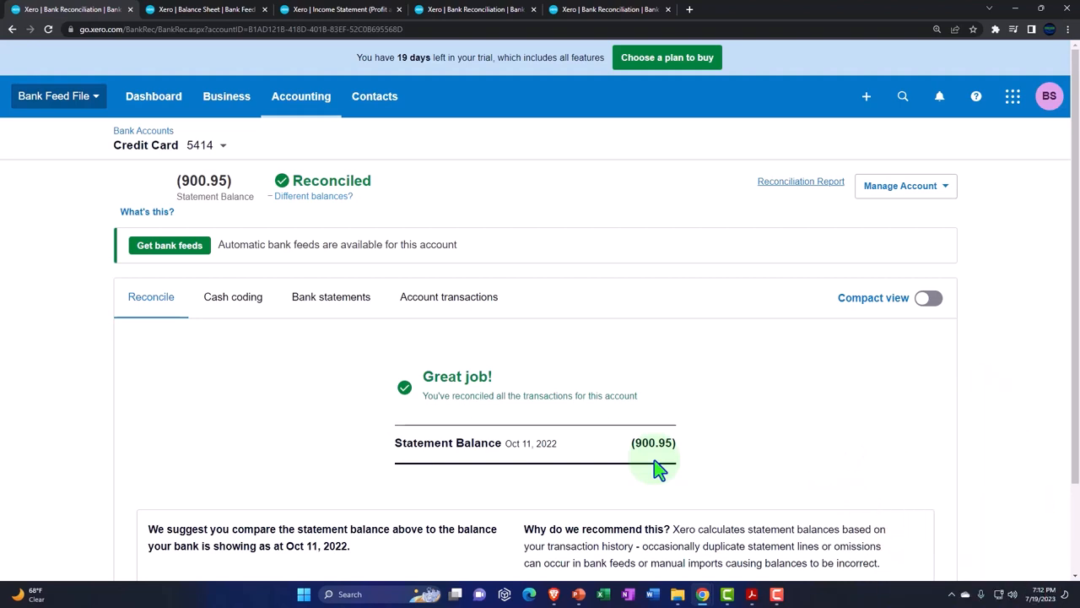
{"action": "scroll", "scroll_direction": "down", "scroll_amount": 3}
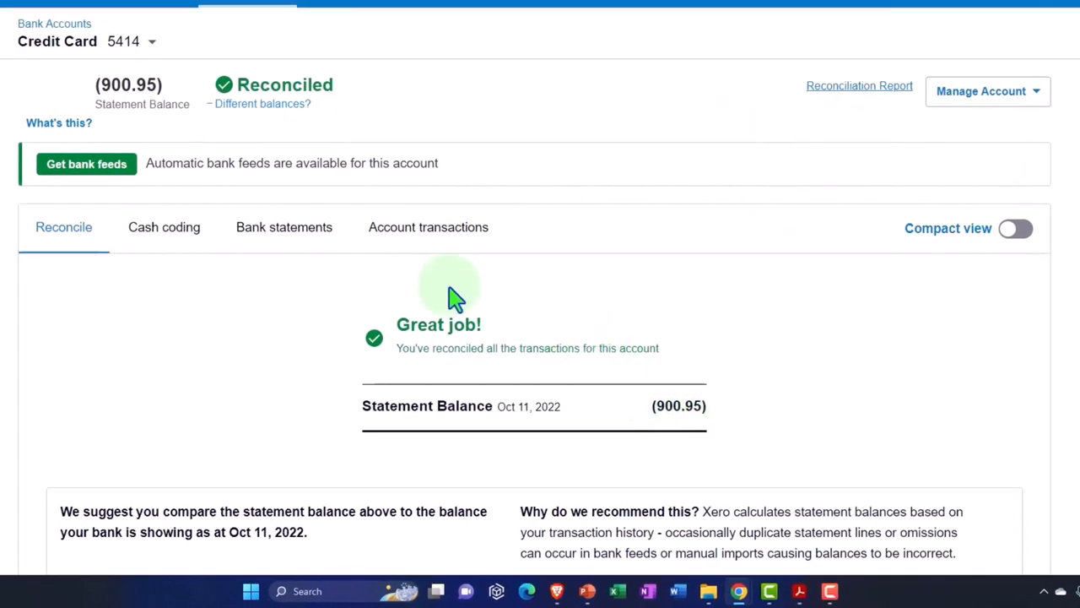
{"action": "mouse_move", "coordinate": [446, 291]}
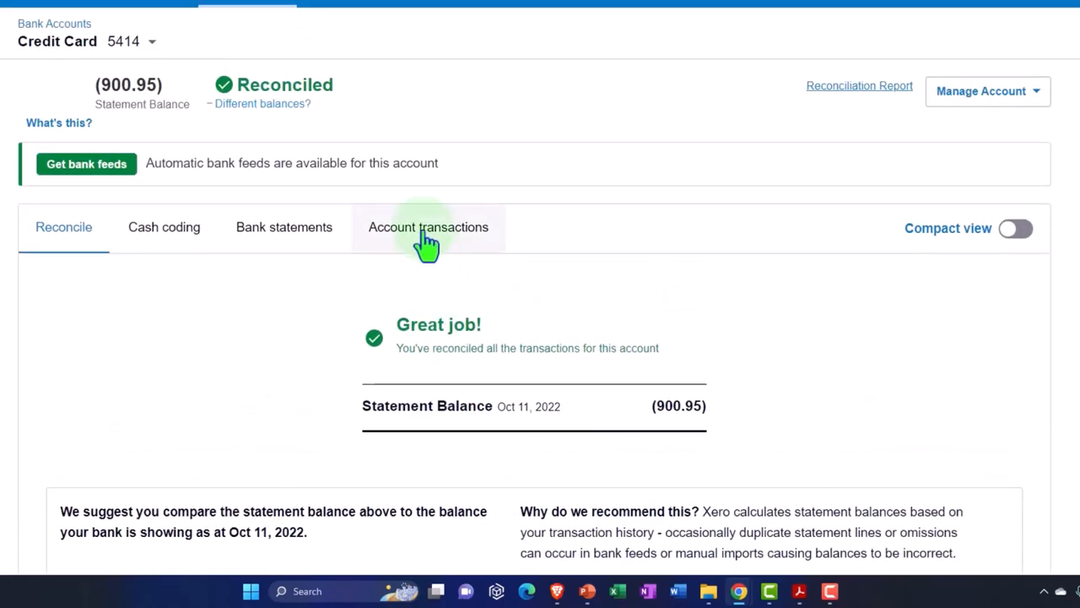
Reopen the Credit Card account transactions and scroll to the September COSTCO charges.
{"action": "left_click", "coordinate": [428, 227]}
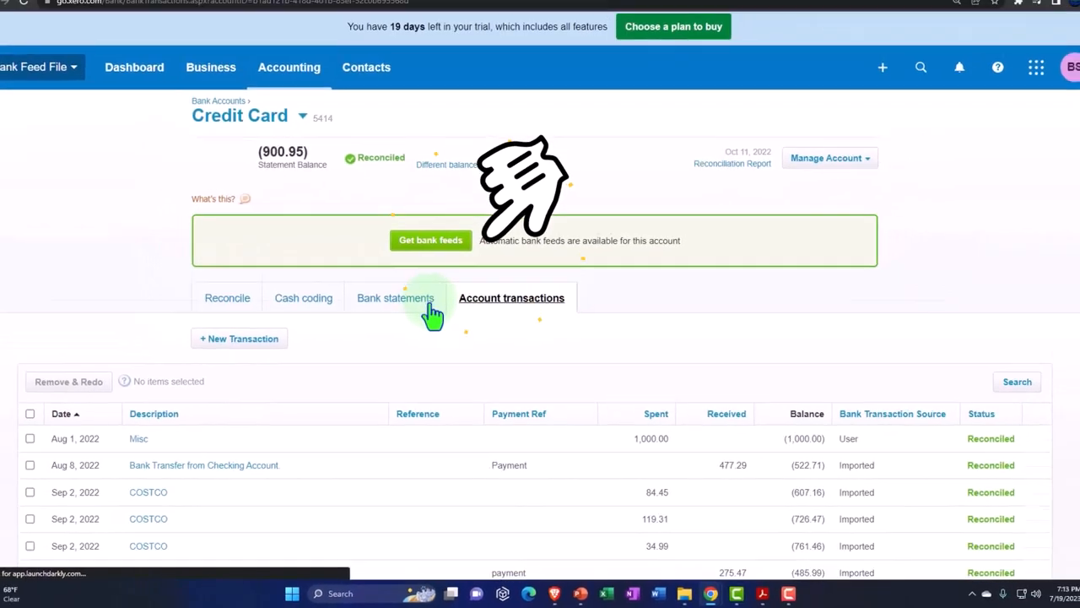
{"action": "scroll", "scroll_direction": "down", "scroll_amount": 3}
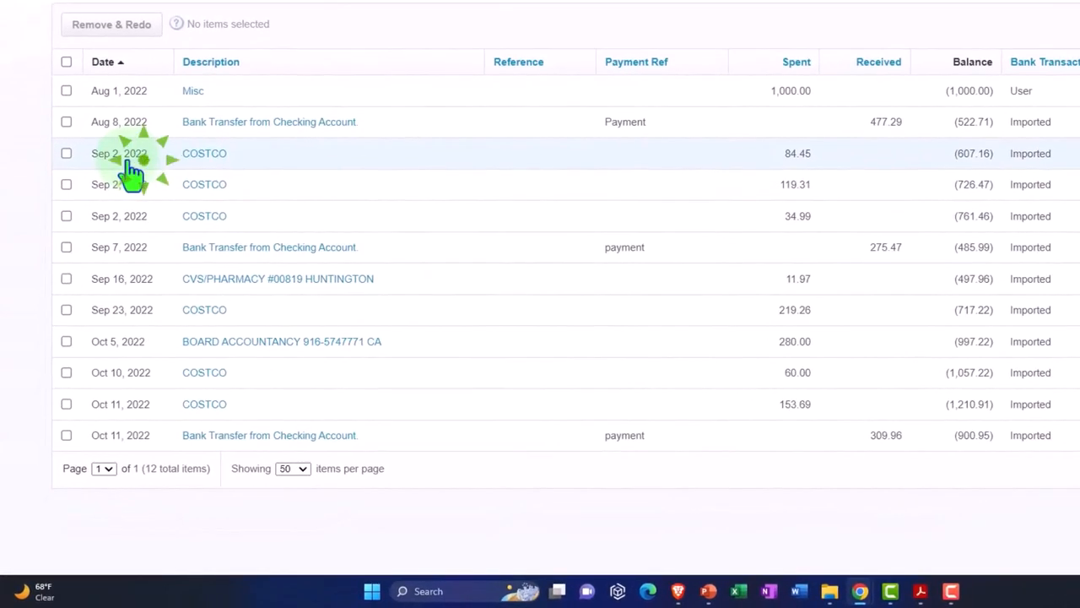
{"action": "mouse_move", "coordinate": [785, 168]}
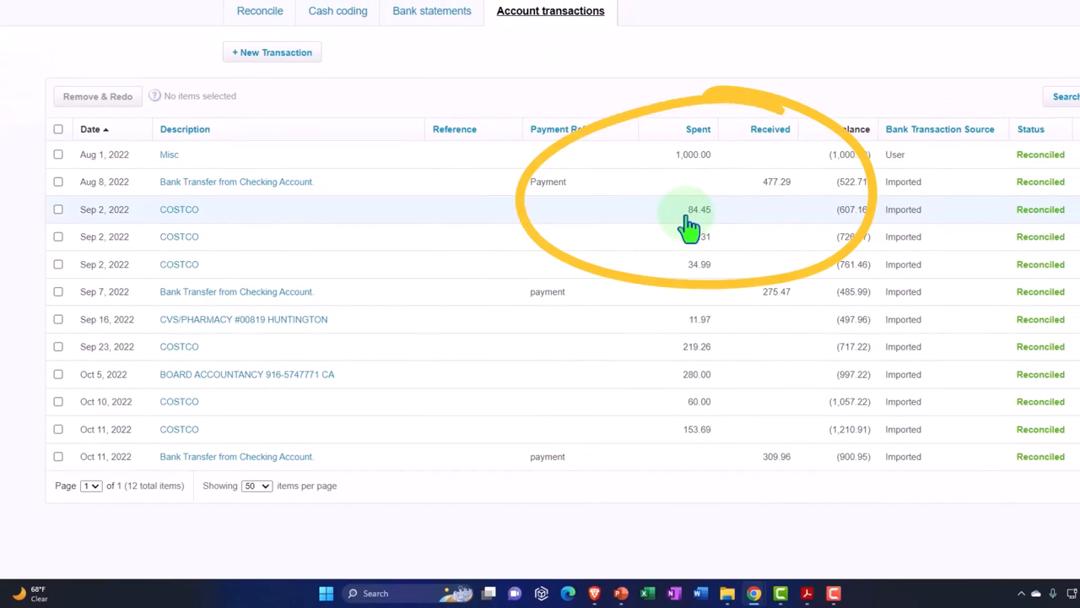
{"action": "mouse_move", "coordinate": [758, 413]}
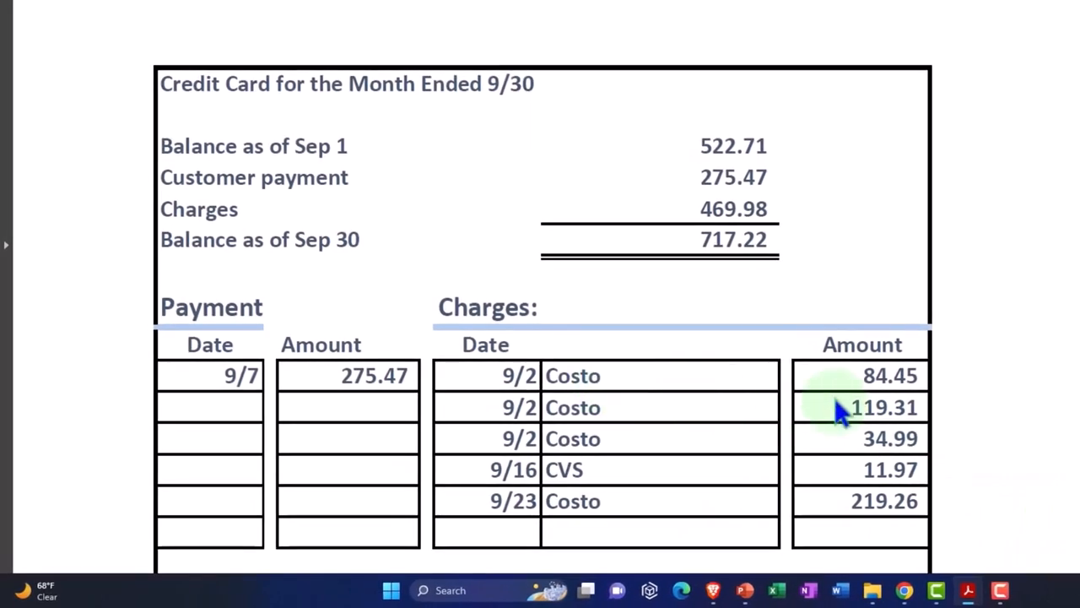
Review the September statement's charges of 84.45, 119.31 and 34.99 and its 717.22 balance.
{"action": "left_click", "coordinate": [860, 408]}
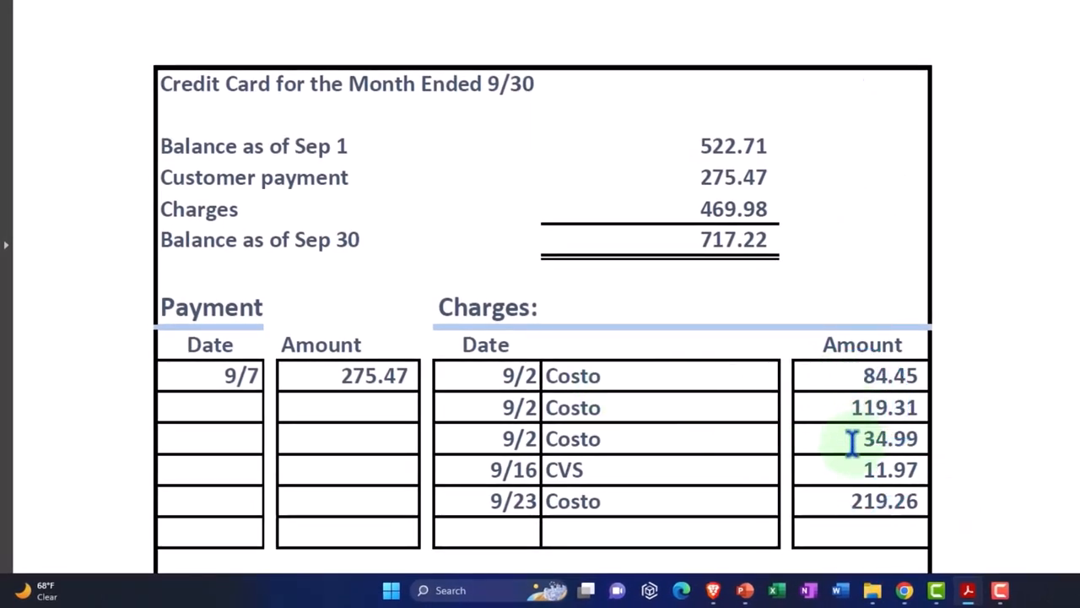
{"action": "mouse_move", "coordinate": [849, 500]}
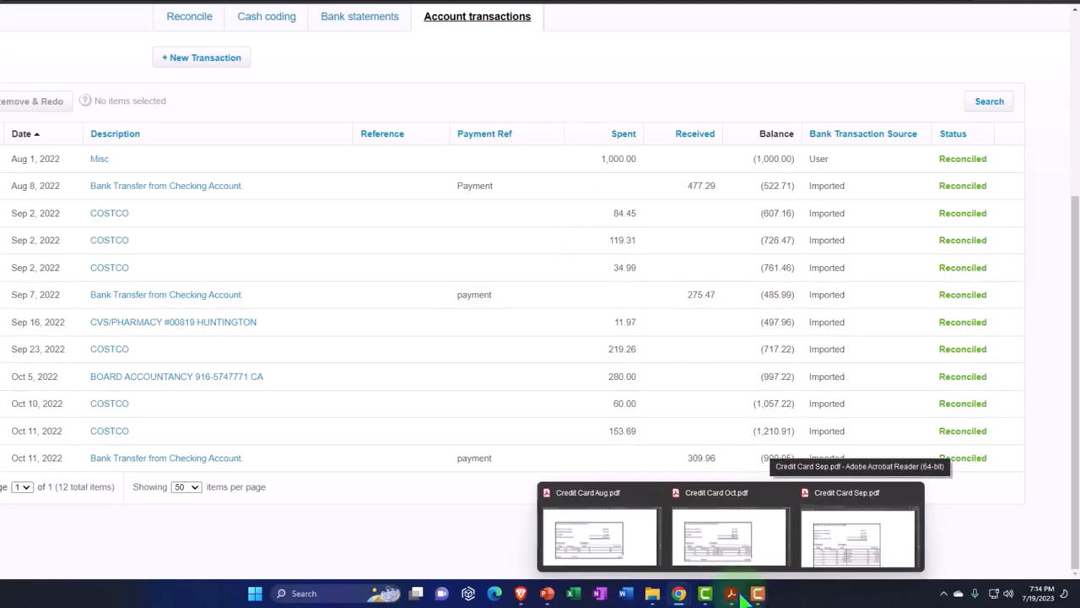
Check the Status column, then view the September 30 reconciliation summary at (717.22).
{"action": "left_click", "coordinate": [857, 536]}
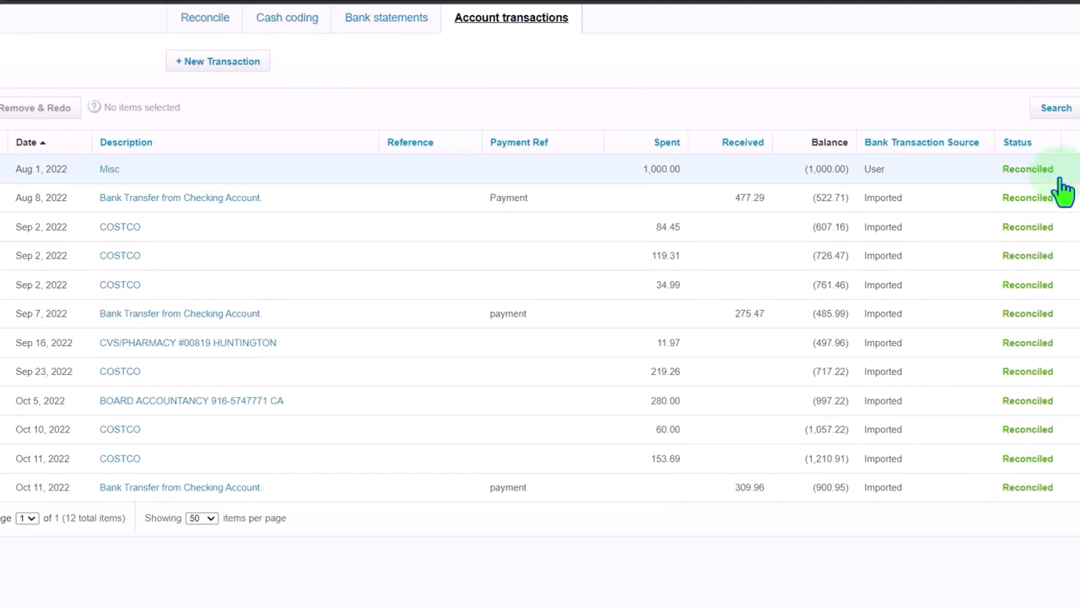
{"action": "left_click", "coordinate": [609, 9]}
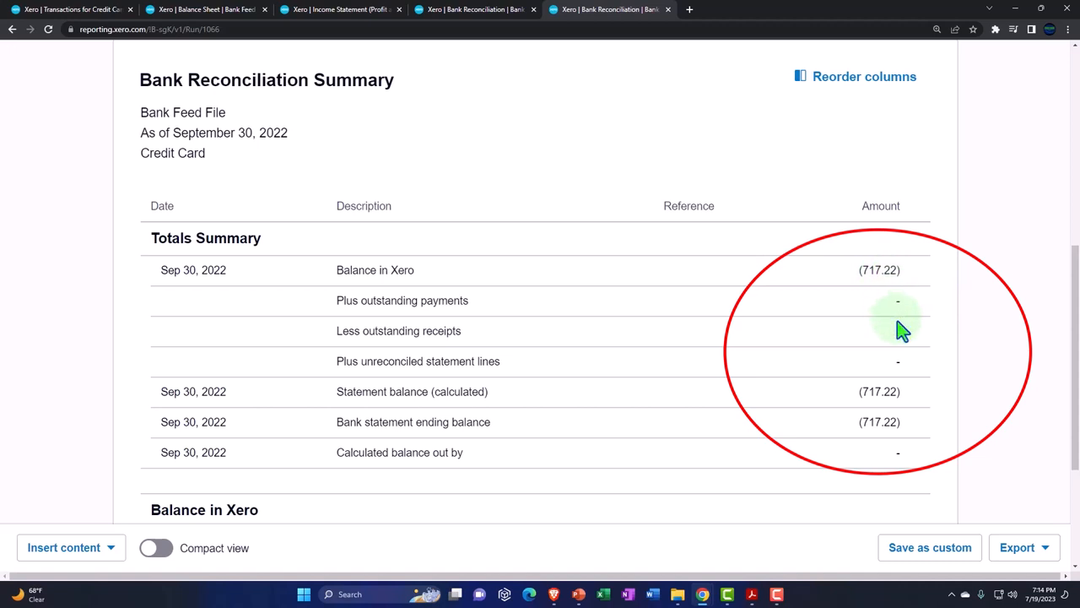
{"action": "mouse_move", "coordinate": [907, 397]}
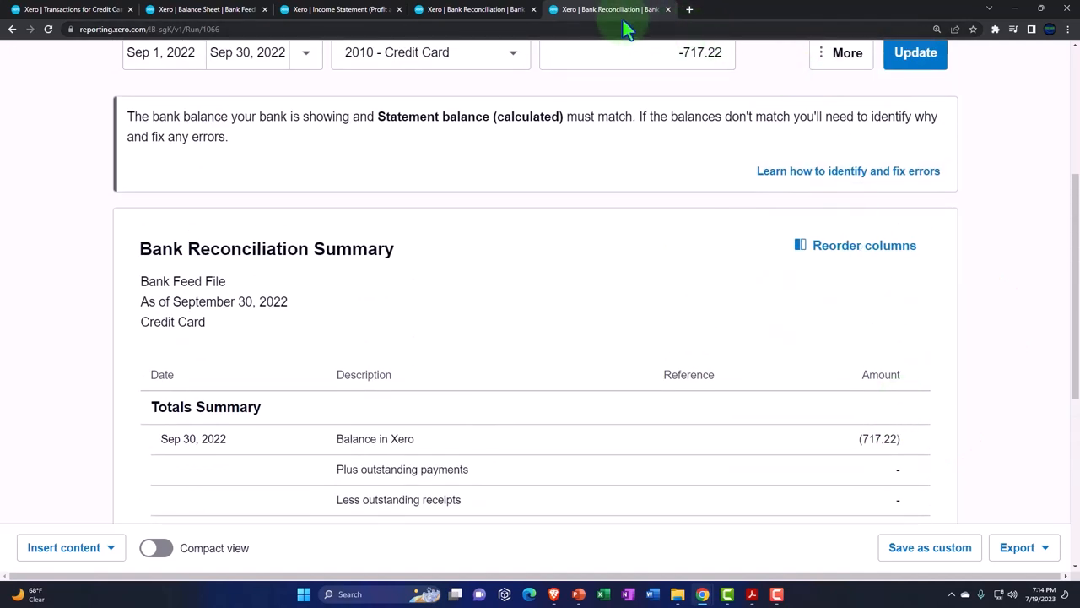
Duplicate the September report and rerun it for October with a -900.95 ending balance.
{"action": "right_click", "coordinate": [607, 9]}
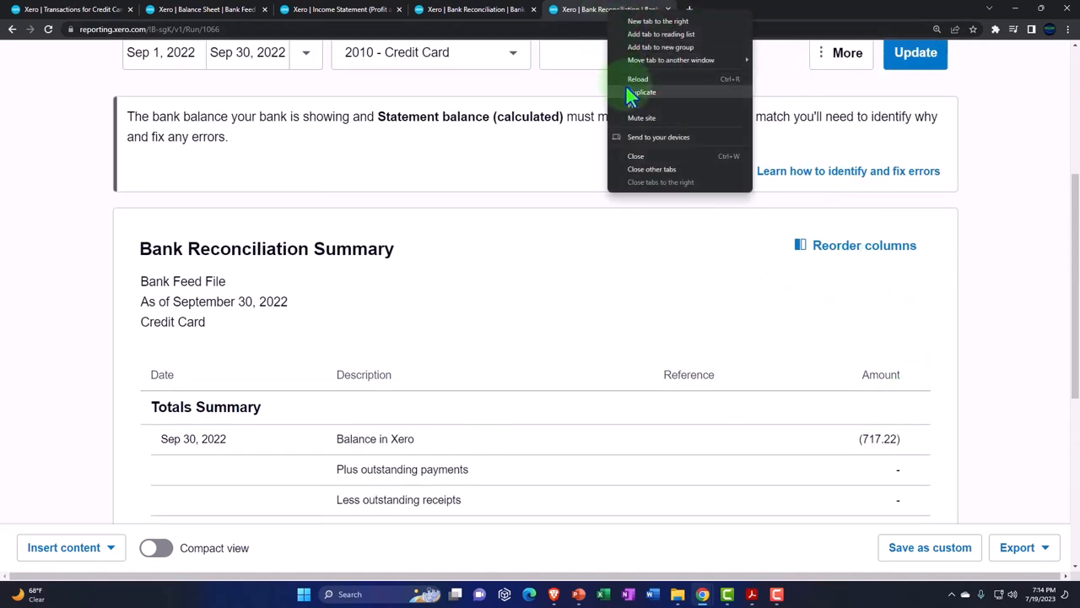
{"action": "left_click", "coordinate": [643, 91]}
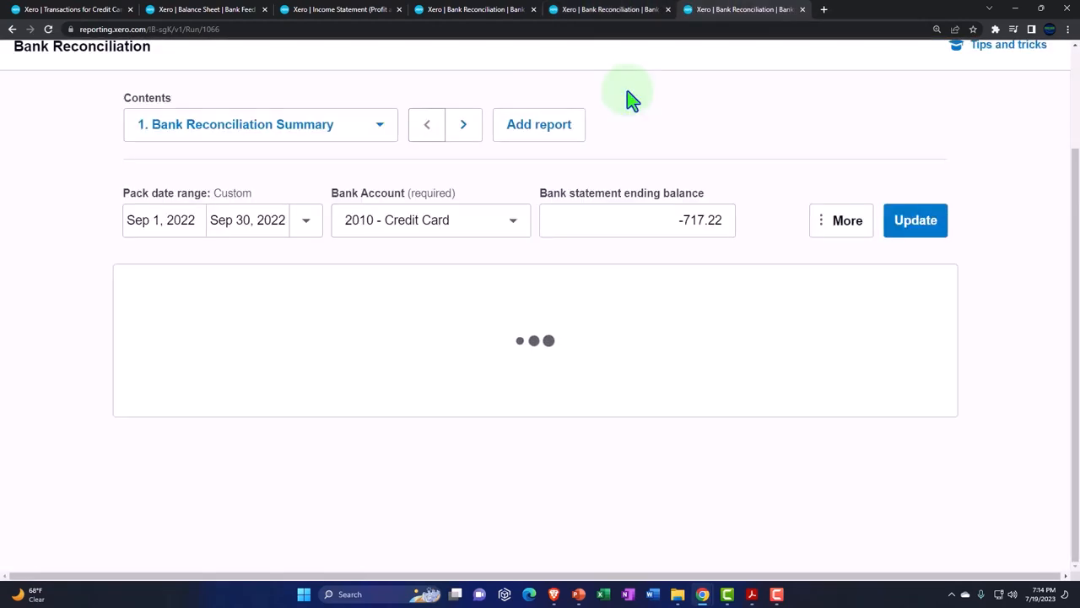
{"action": "left_click", "coordinate": [160, 219]}
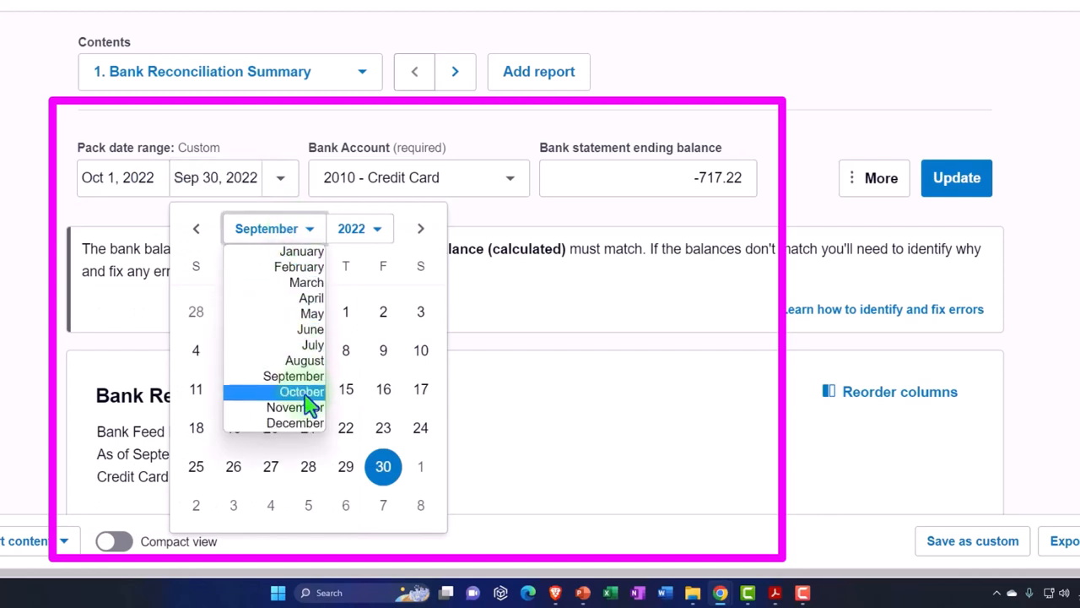
{"action": "left_click", "coordinate": [302, 391]}
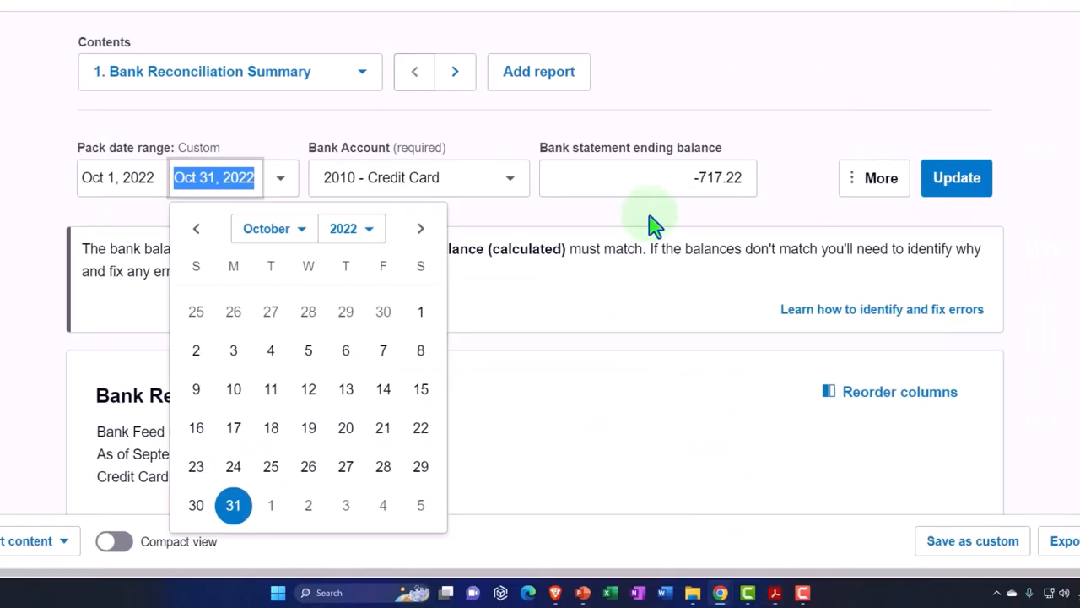
{"action": "left_click", "coordinate": [648, 177]}
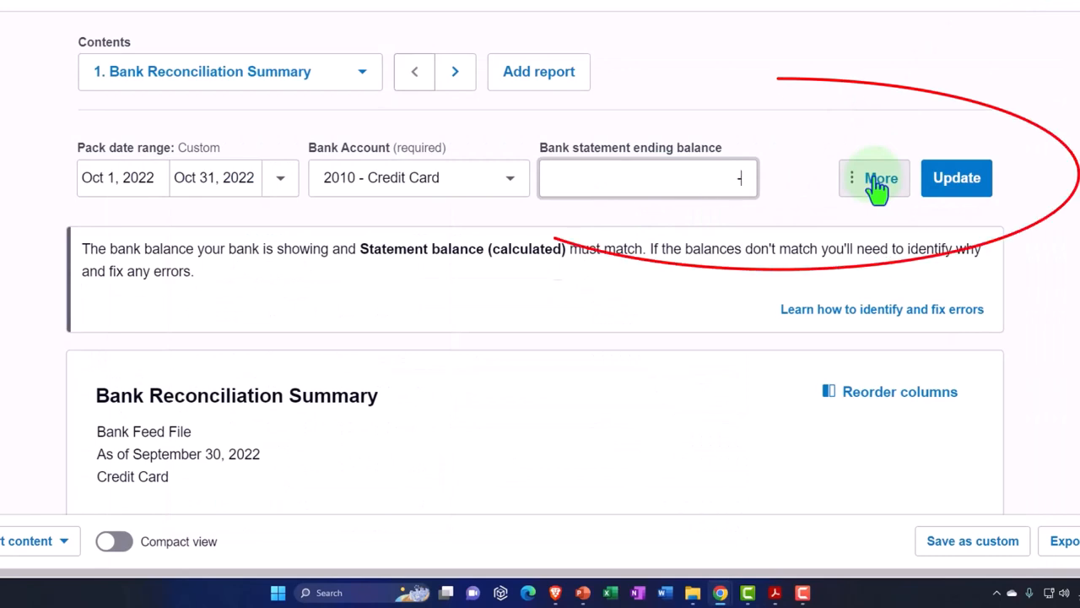
{"action": "type", "text": "-900.95"}
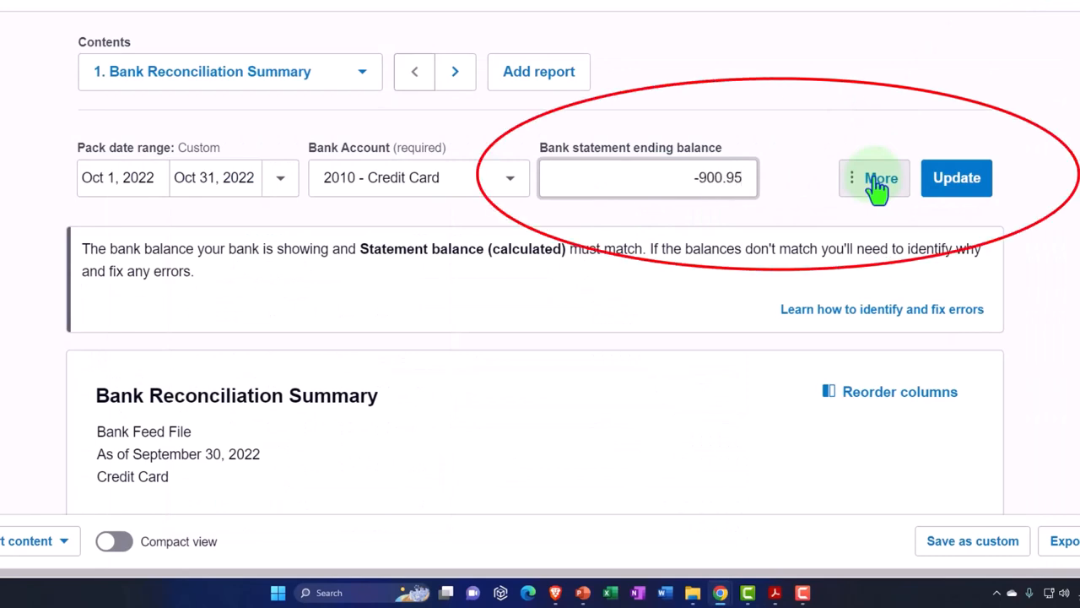
{"action": "left_click", "coordinate": [956, 177]}
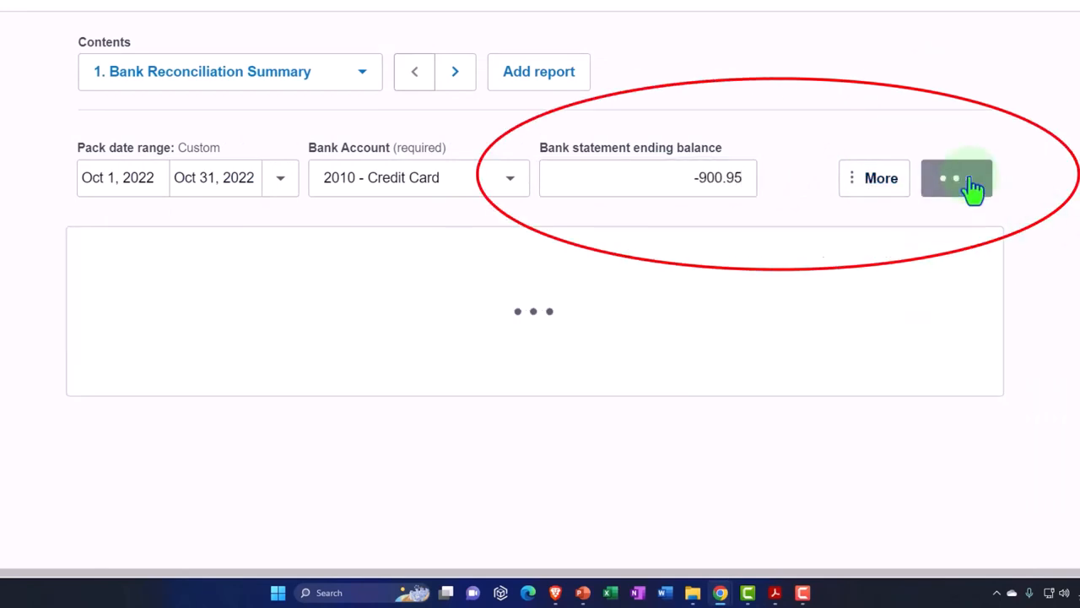
Confirm the October 31 summary shows (900.95) with nothing out, then return to account transactions.
{"action": "left_click", "coordinate": [957, 177]}
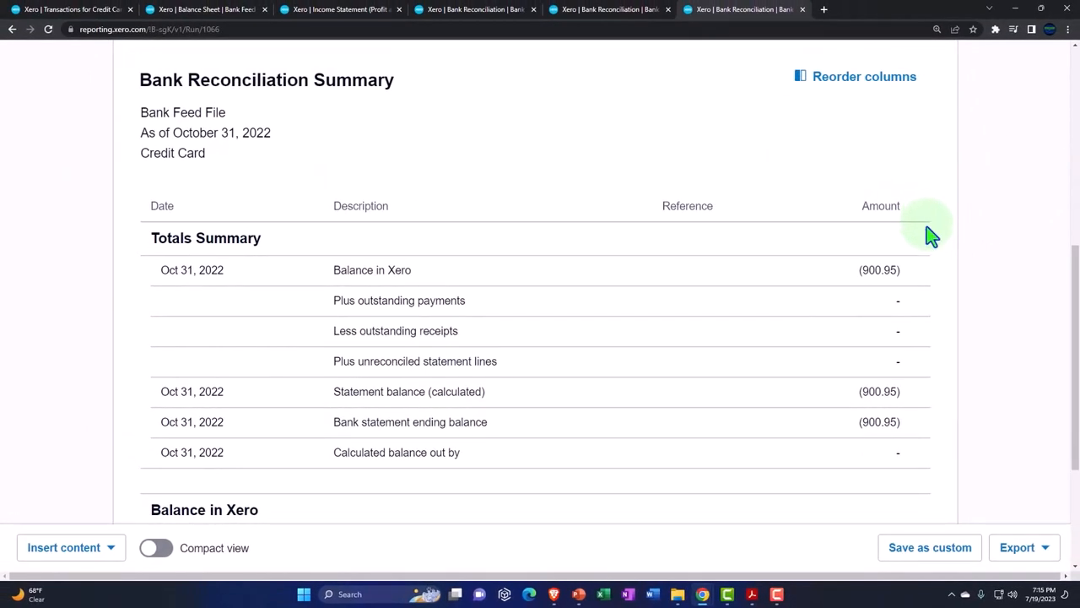
{"action": "mouse_move", "coordinate": [918, 274]}
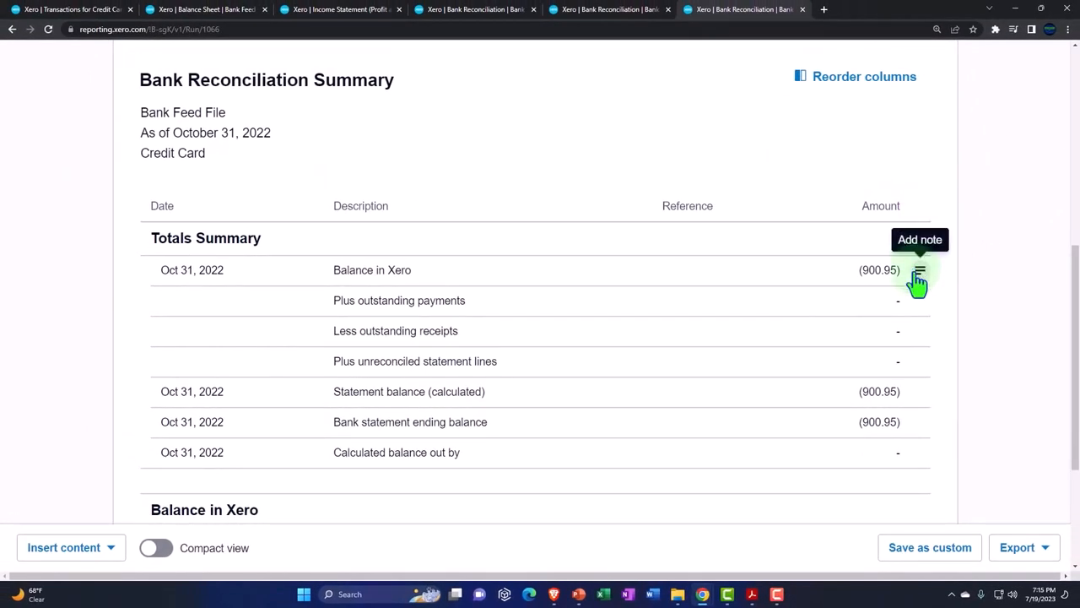
{"action": "left_click", "coordinate": [918, 270]}
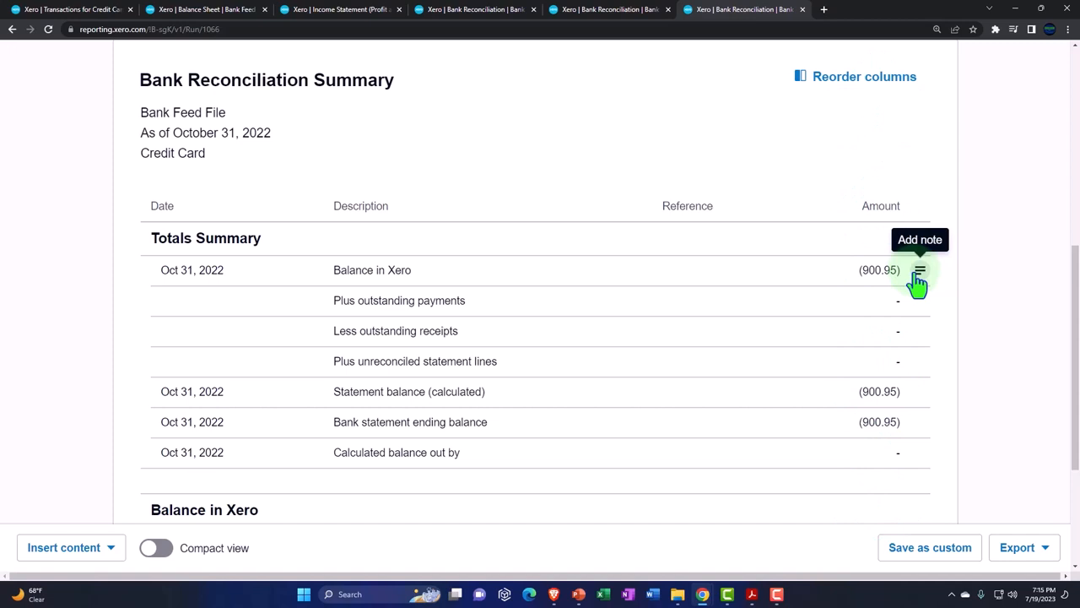
{"action": "mouse_move", "coordinate": [878, 291]}
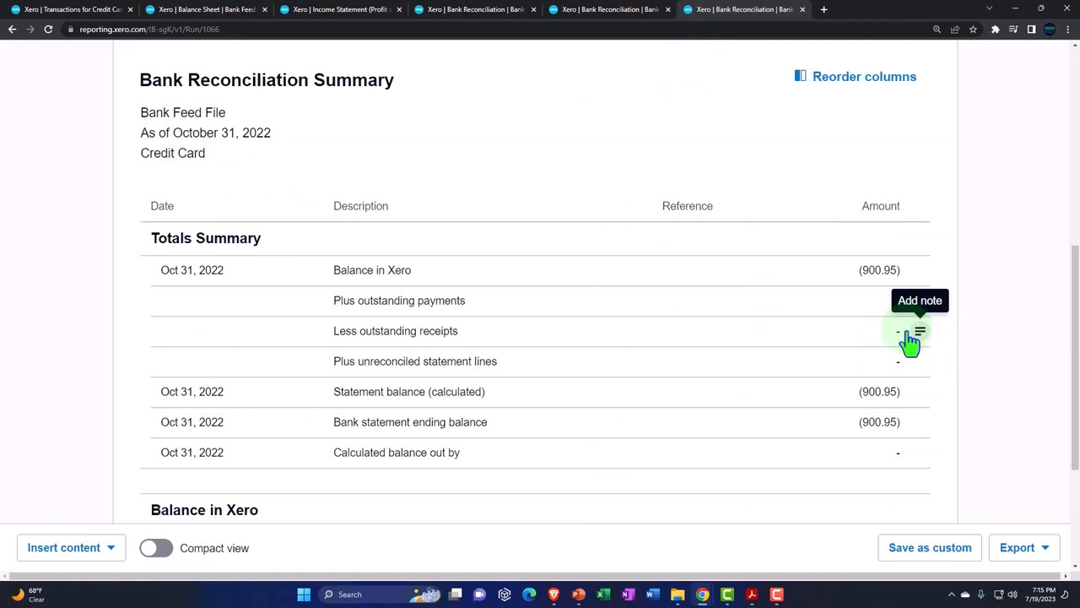
{"action": "mouse_move", "coordinate": [916, 396]}
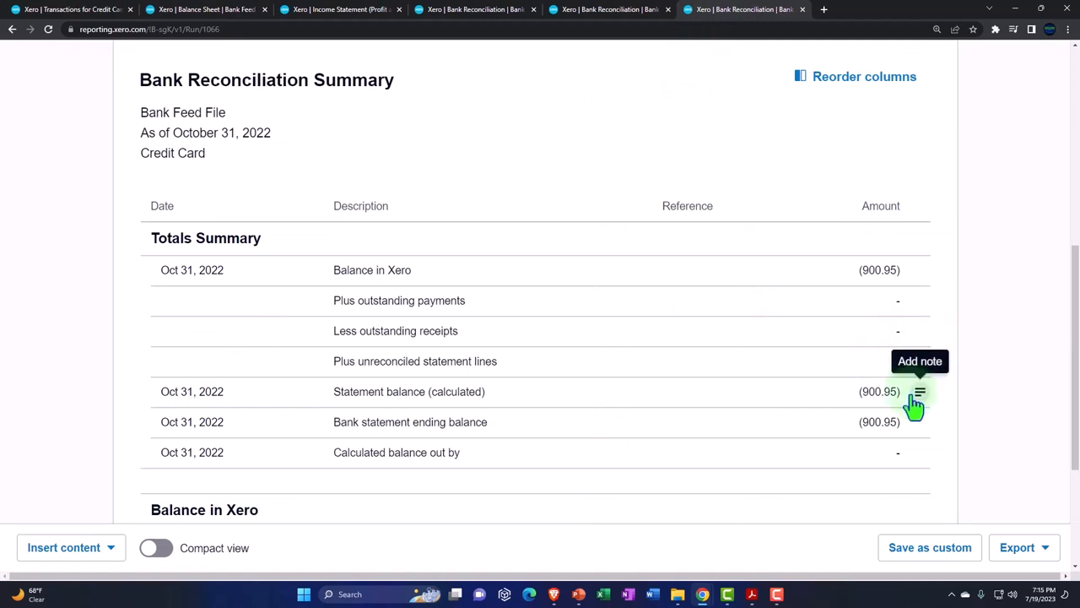
{"action": "mouse_move", "coordinate": [894, 421]}
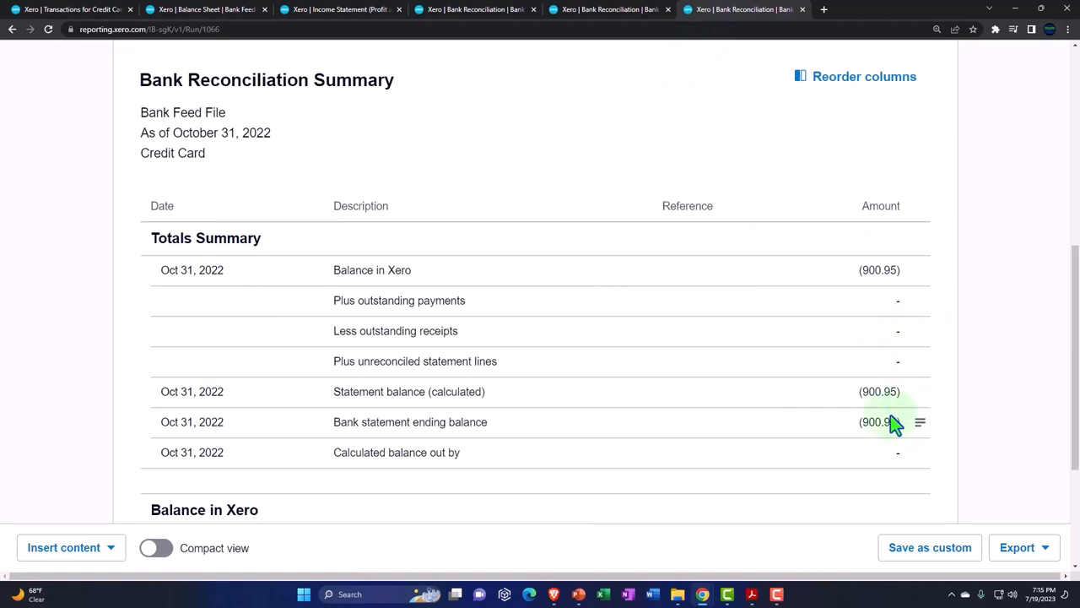
{"action": "left_click", "coordinate": [72, 9]}
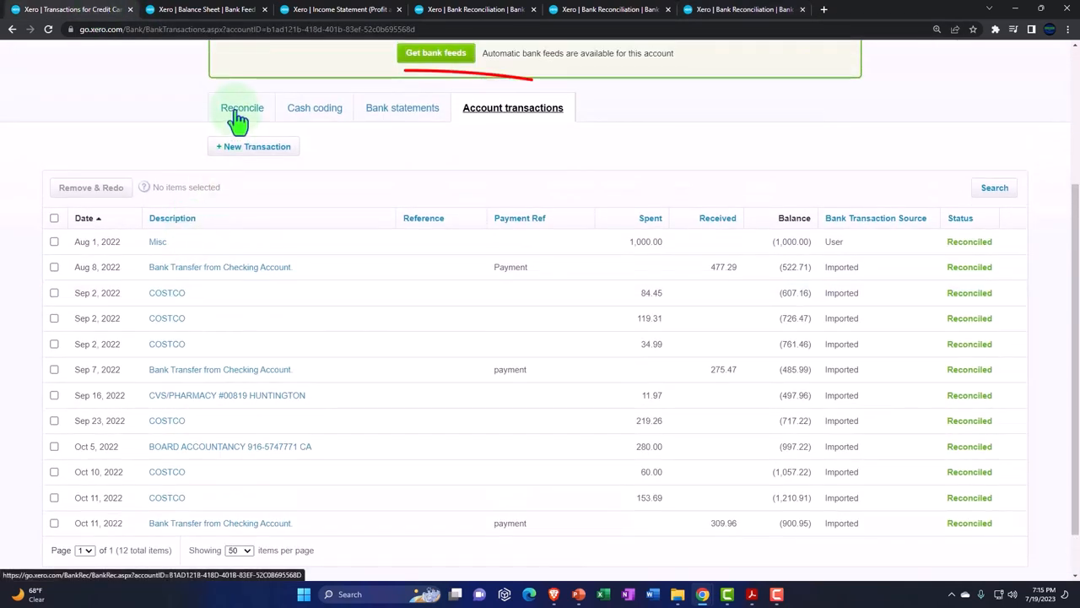
Show the Reconcile view with the Great job message at the Oct 11 (900.95) statement balance.
{"action": "left_click", "coordinate": [242, 107]}
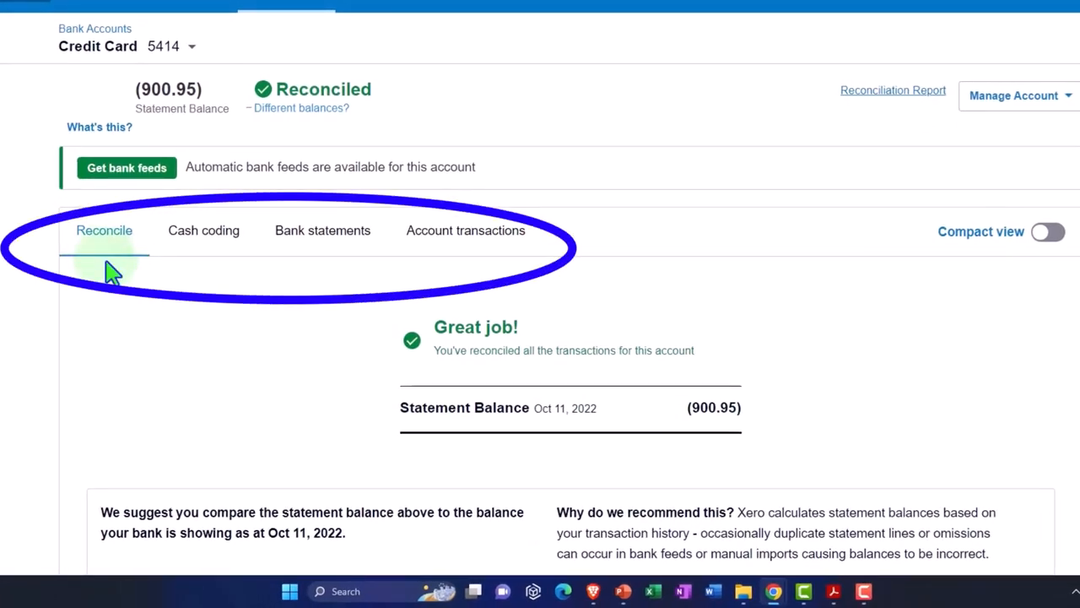
{"action": "mouse_move", "coordinate": [198, 266]}
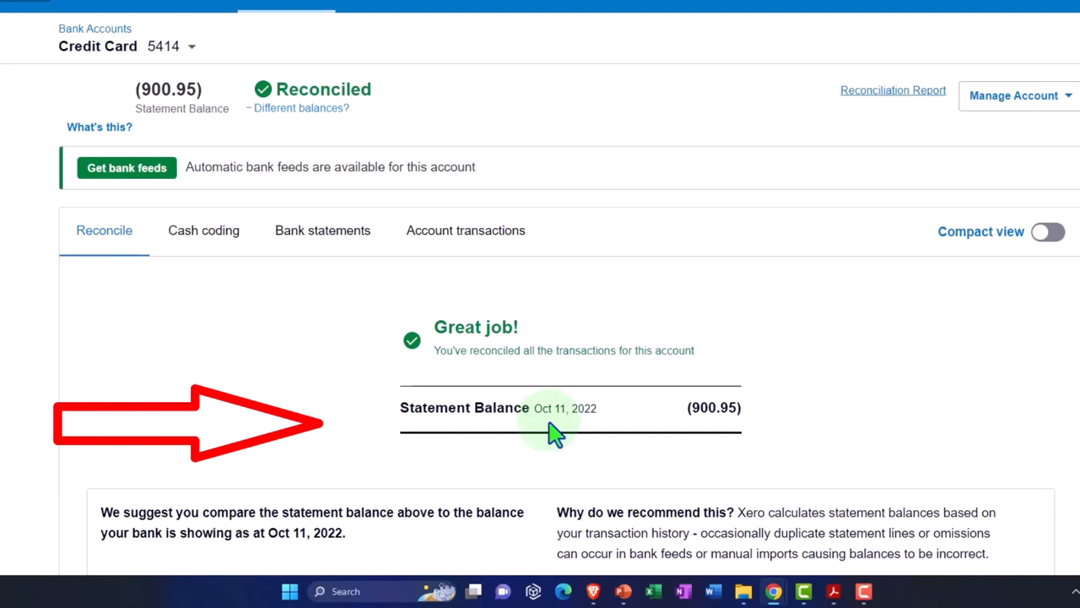
{"action": "mouse_move", "coordinate": [521, 445]}
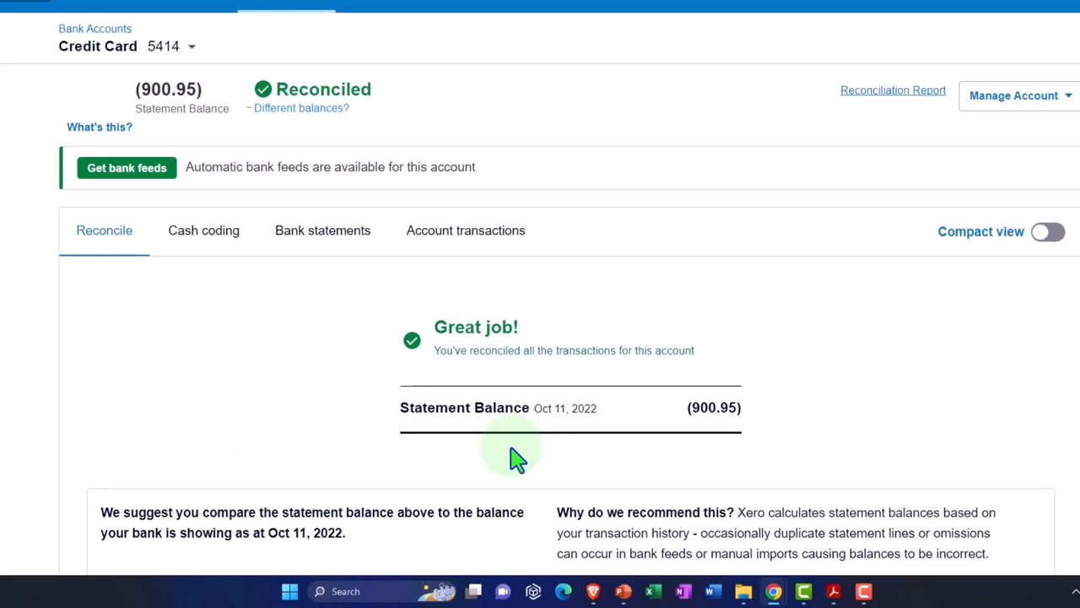
{"action": "scroll", "scroll_direction": "down", "scroll_amount": 3}
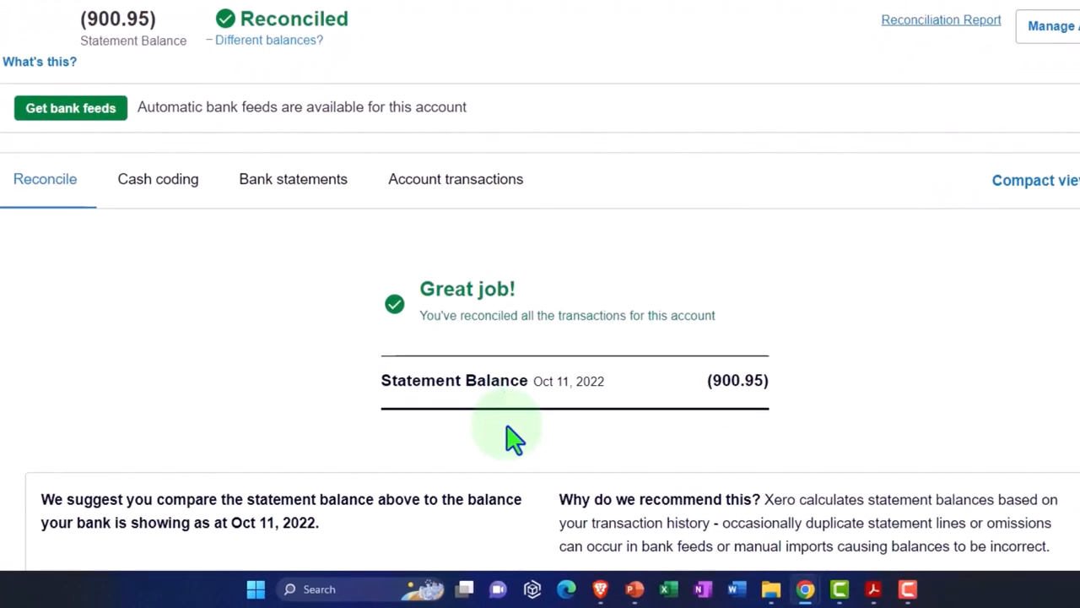
{"action": "mouse_move", "coordinate": [468, 420]}
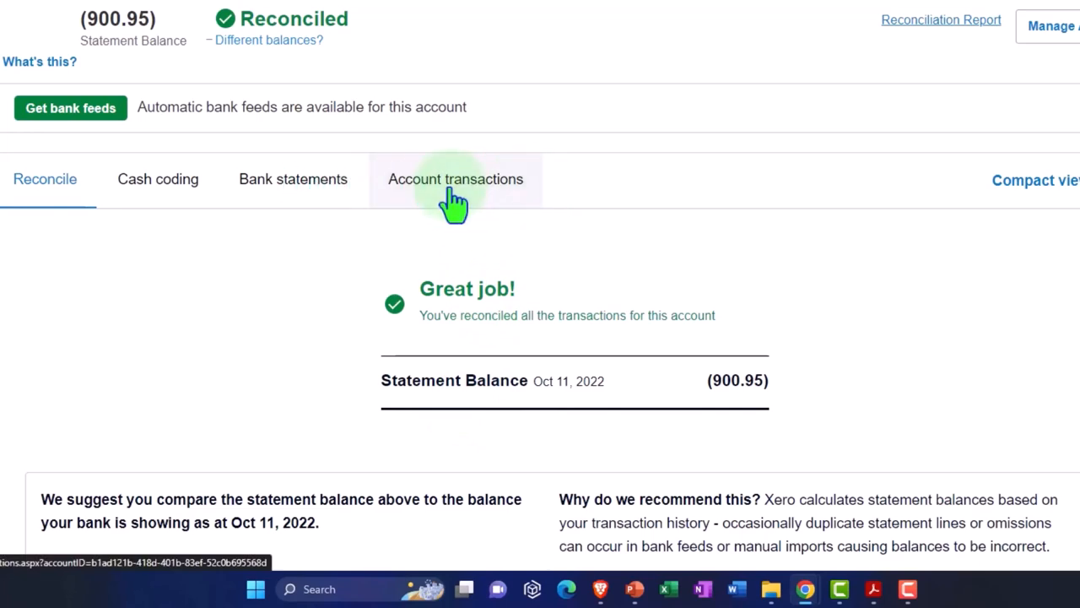
Return to the Credit Card account transactions to compare with the October 309.96 payment.
{"action": "left_click", "coordinate": [455, 179]}
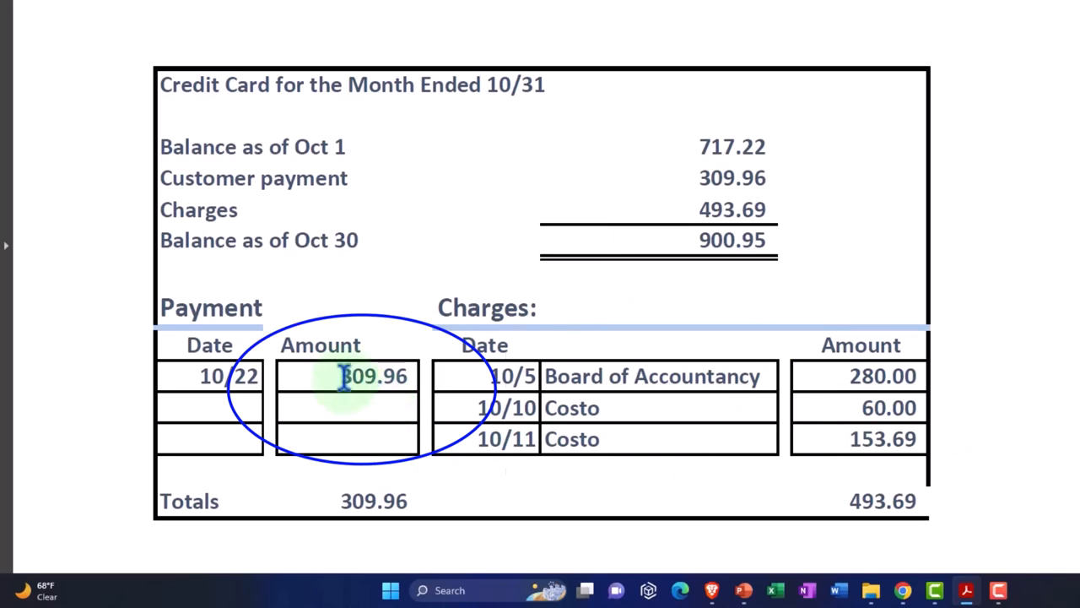
View the August credit card statement: 1,000.00 opening, 477.29 payment, 522.71 balance.
{"action": "left_click", "coordinate": [136, 28]}
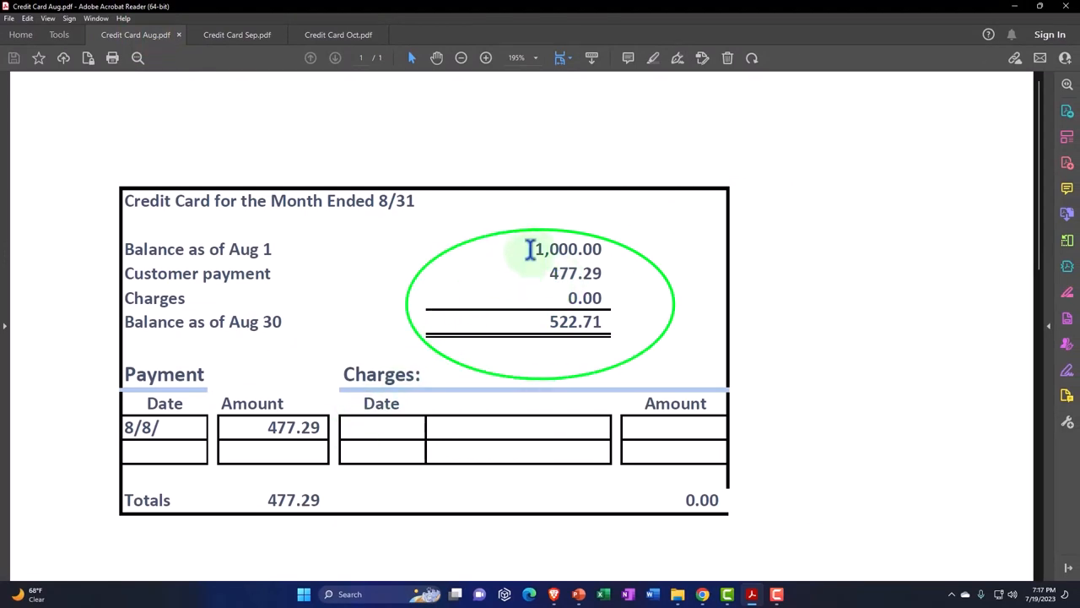
{"action": "mouse_move", "coordinate": [559, 342]}
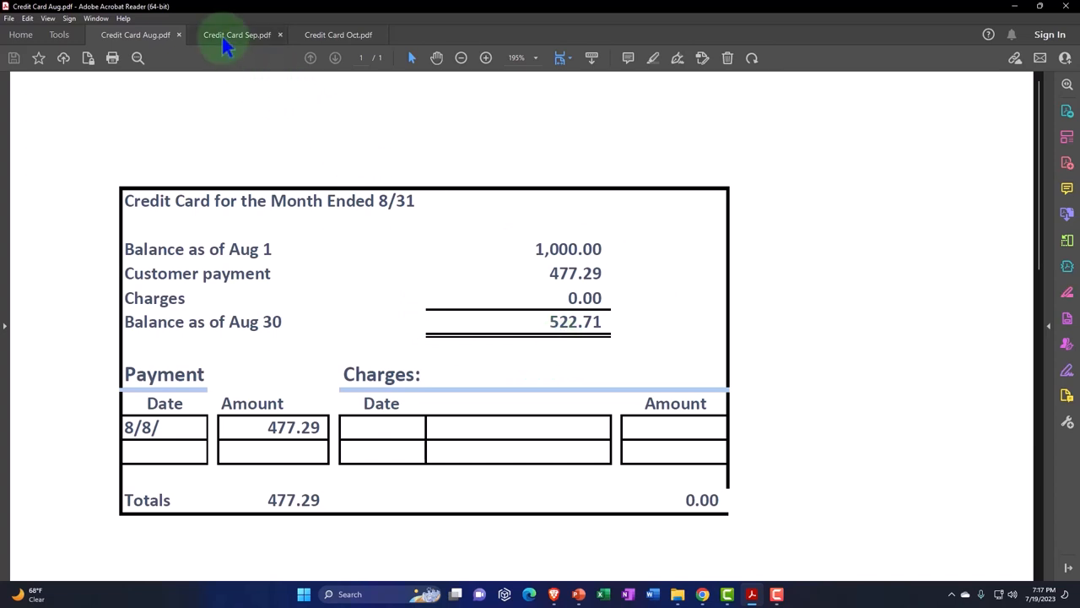
Check September's statement closes at 717.22, then return to Xero's 12 reconciled transactions.
{"action": "left_click", "coordinate": [237, 35]}
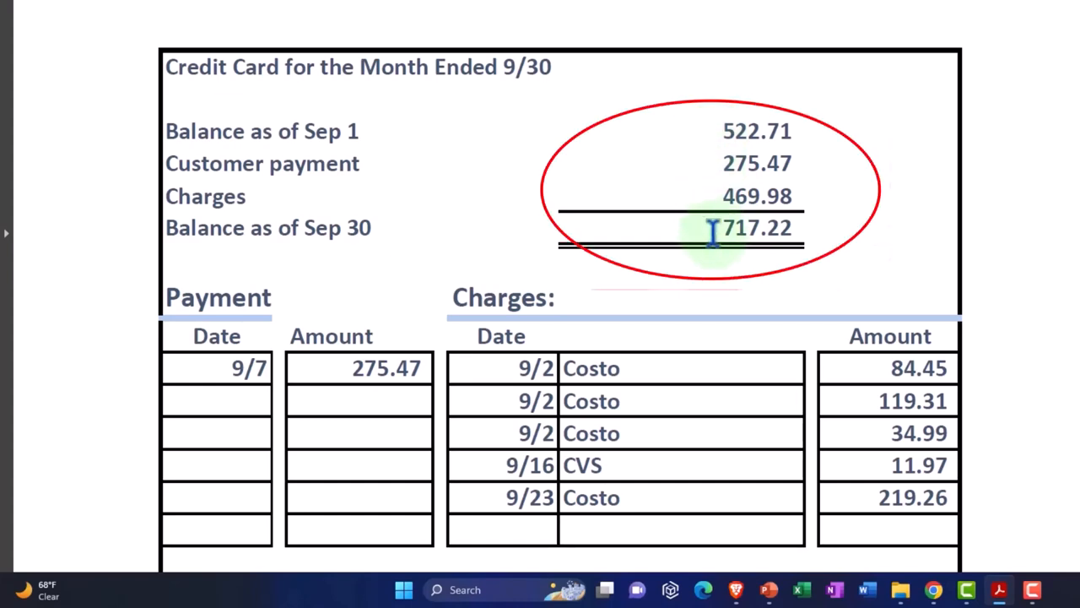
{"action": "left_click", "coordinate": [340, 31]}
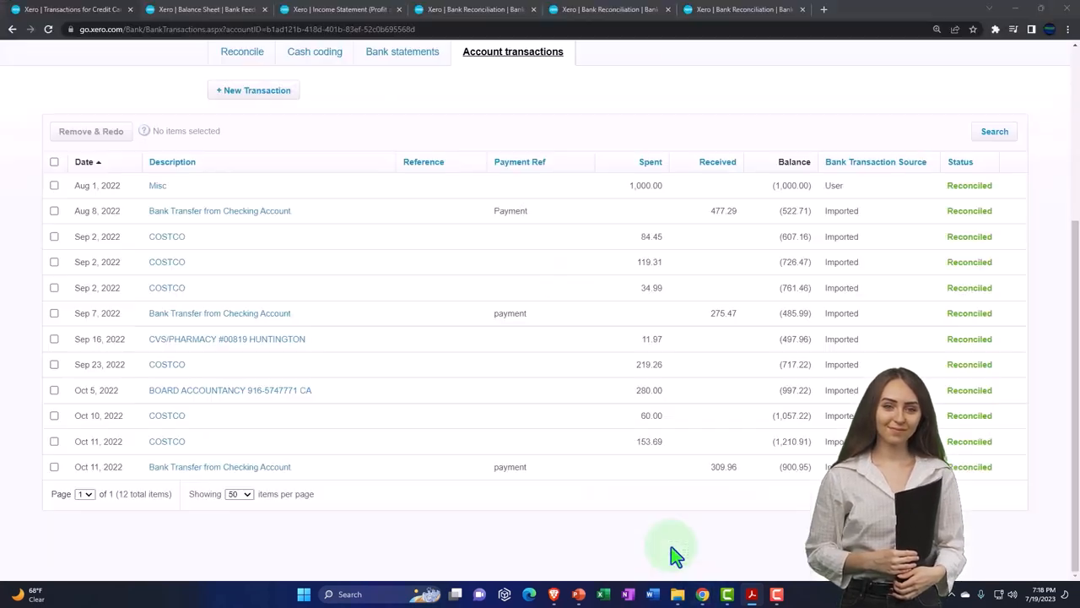
Show the October 31 Totals Summary with calculated and statement balances both (900.95).
{"action": "left_click", "coordinate": [746, 9]}
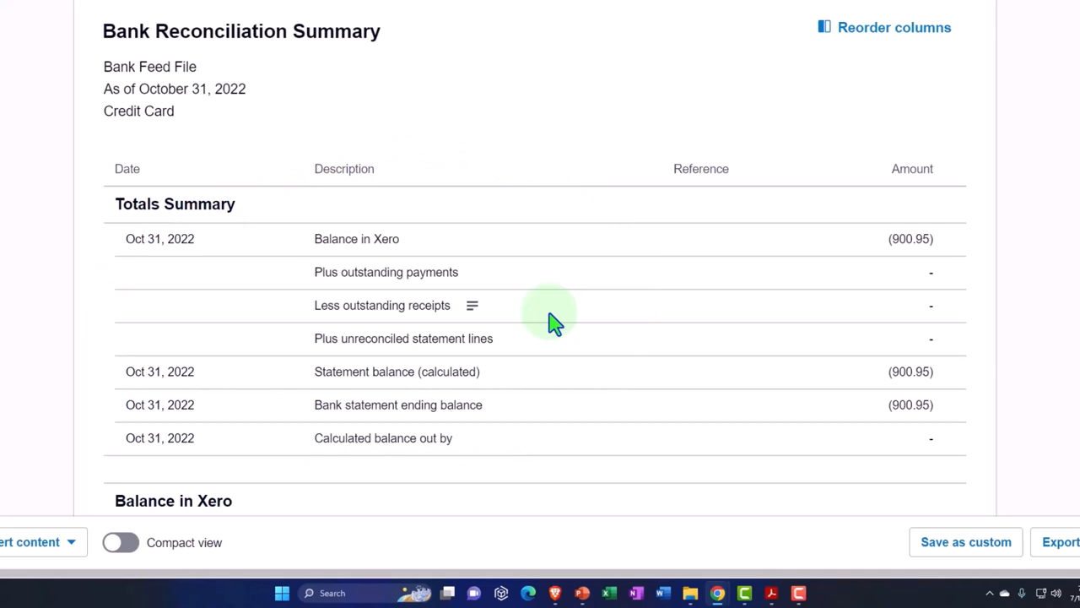
{"action": "scroll", "scroll_direction": "down", "scroll_amount": 3}
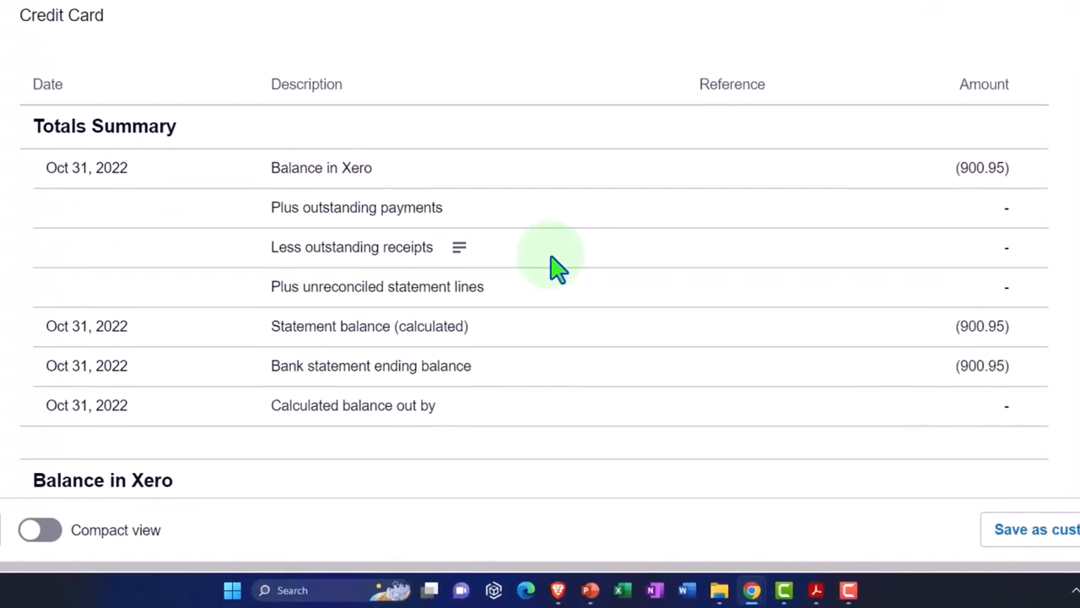
{"action": "mouse_move", "coordinate": [1017, 279]}
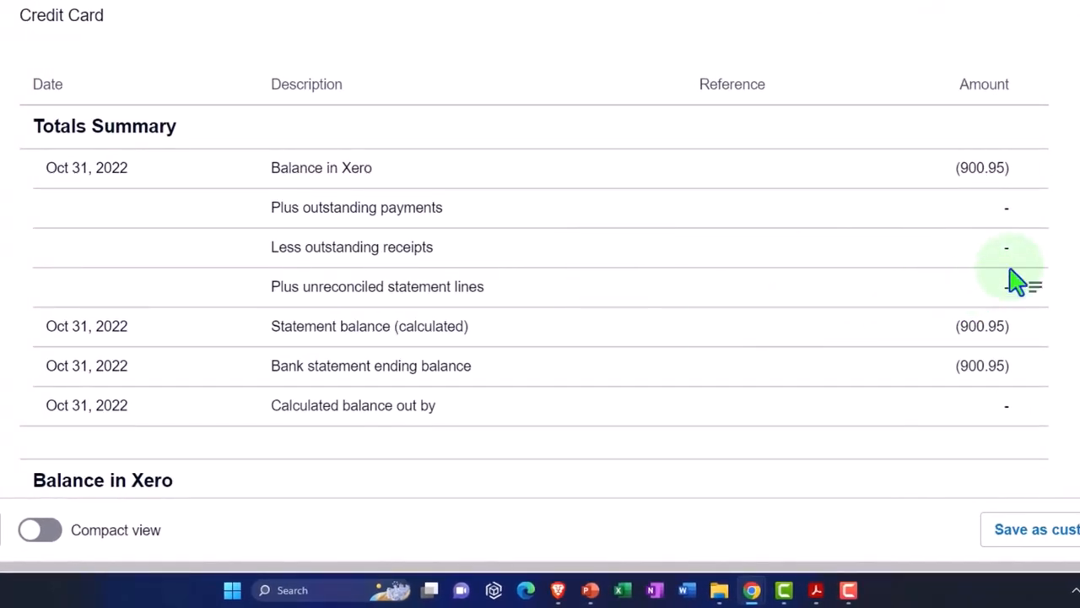
{"action": "mouse_move", "coordinate": [1034, 248]}
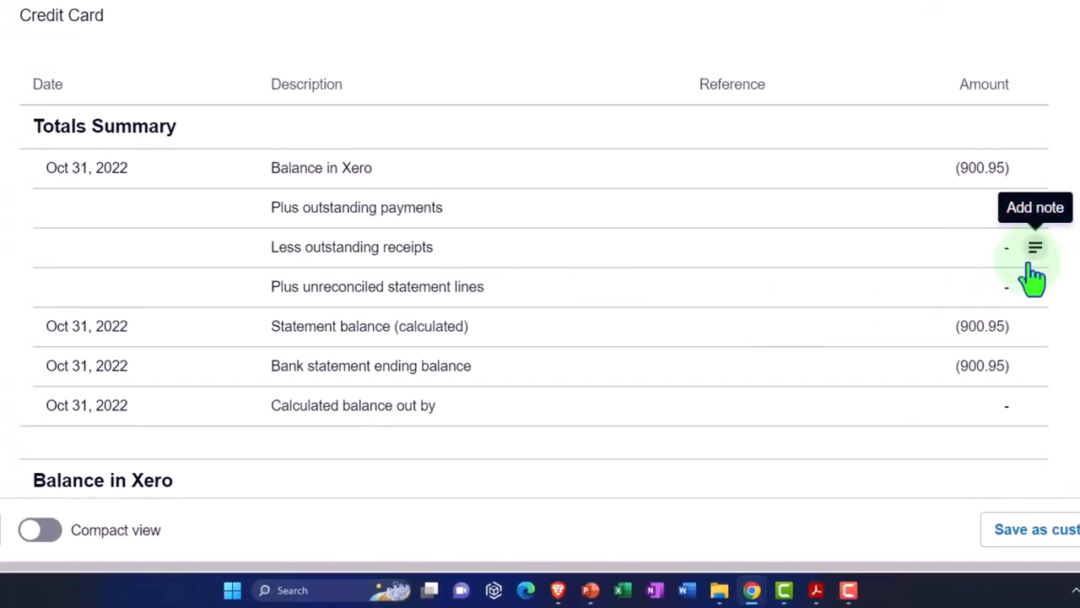